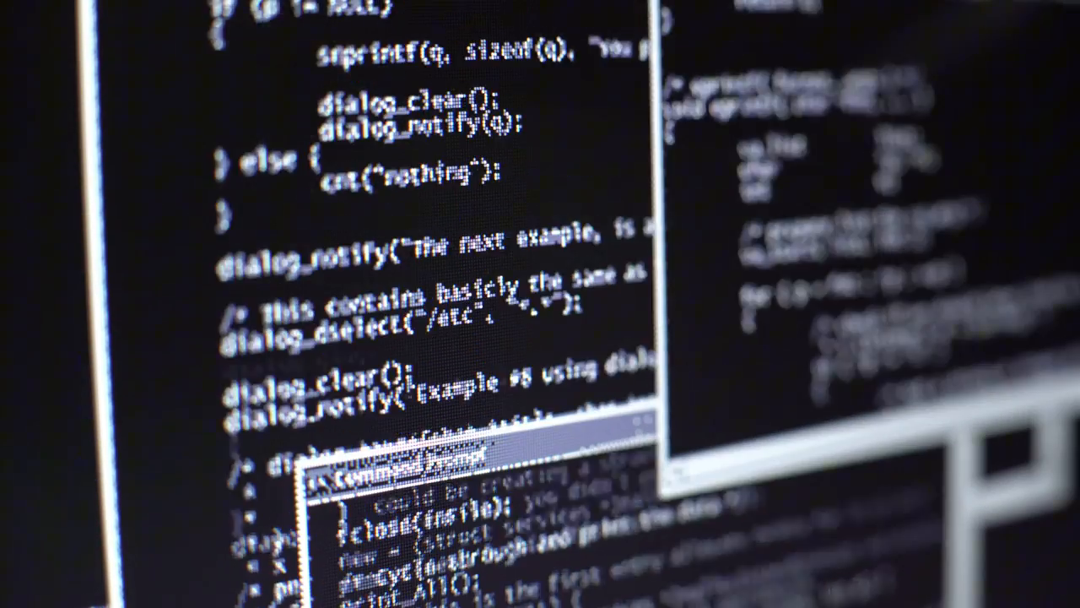
Step: Open the Baseplate place with Explorer, Properties and Output panels visible
scroll("down", 3)
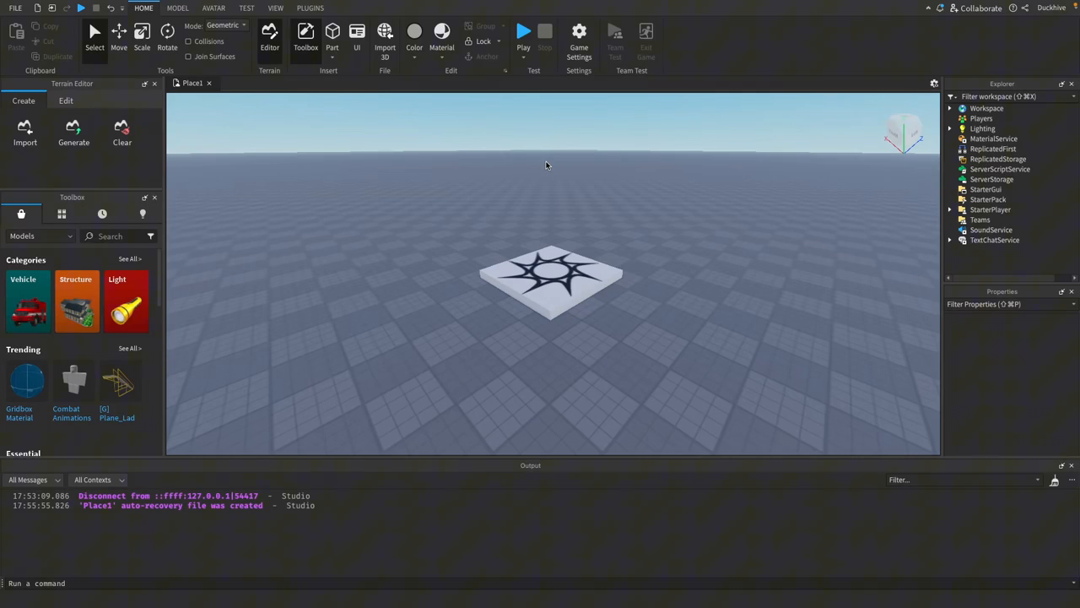
Step: Insert a ModuleScript under ReplicatedStorage and name it PlayerManager
left_click(999, 159)
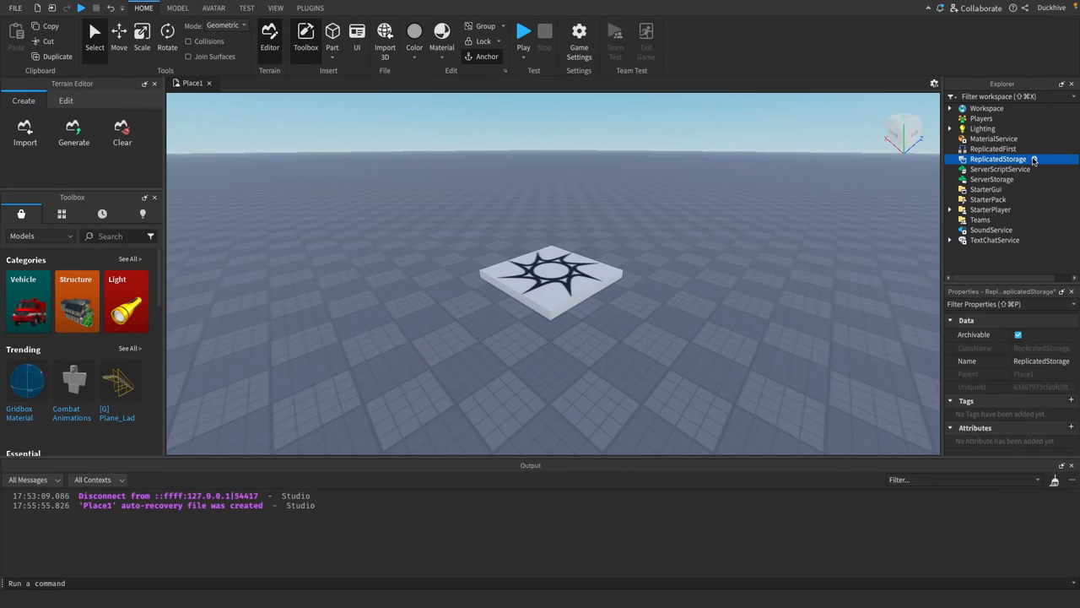
left_click(1033, 159)
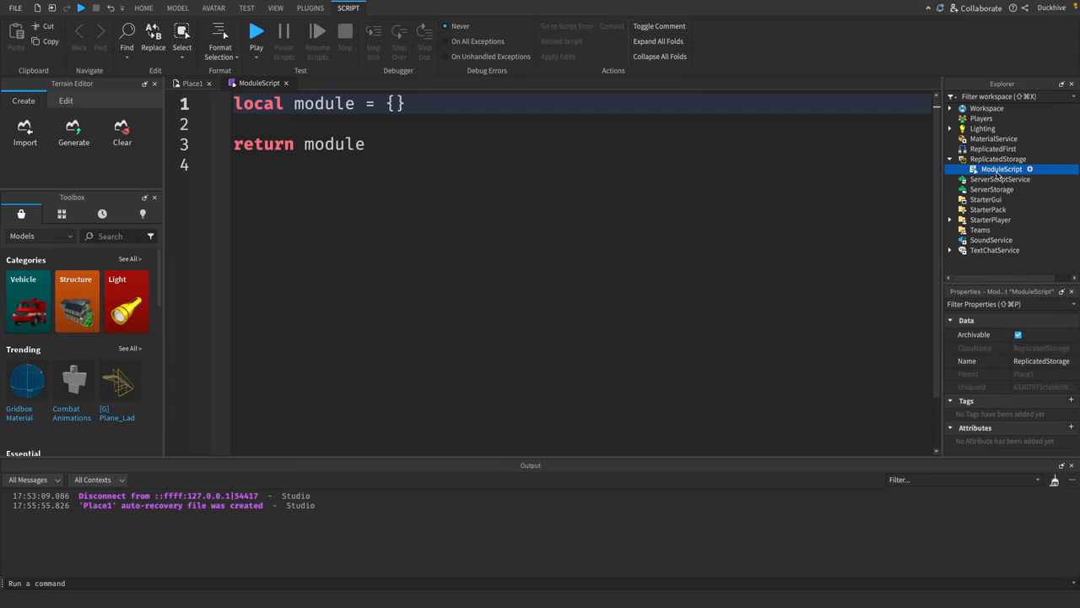
left_click(1003, 168)
type("PlayerManager")
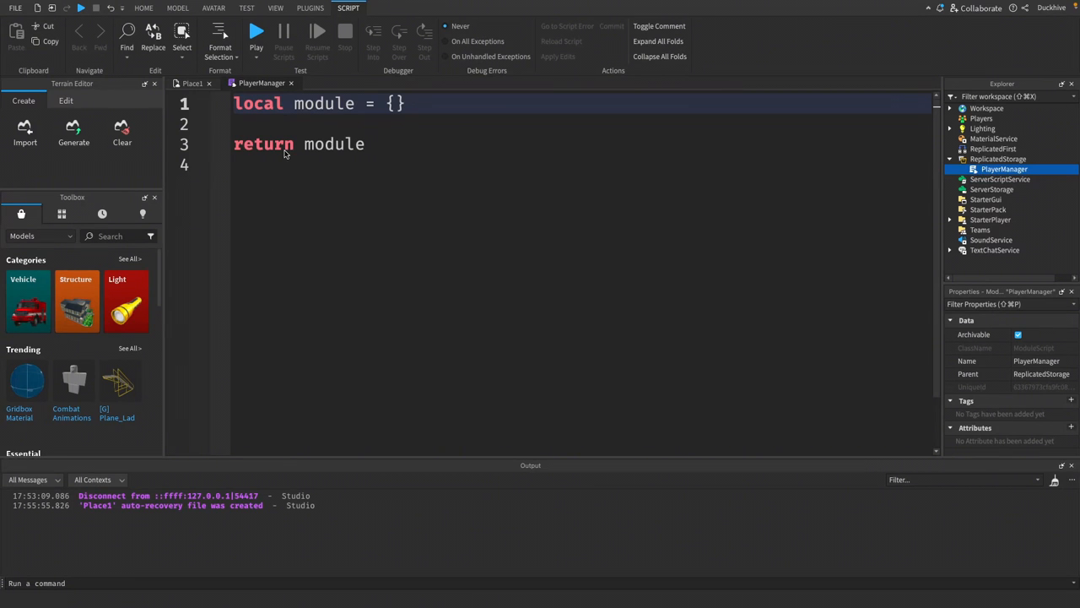
double_click(331, 143)
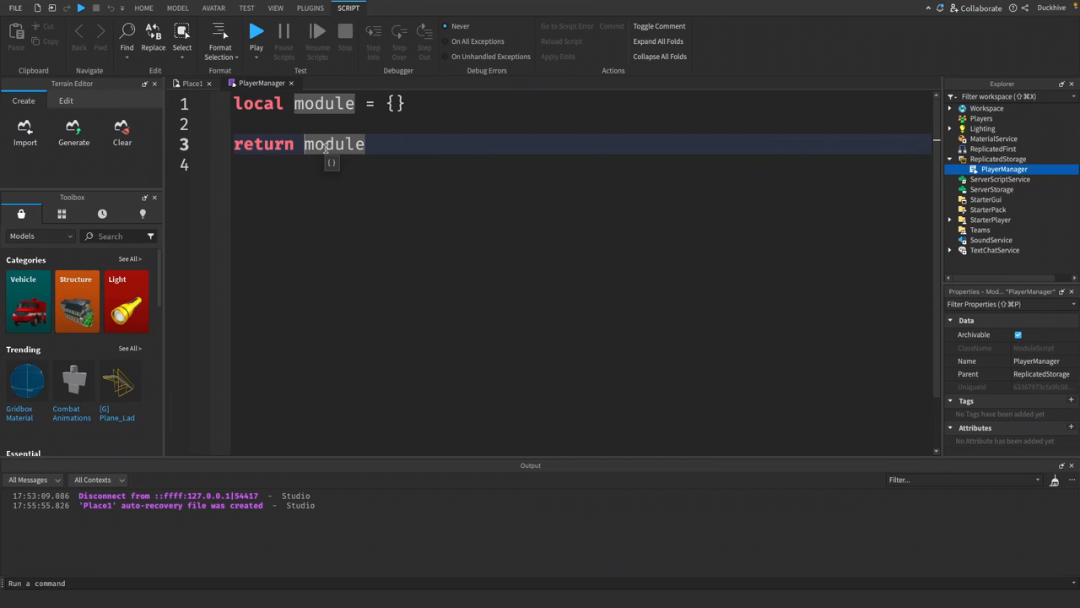
Step: Rename the table variable 'module' to PlayerManager in the declaration and the return line
double_click(324, 103)
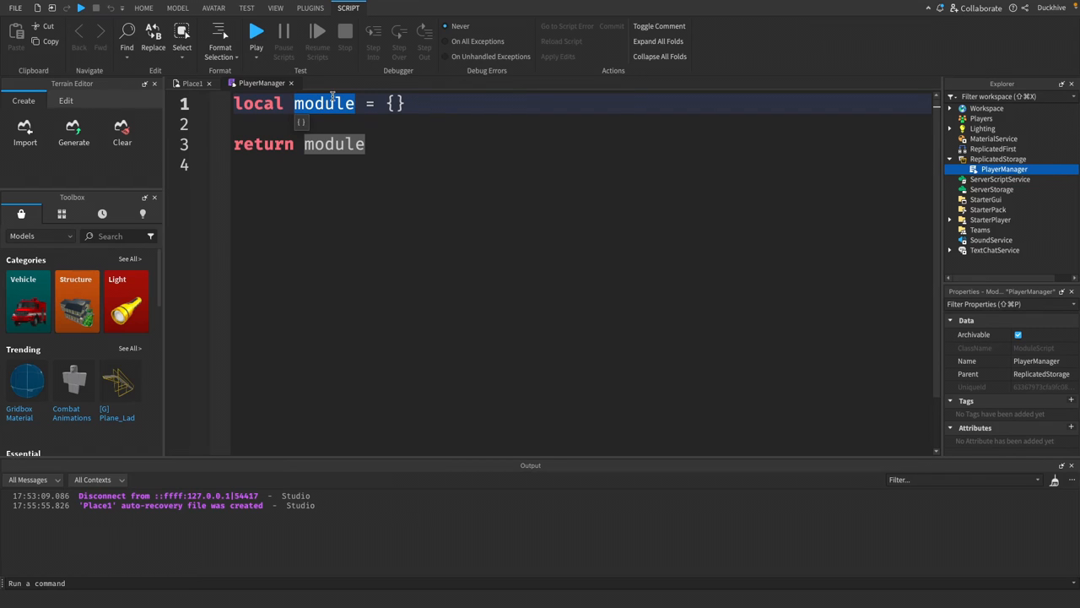
type("Player")
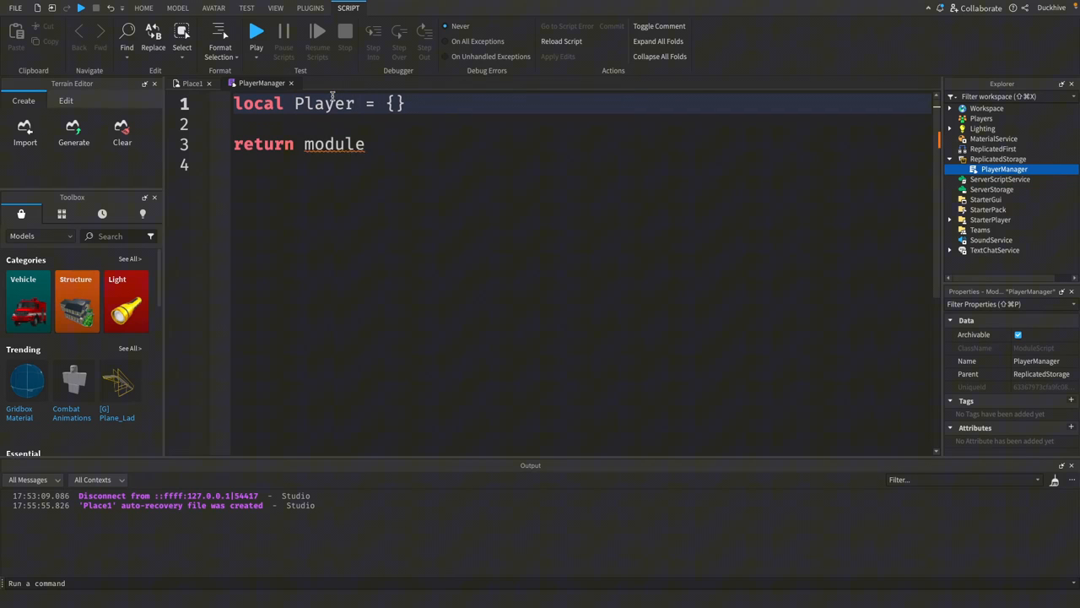
type("Manager")
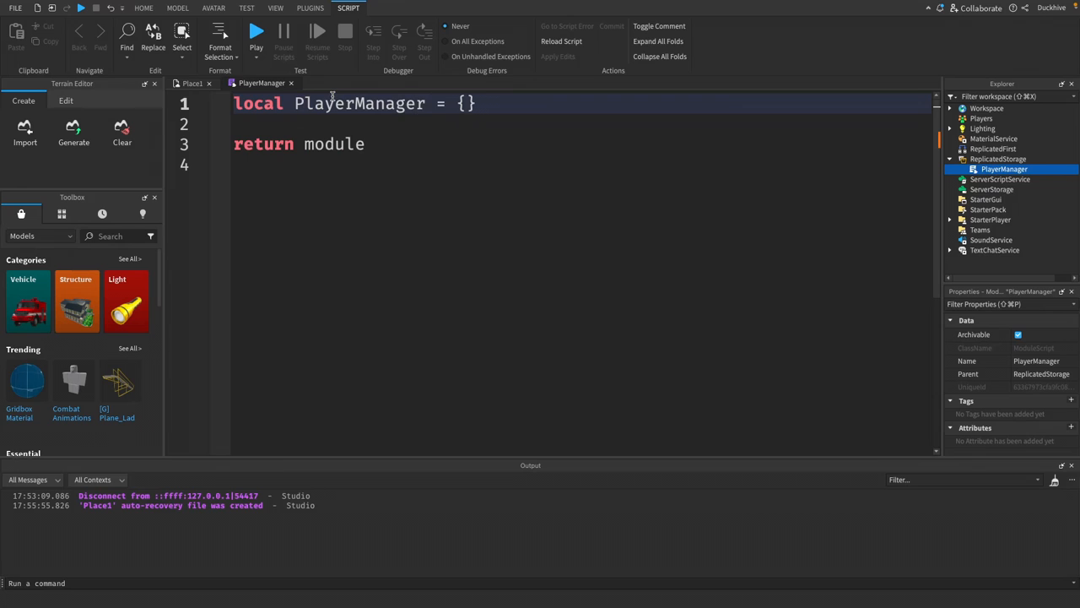
double_click(335, 143)
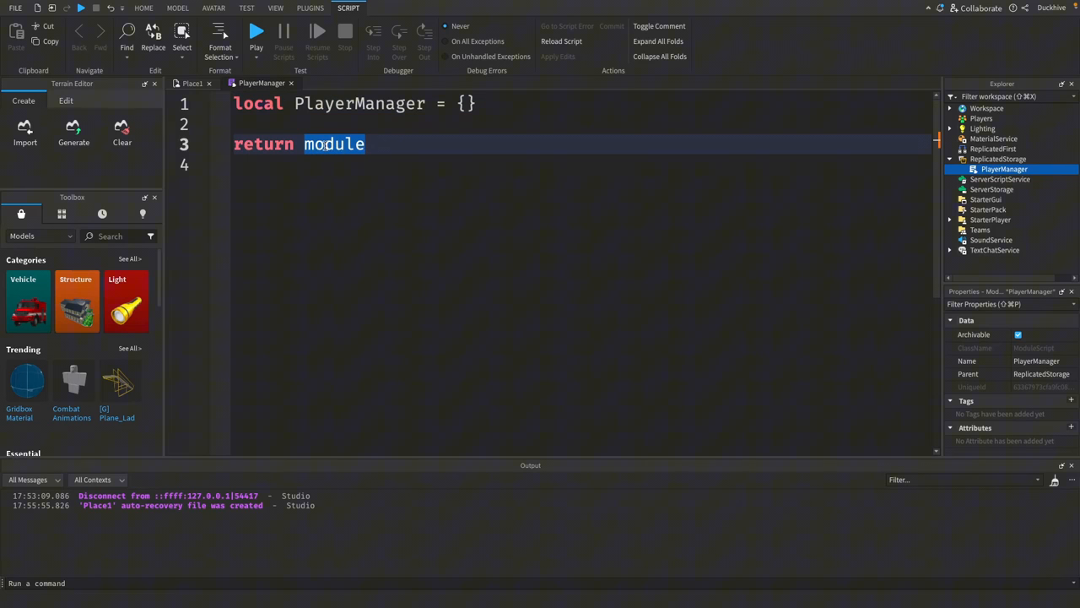
type("PlayerManager")
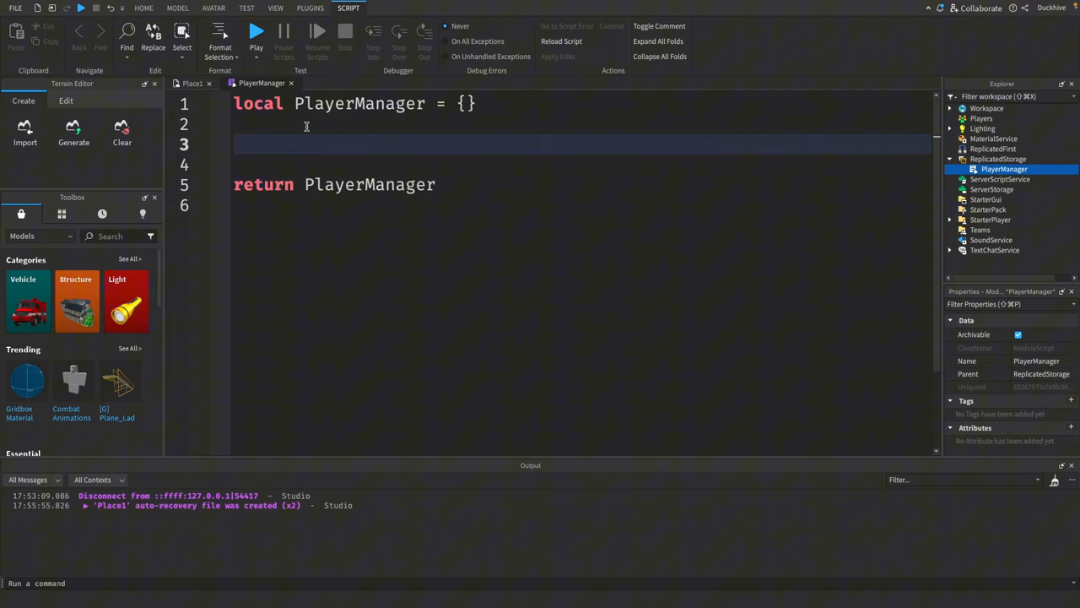
Step: Declare function PlayerManager.WelcomePlayer(player) above the return line
type("function")
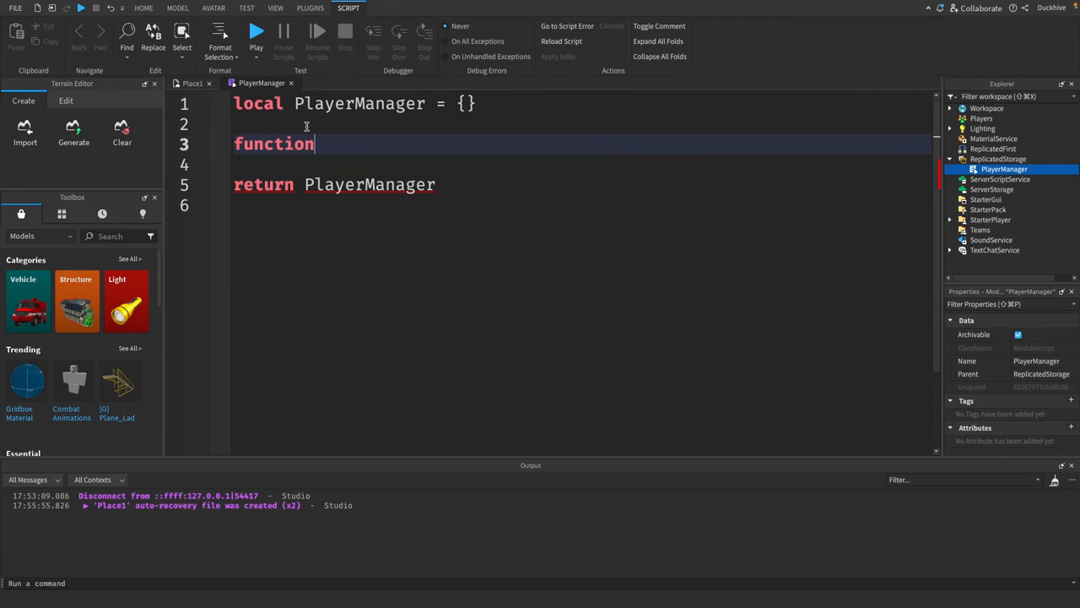
type("PlayerMa")
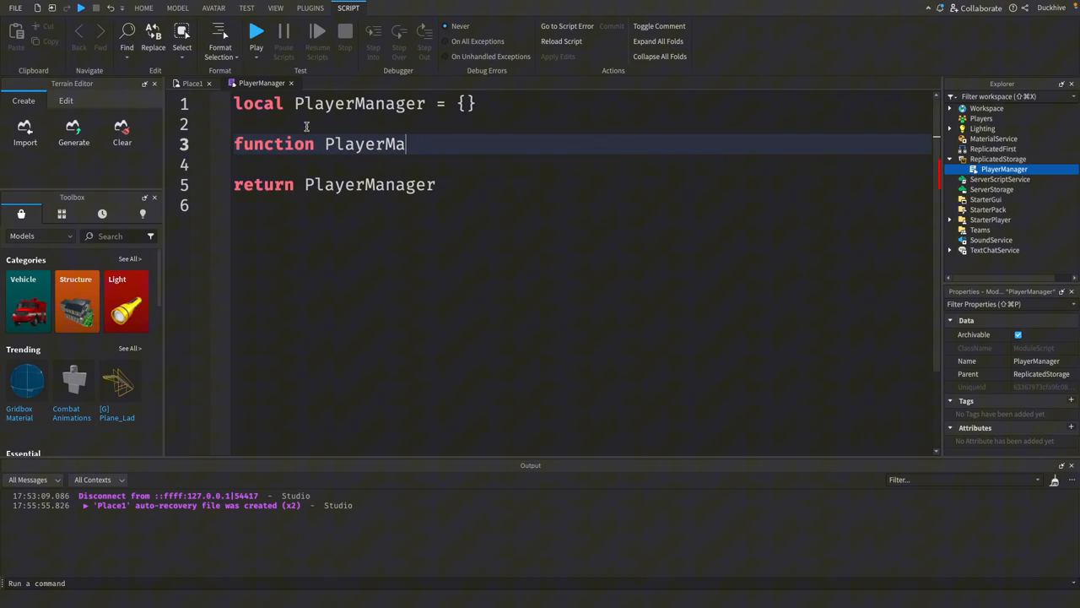
type("nager")
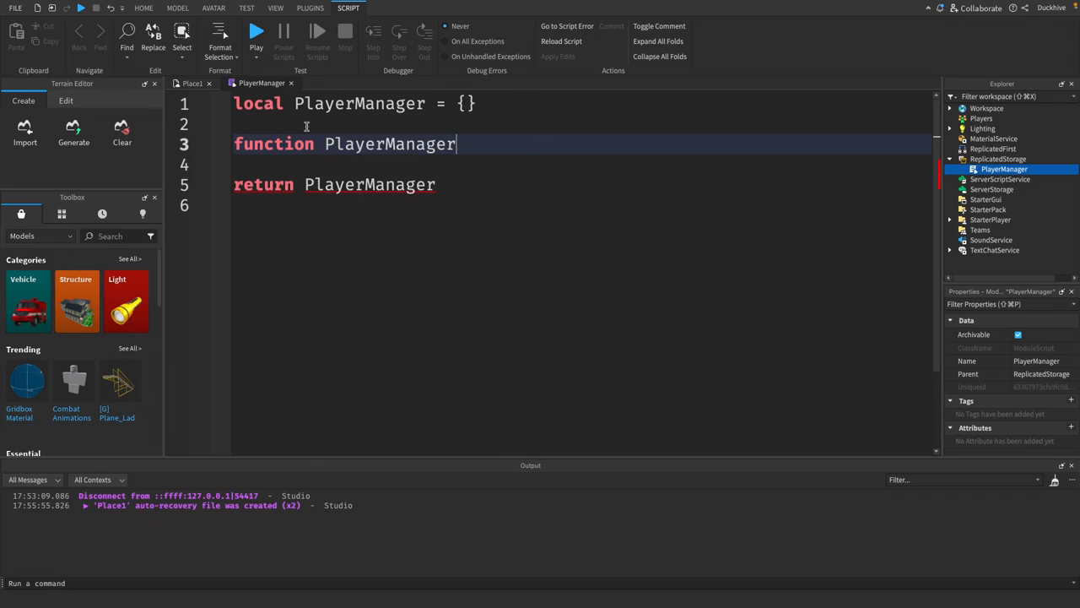
type(".")
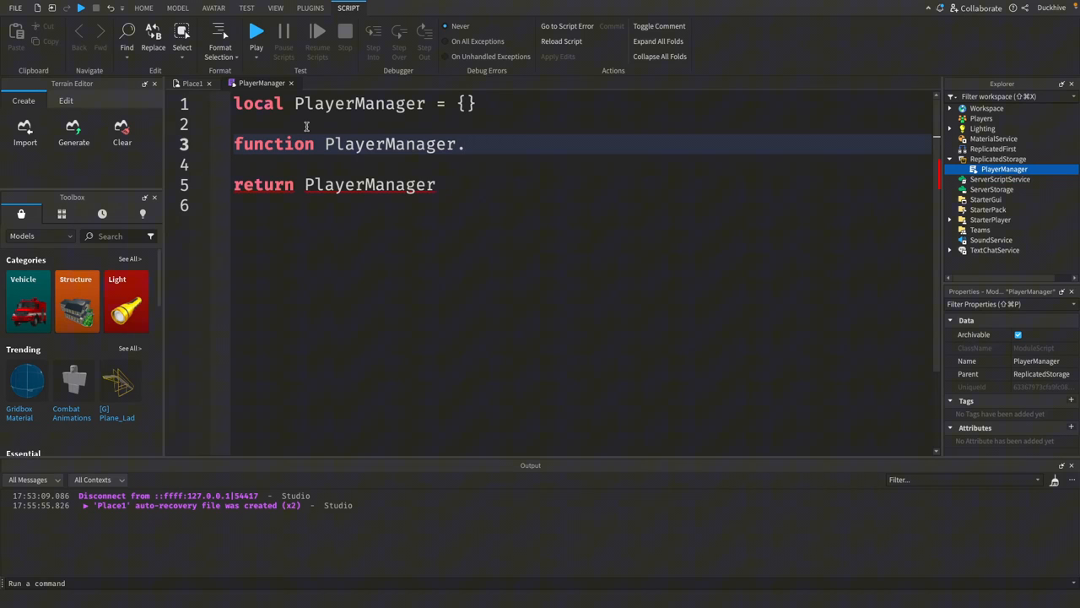
type("W")
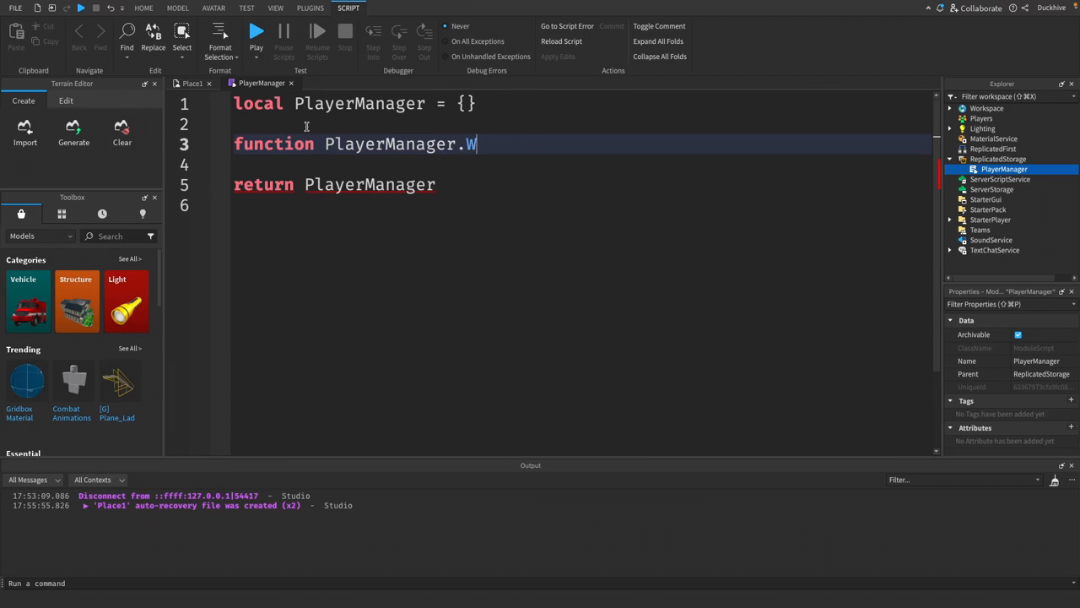
type("elcome")
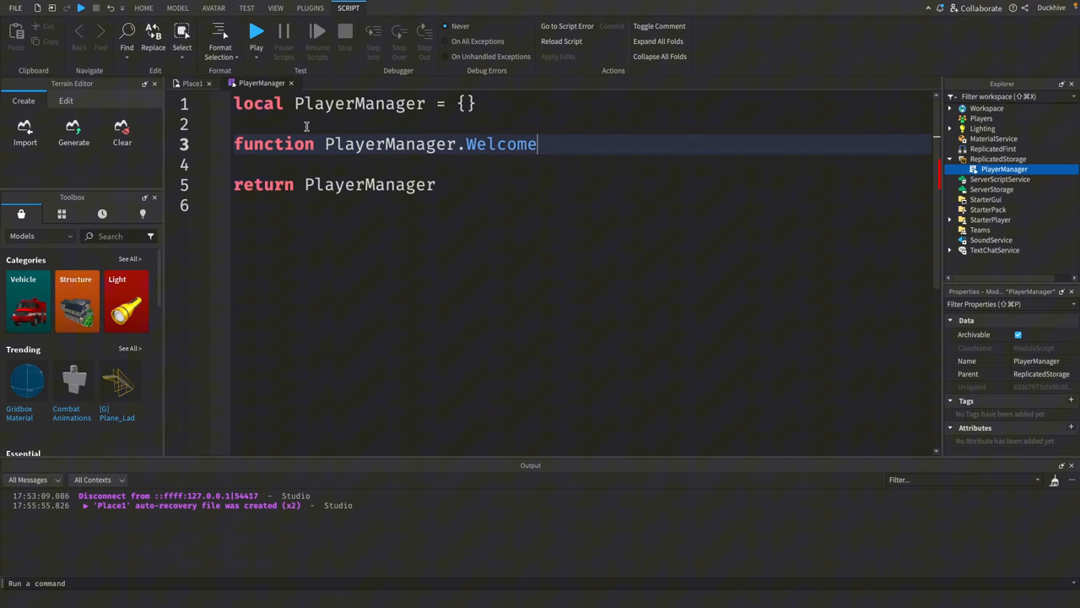
type("Player")
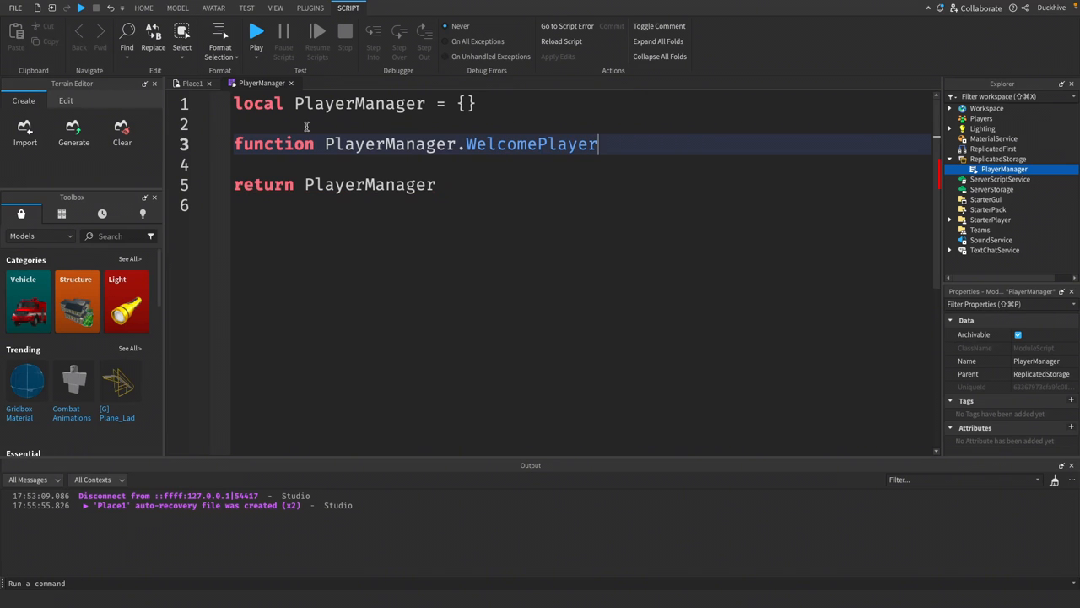
type("(player)")
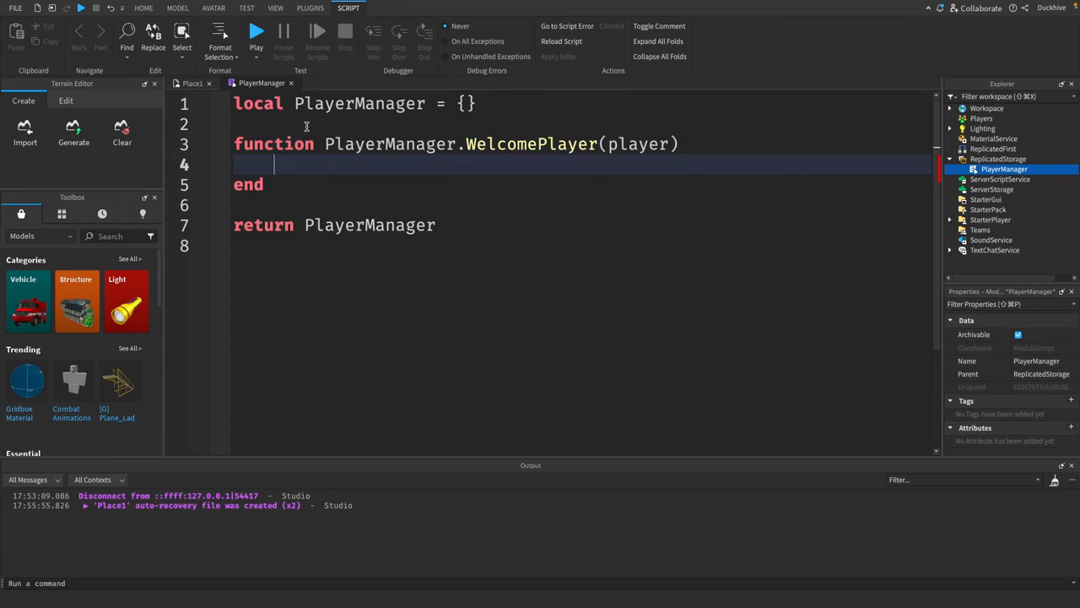
Step: Write print("Welcome to the game, " .. player.Name .. "!") inside WelcomePlayer
type("print(")
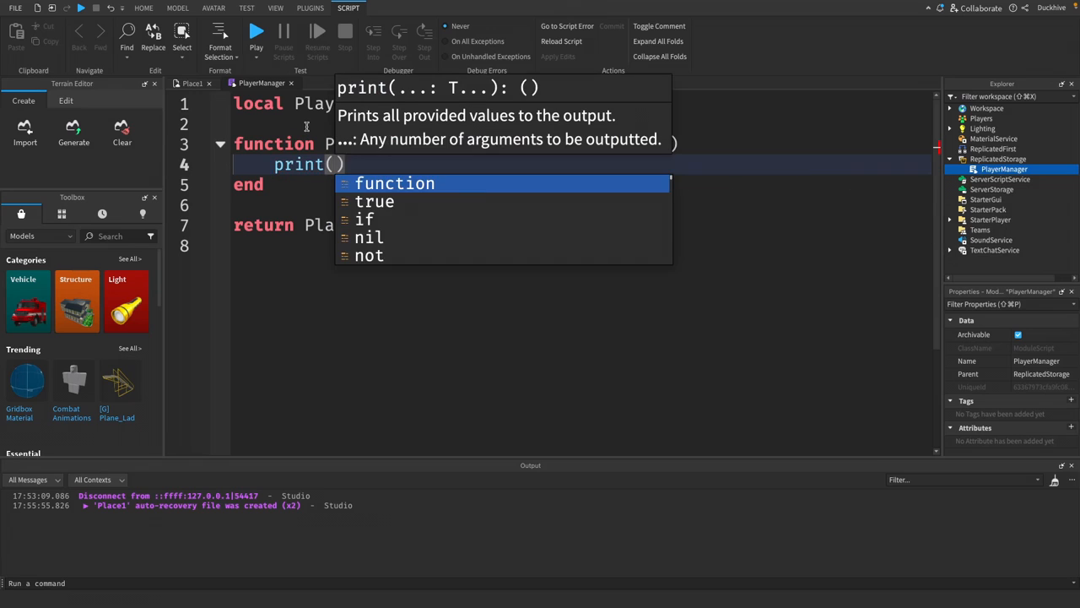
type("\"Welcome\"")
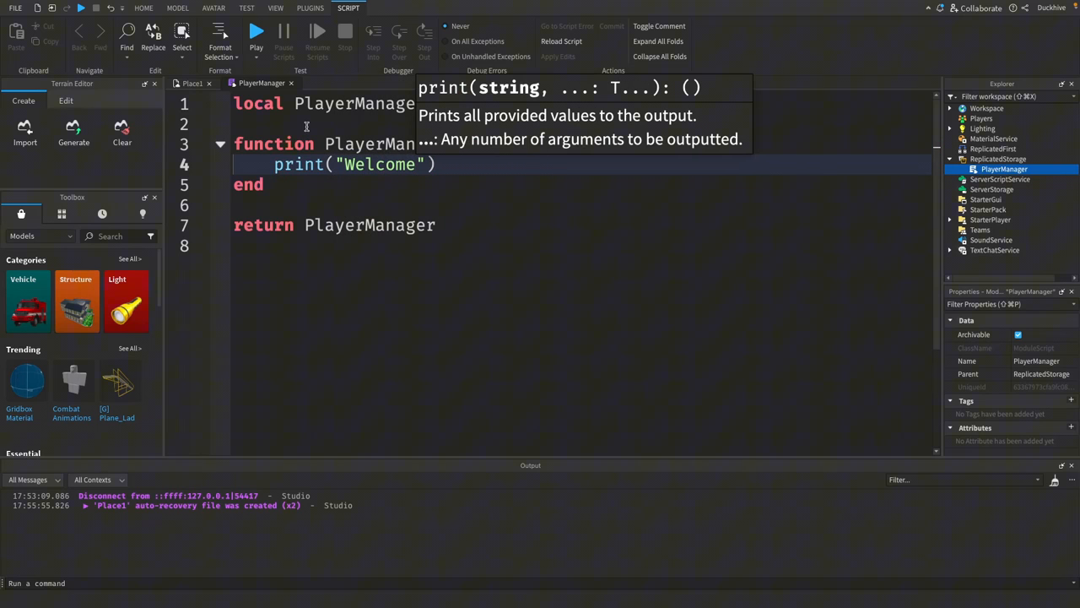
type("to the game,")
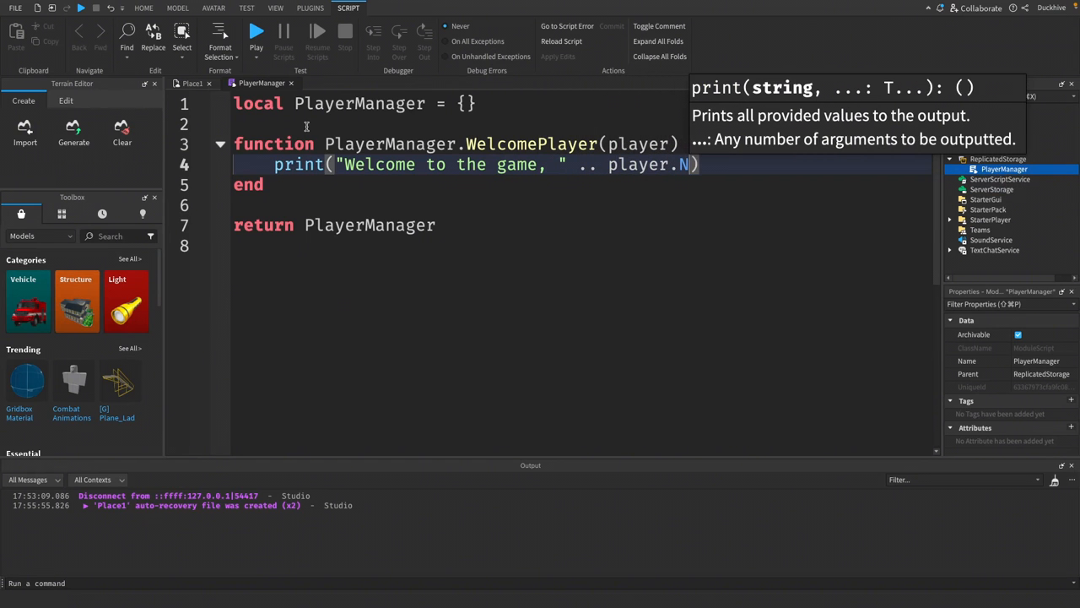
type("ame ..")
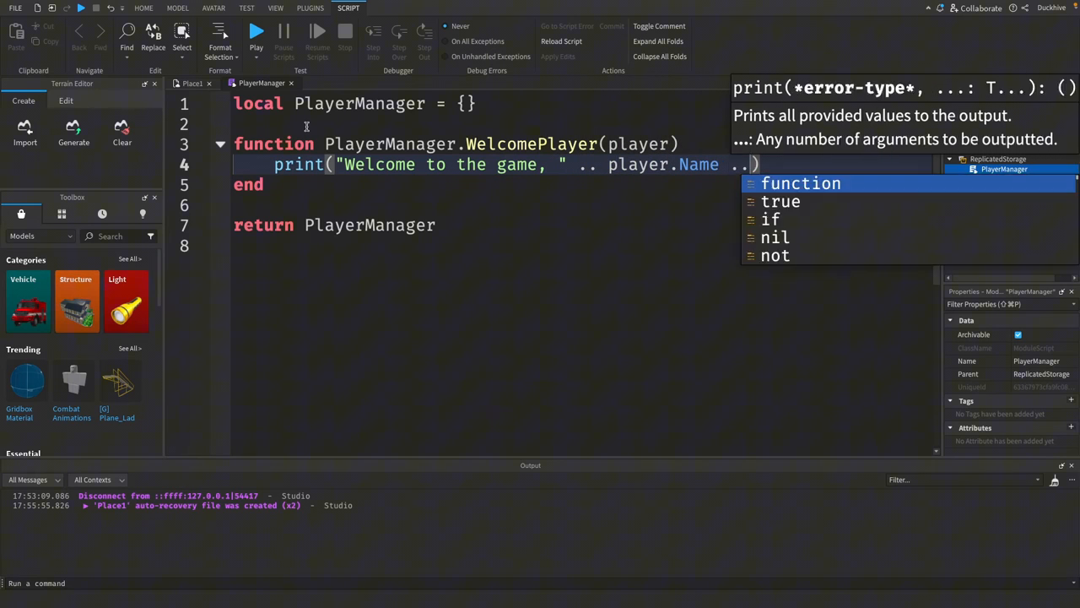
type("\"!\"")
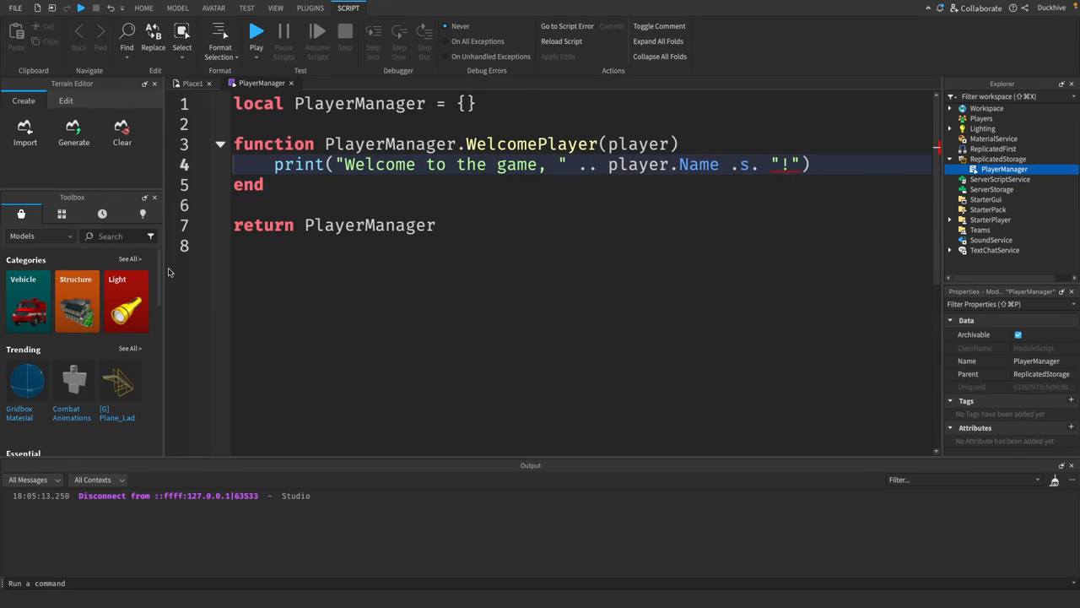
mouse_move(257, 112)
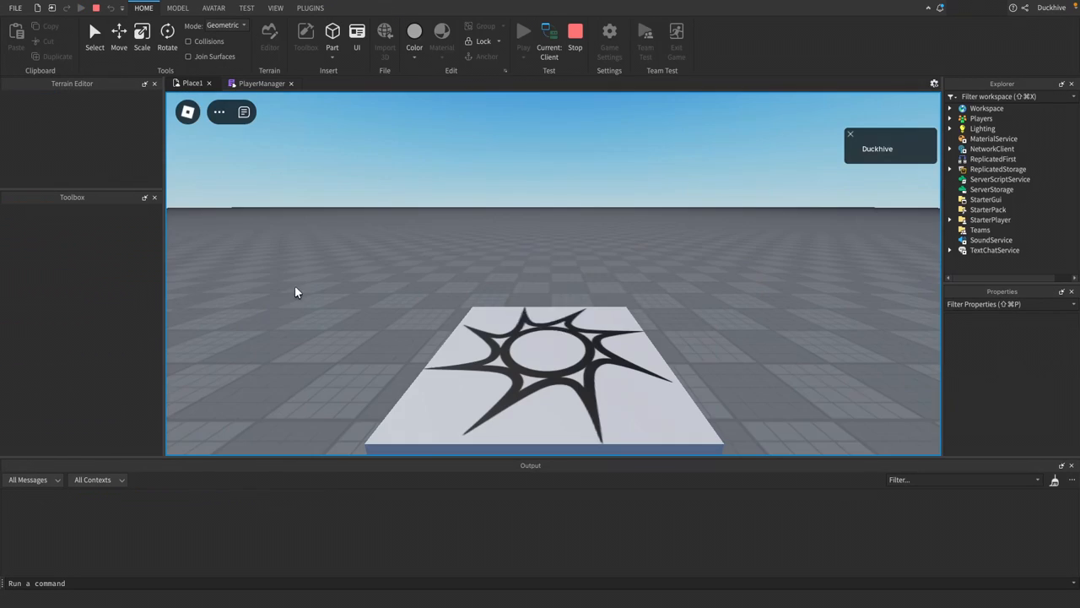
left_click(523, 34)
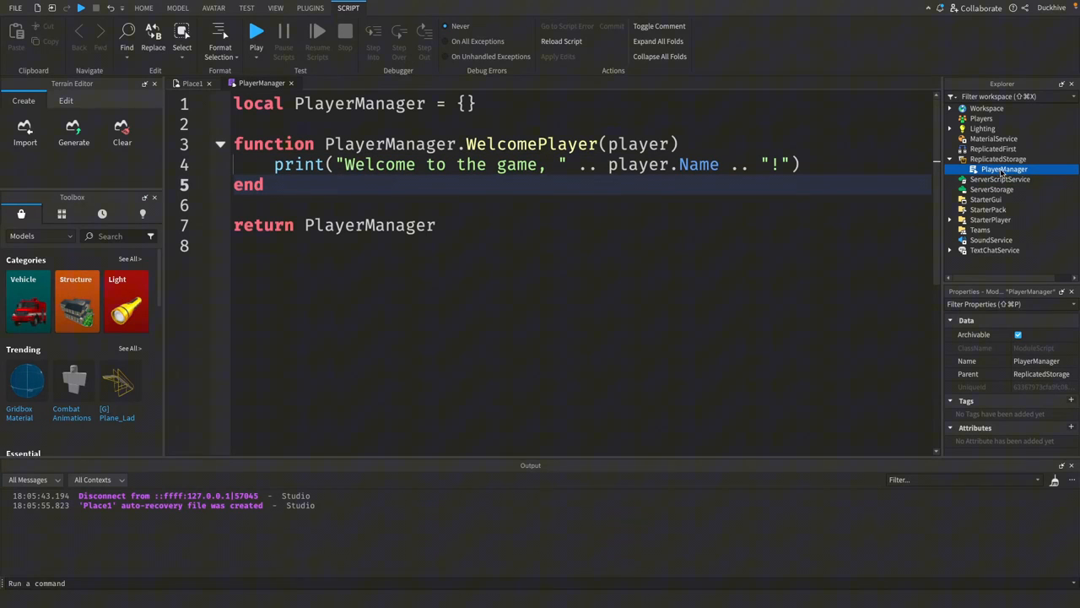
Step: Insert a Script under ServerScriptService and name it ModuleLoaderScript
left_click(999, 179)
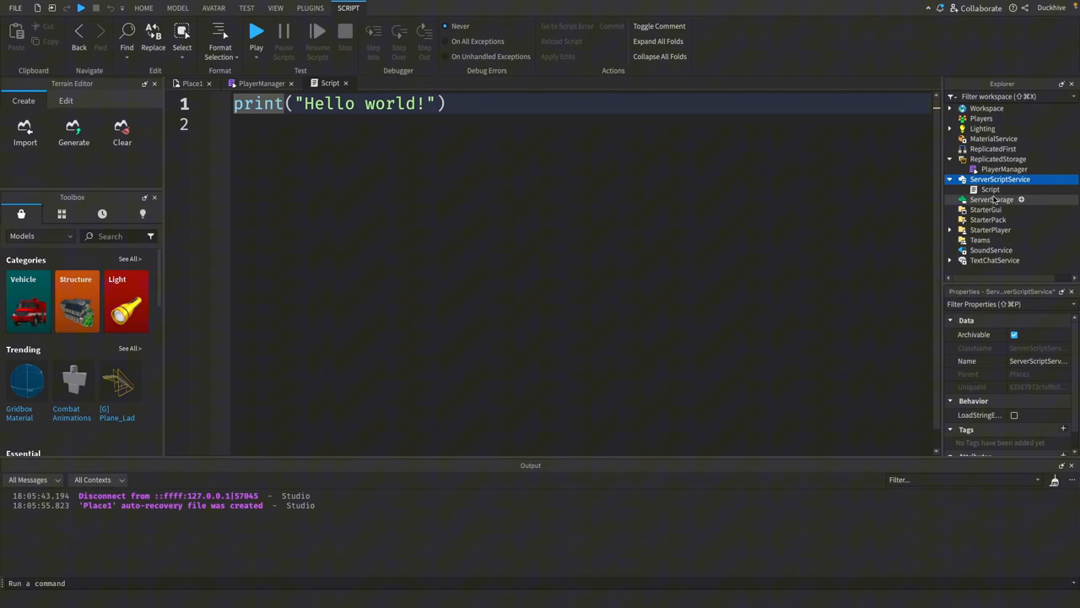
left_click(989, 189)
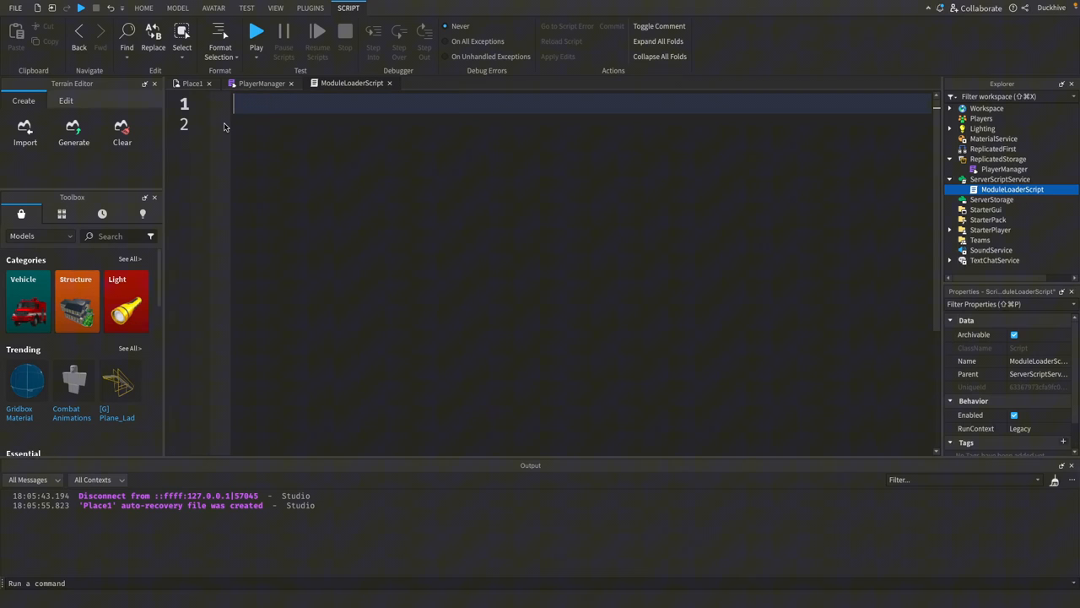
Step: Start the line local PlayerManager = require(...) in ModuleLoaderScript
type("local P")
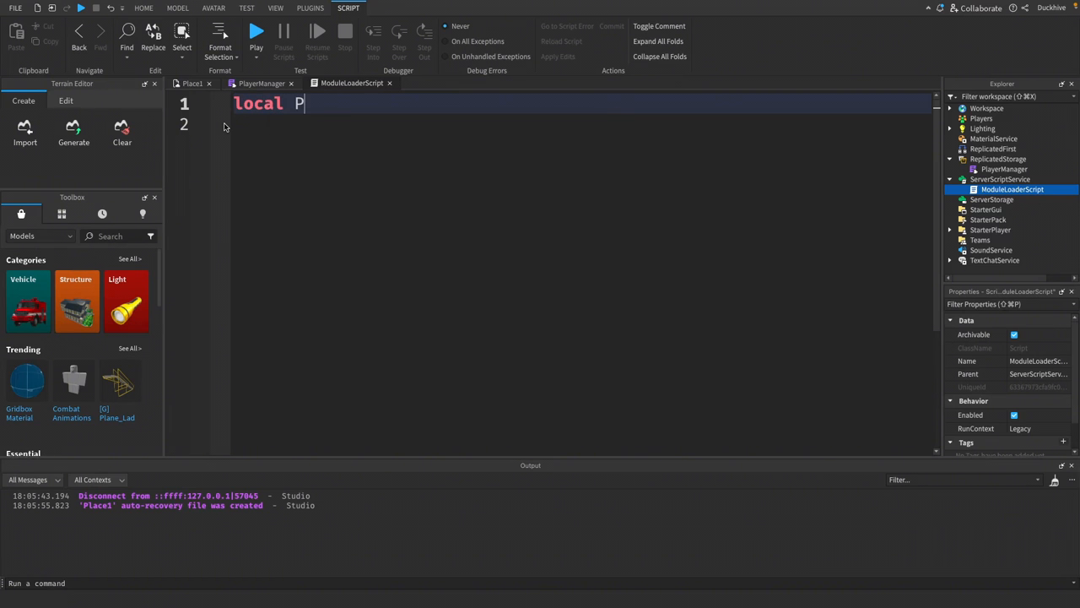
type("layerManager")
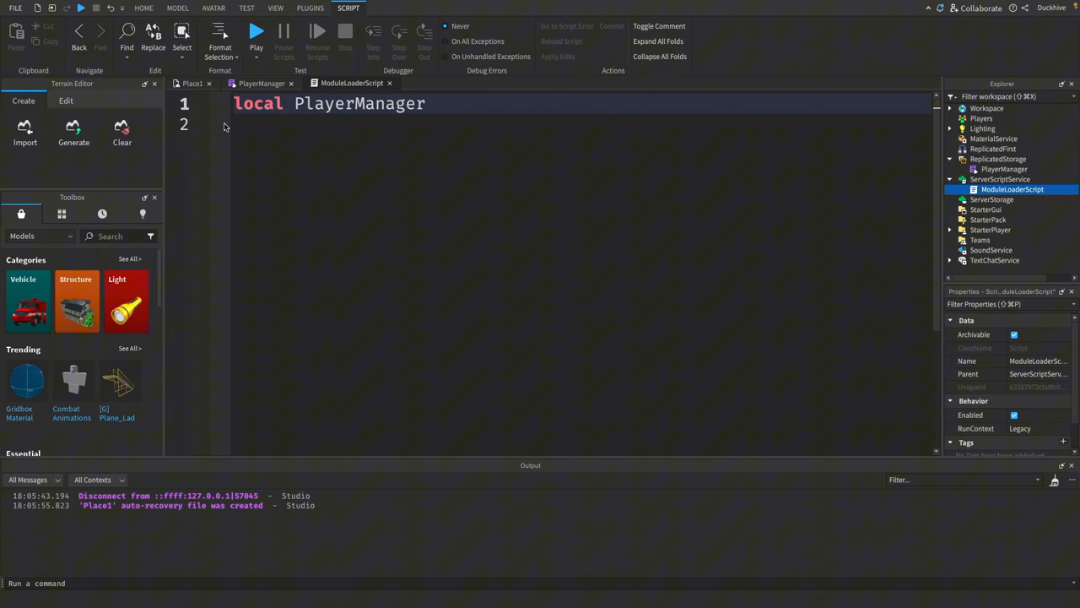
type("= require(")
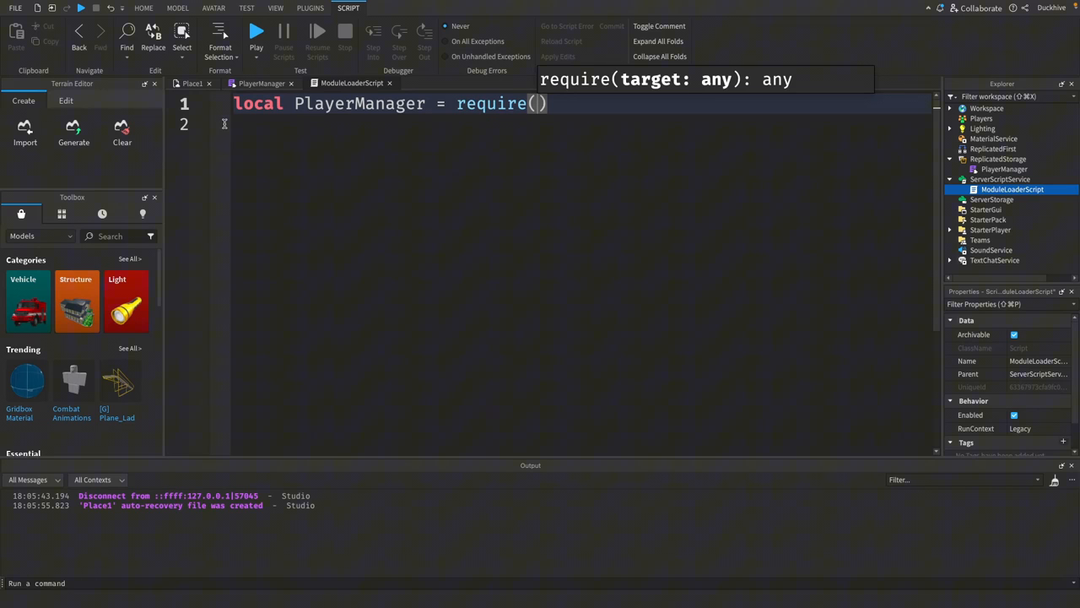
type("game")
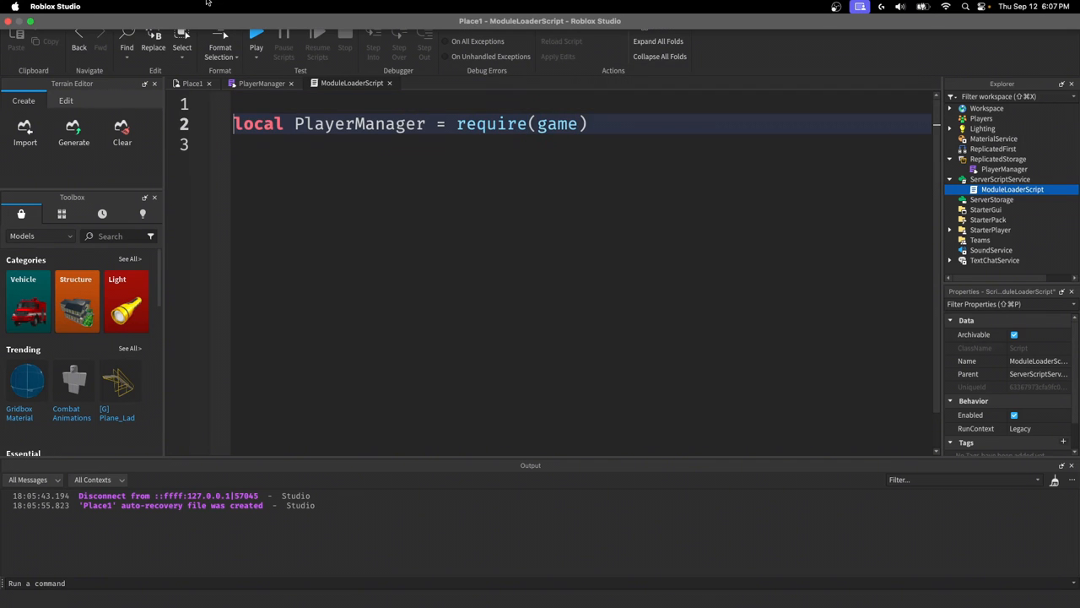
Step: Add local ReplicatedStorage = game:GetService("ReplicatedStorage") and require via WaitForChild("PlayerManager")
type("local")
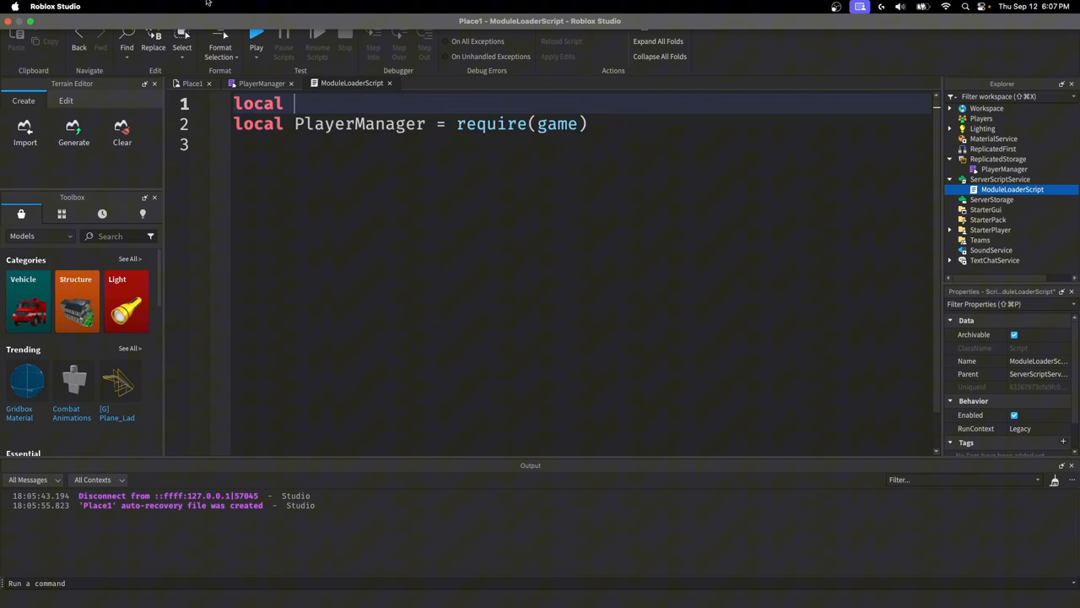
type("ReplicatedStorage = game:GetService(\"")
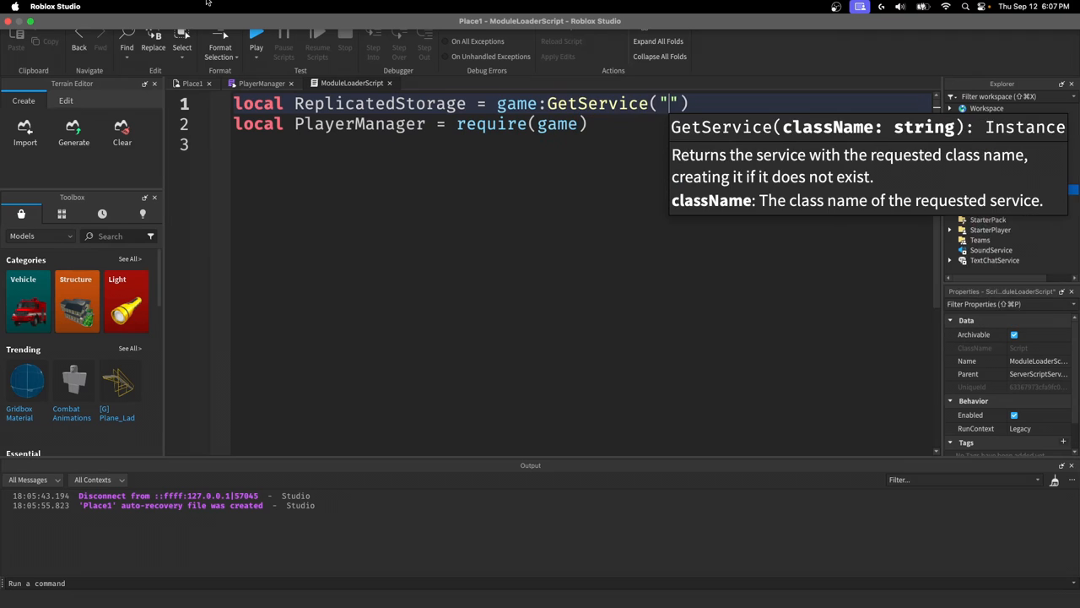
type("ReplicatedStorage")
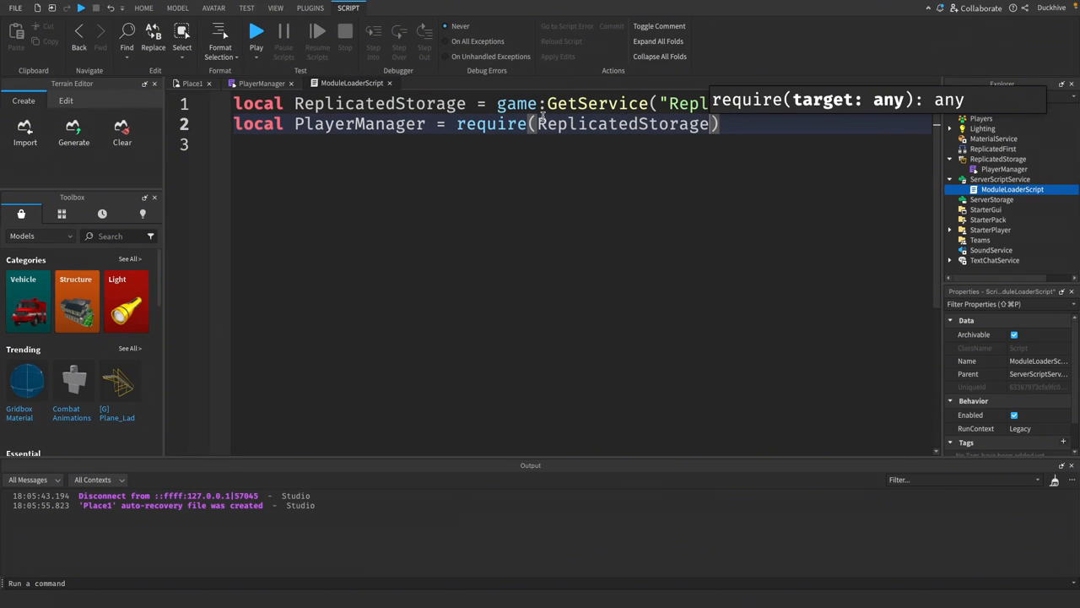
type(".")
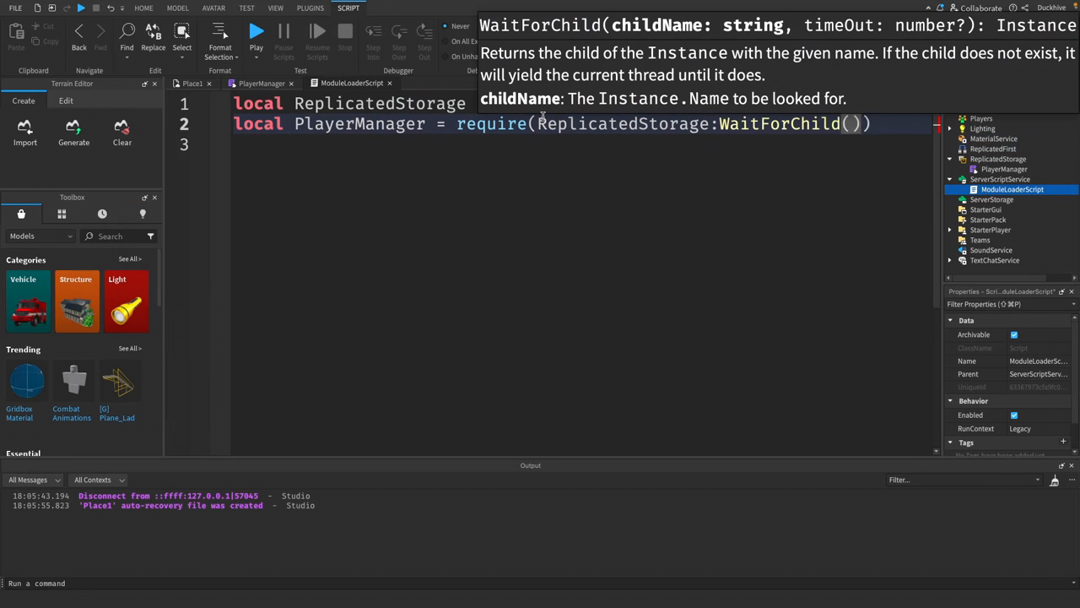
type("\"PlayerManager\"")
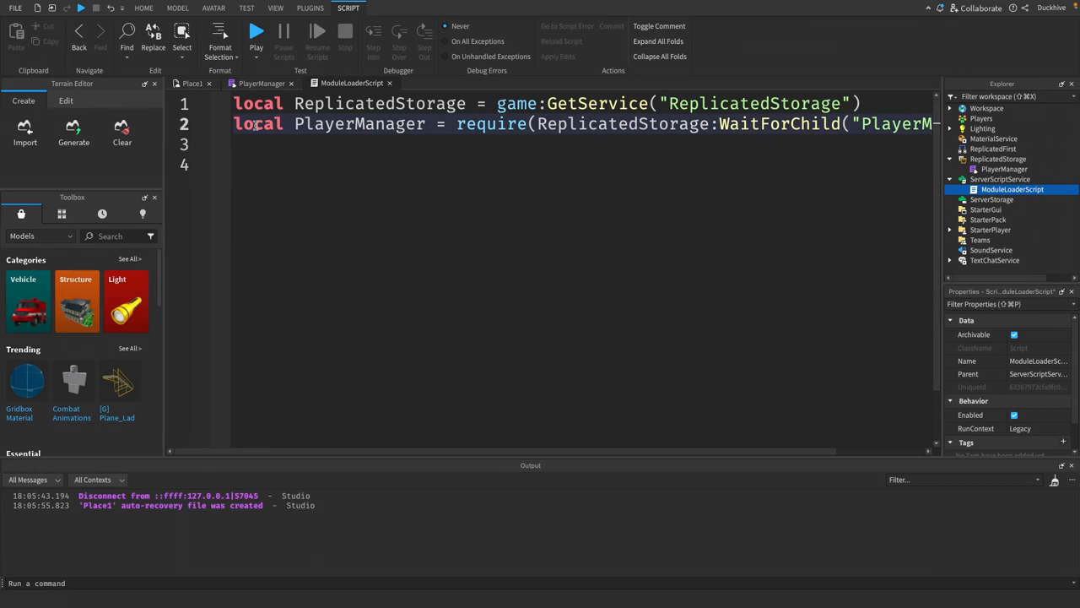
Step: Add local Players = game:GetService("Players") below the require line
type("local Players =")
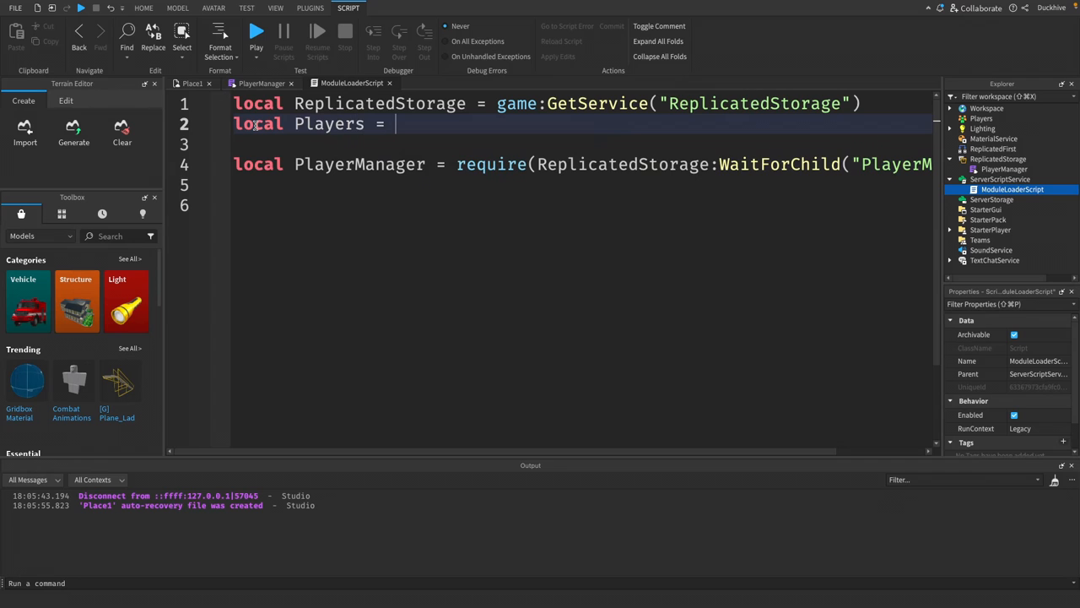
type("game:wa")
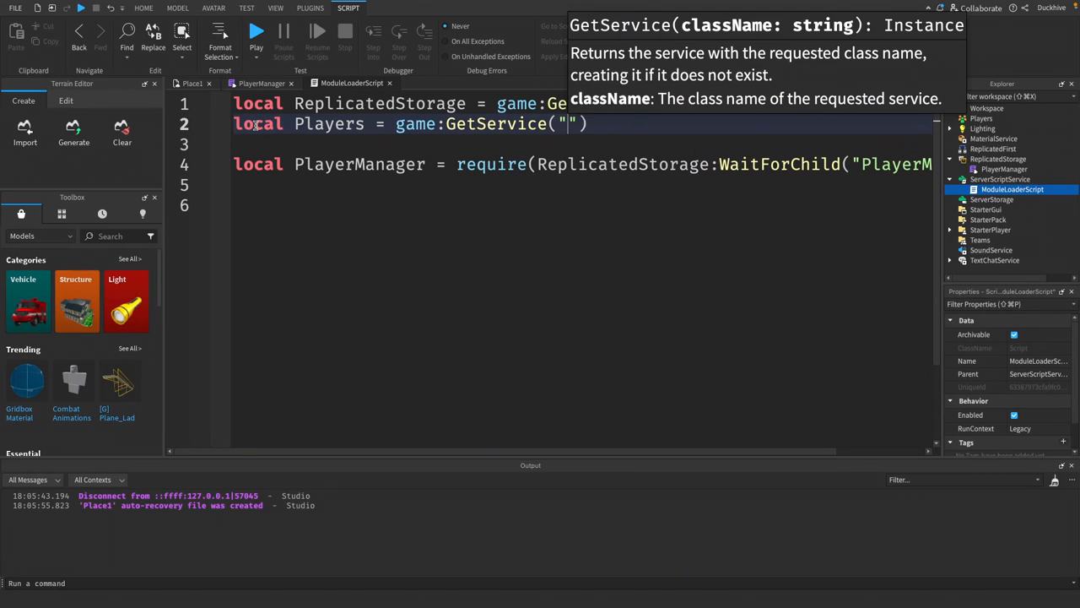
type("Players")
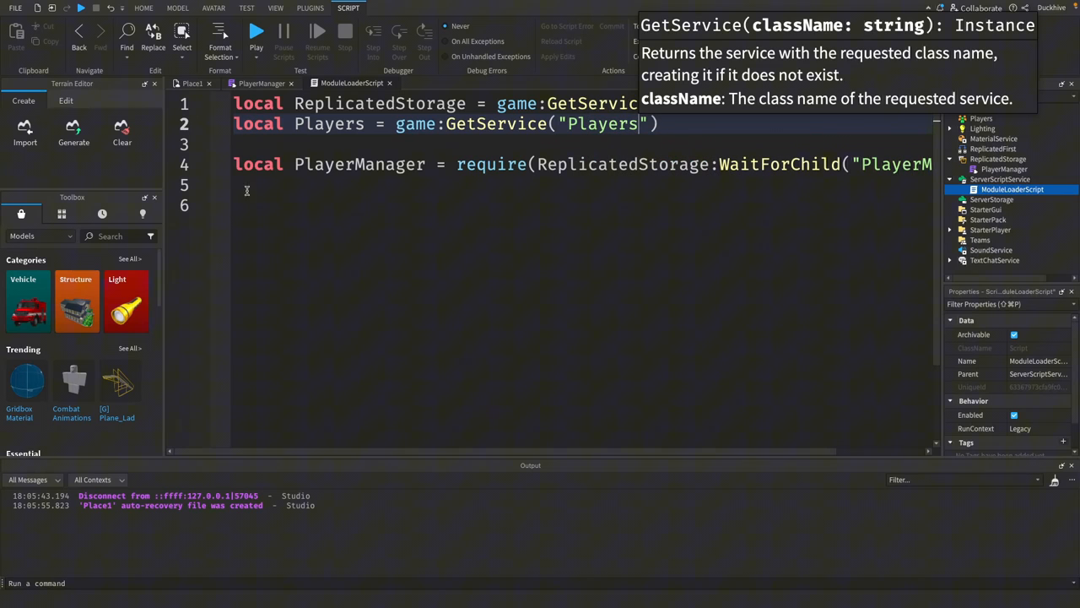
left_click(250, 203)
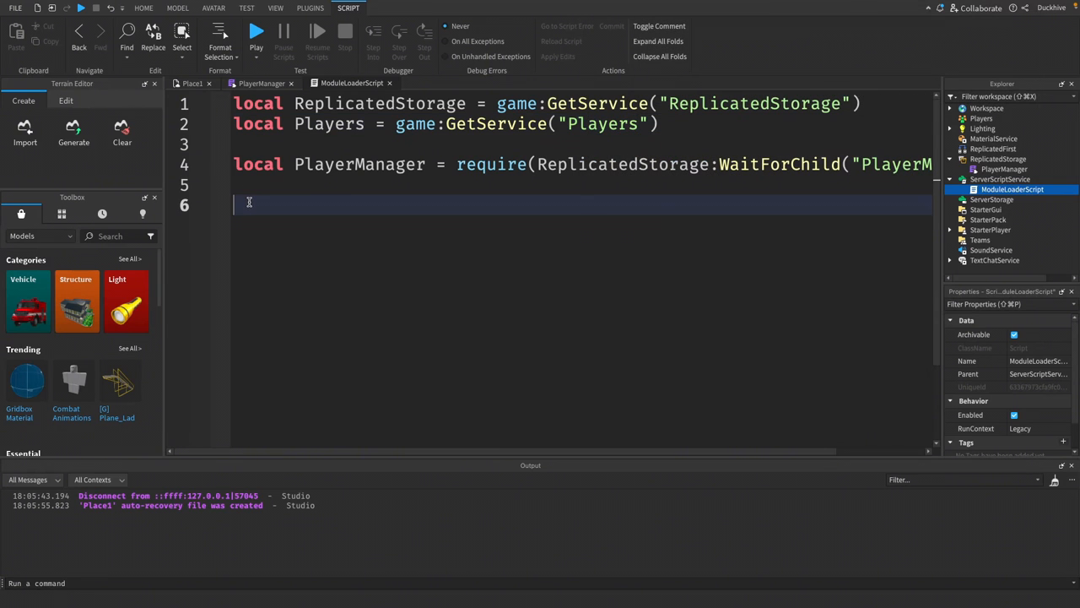
Step: Connect Players.PlayerAdded to a function calling PlayerManager.WelcomePlayer(player)
type("Players")
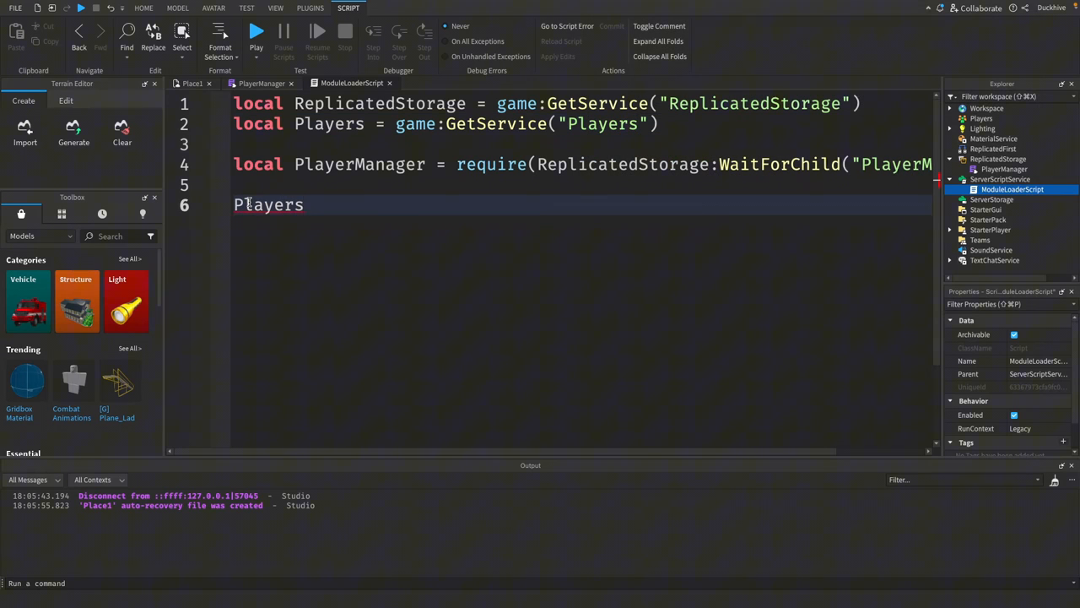
type(".PlayerAdded")
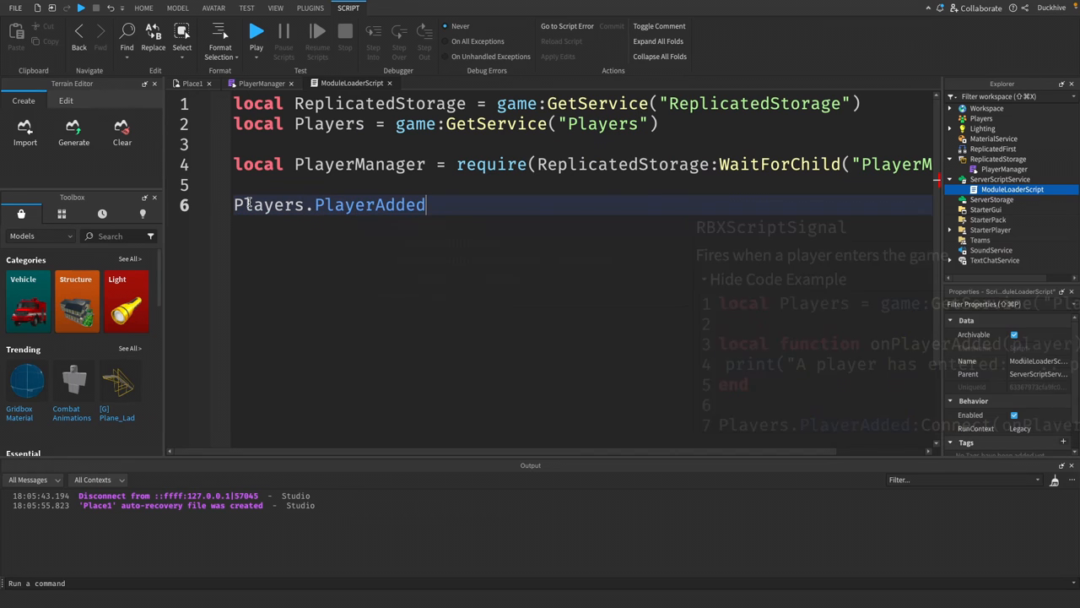
type(":Connect(function(player")
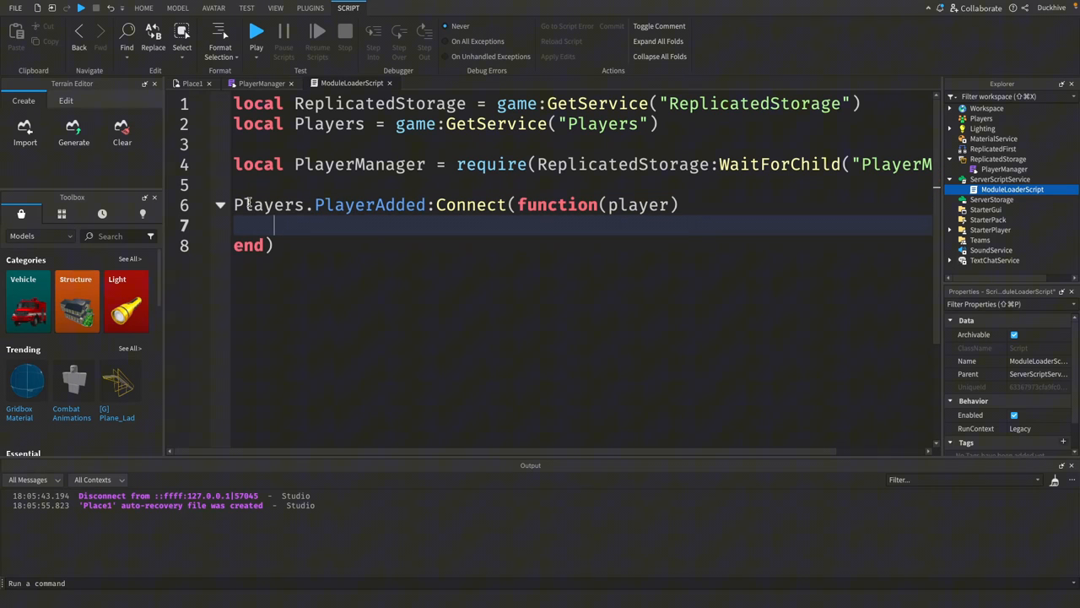
type("P")
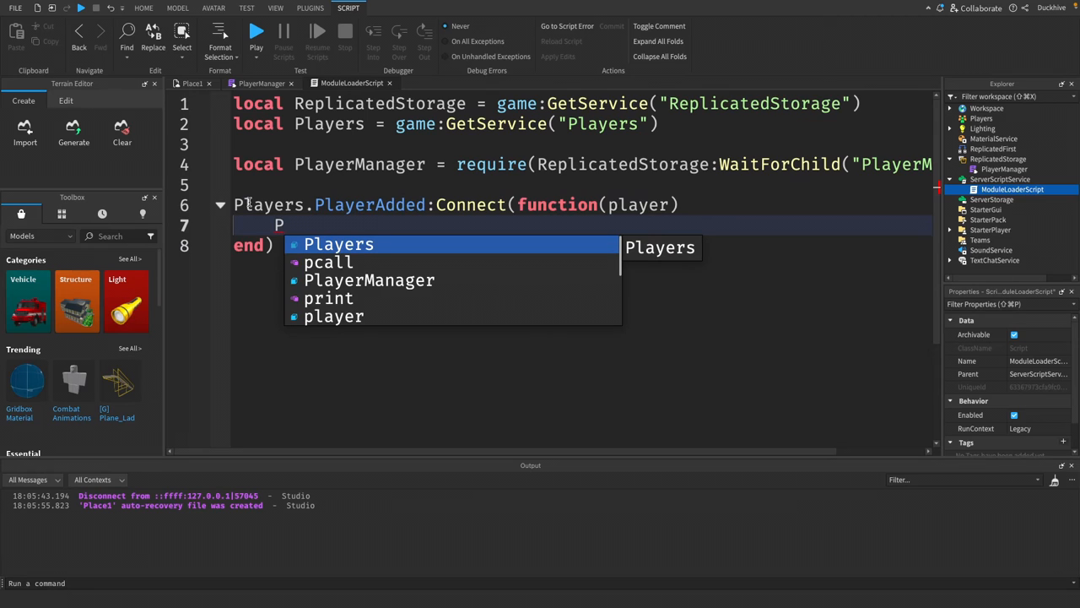
type("layerManager")
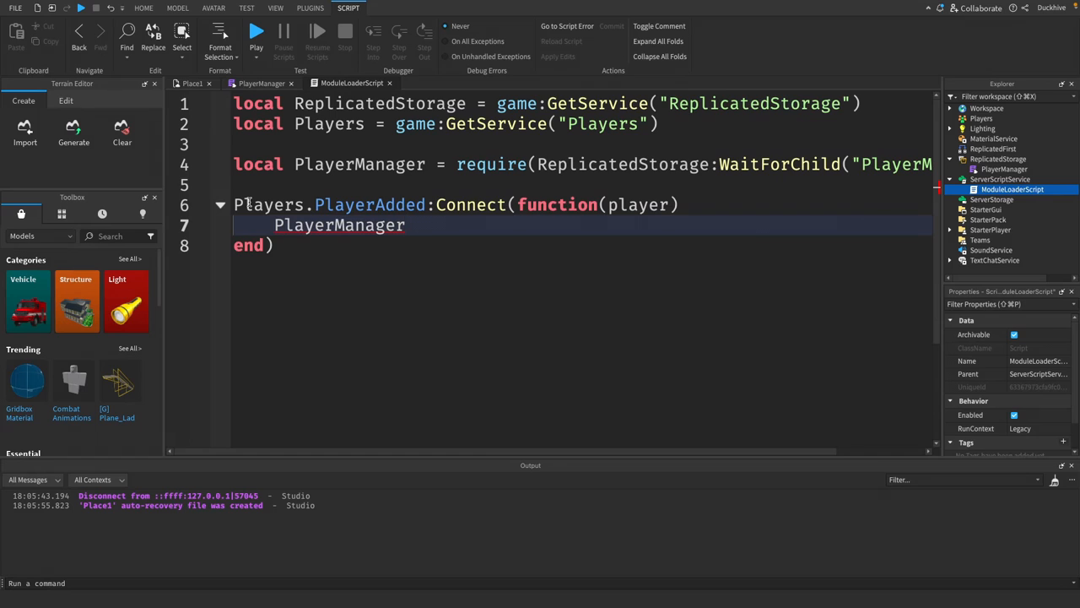
type(".W")
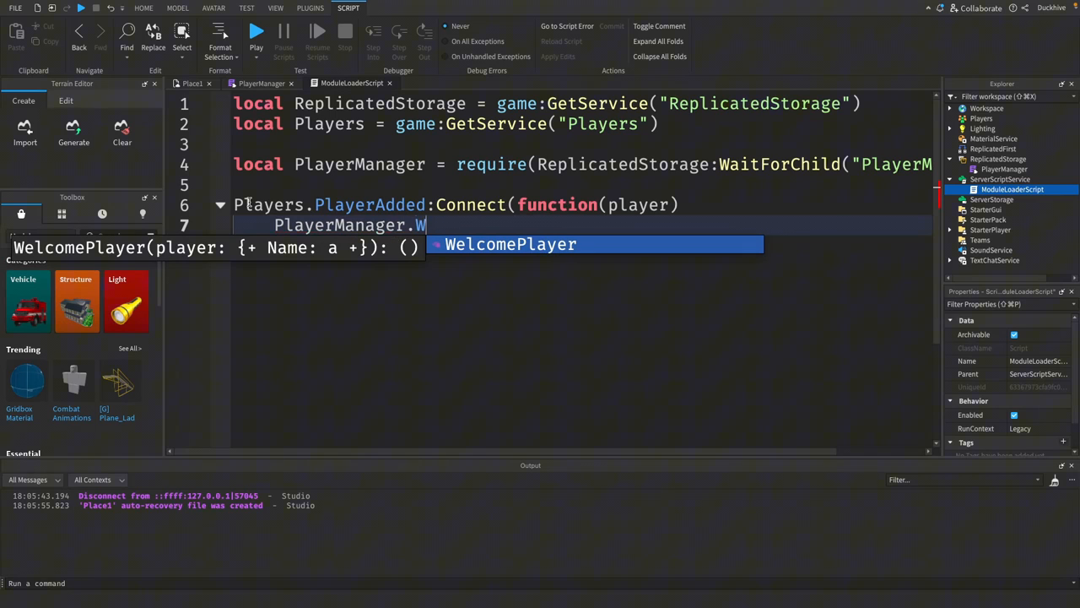
key("Tab")
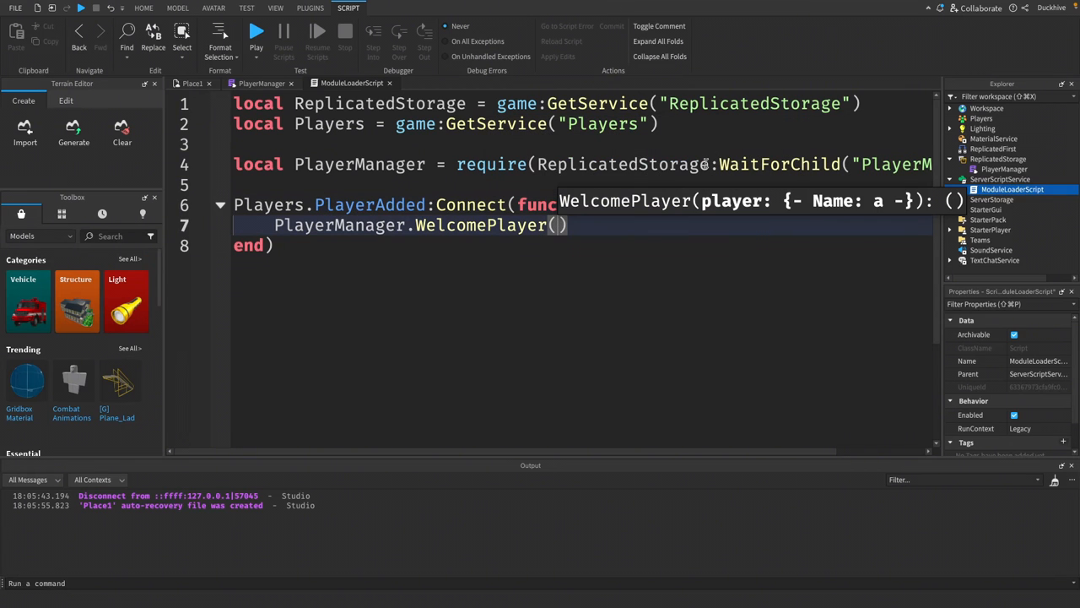
type("pl")
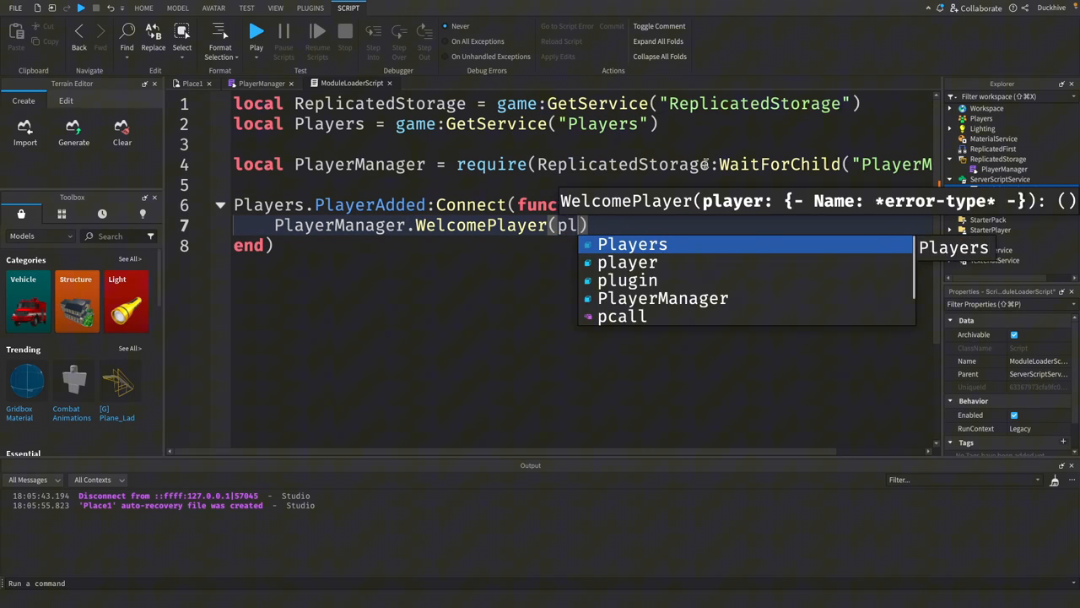
type("ayer")
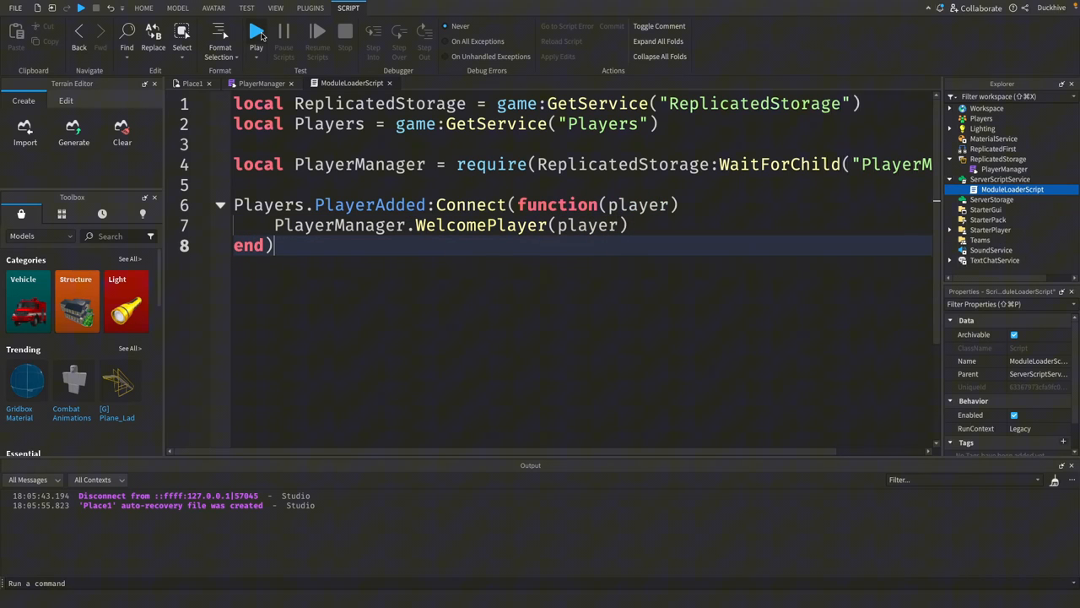
left_click(256, 30)
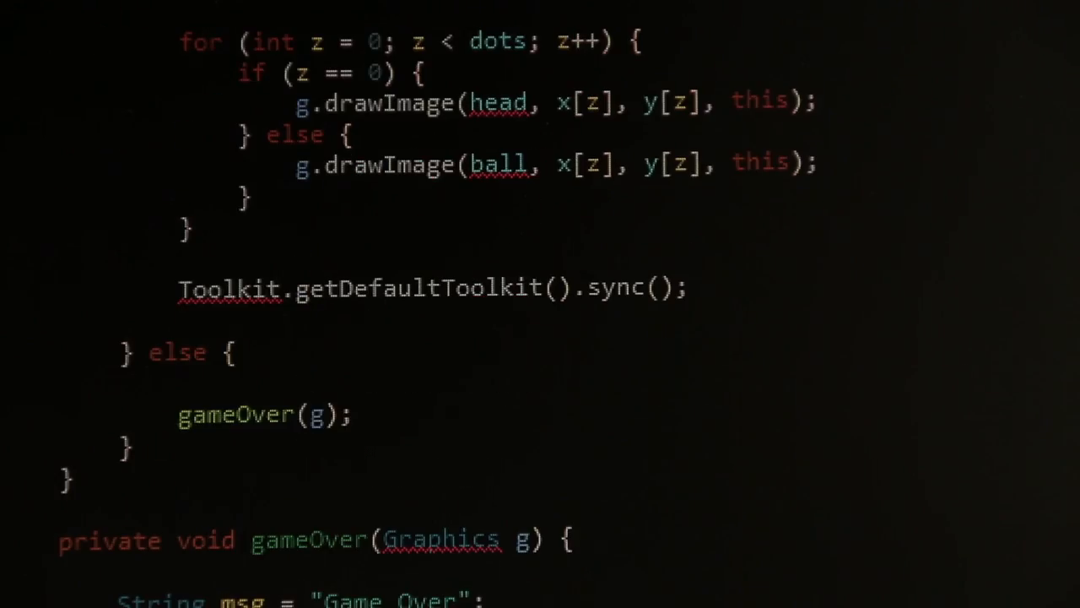
Step: Playtest the place and check the Output for the PlayerManager welcome message
scroll("down", 3)
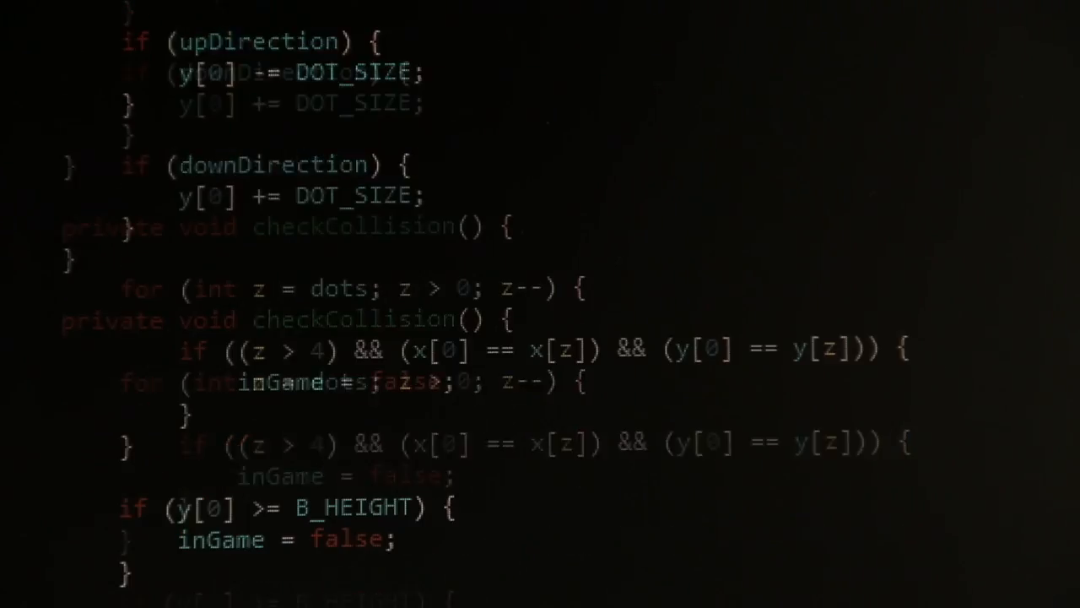
scroll("down", 3)
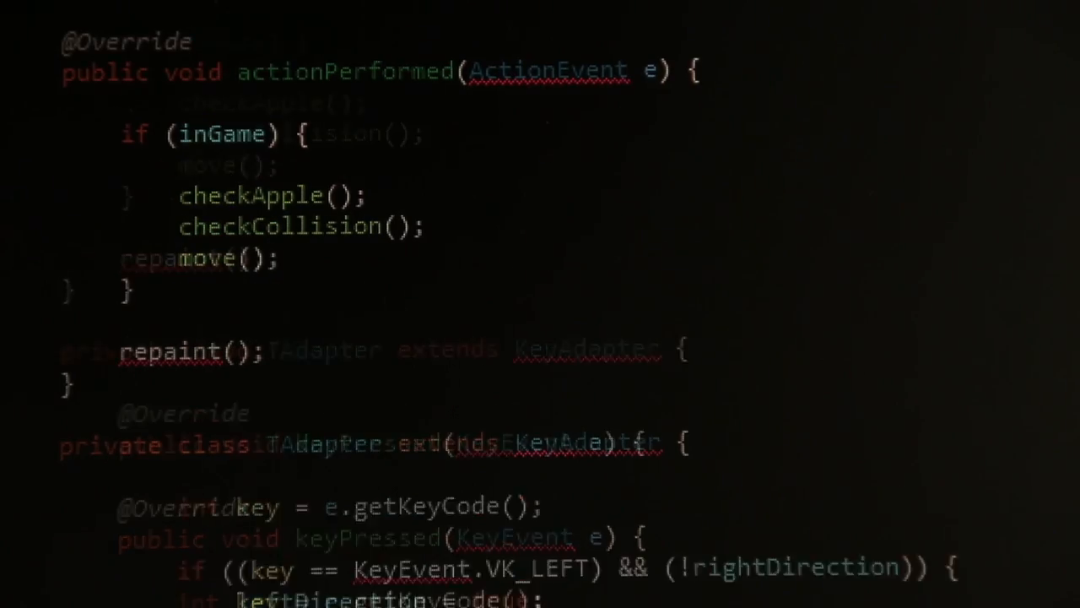
scroll("down", 3)
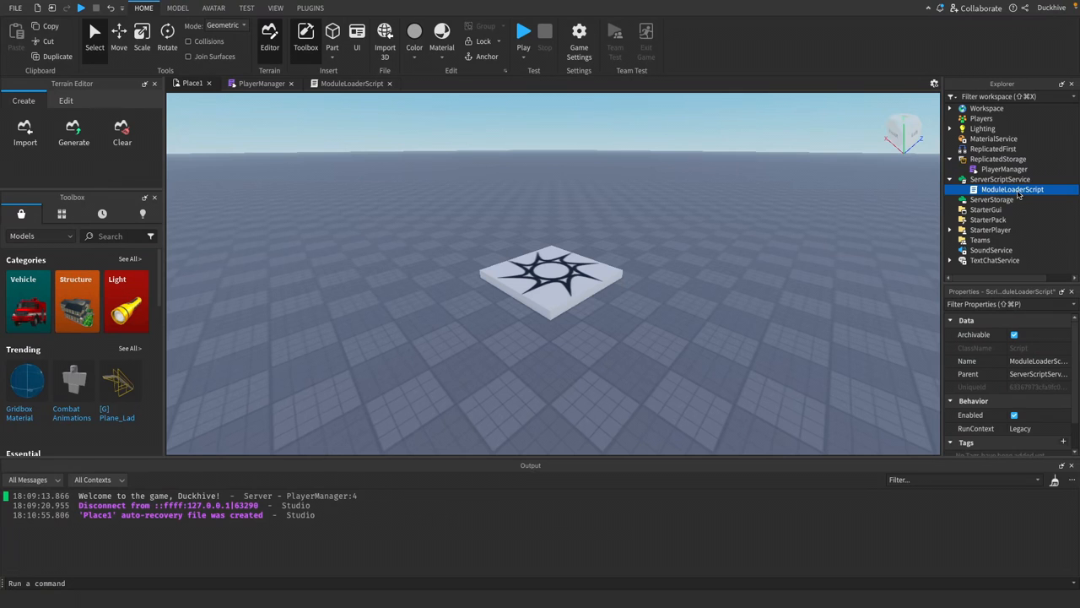
Step: Insert a ModuleScript under ReplicatedStorage and name it InventoryManager
left_click(999, 159)
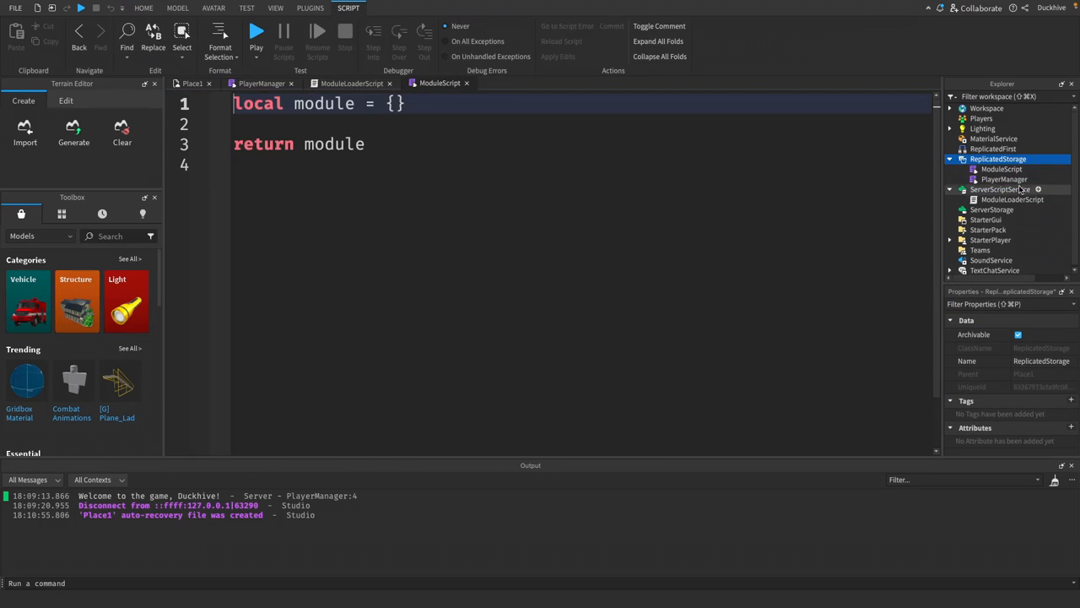
left_click(1002, 169)
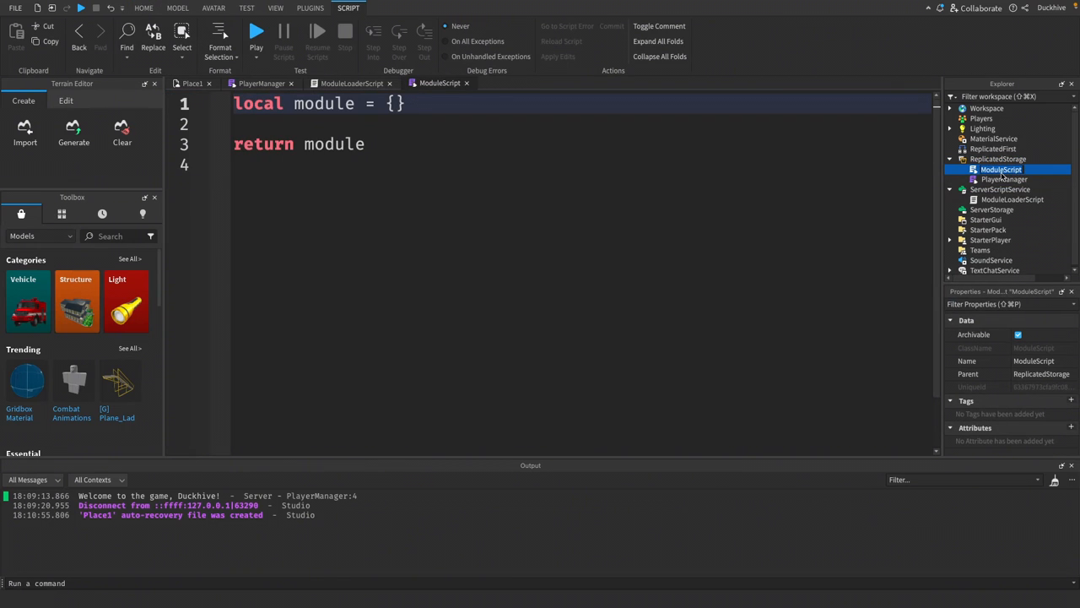
type("InventoryManager")
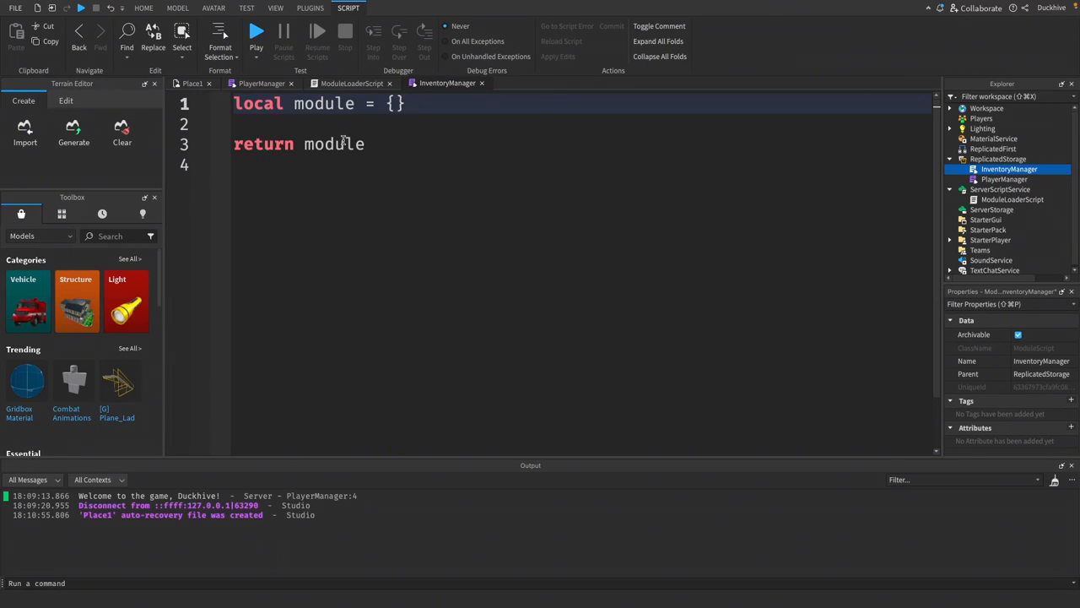
Step: Rename the module table and its return to InventoryManager
double_click(324, 103)
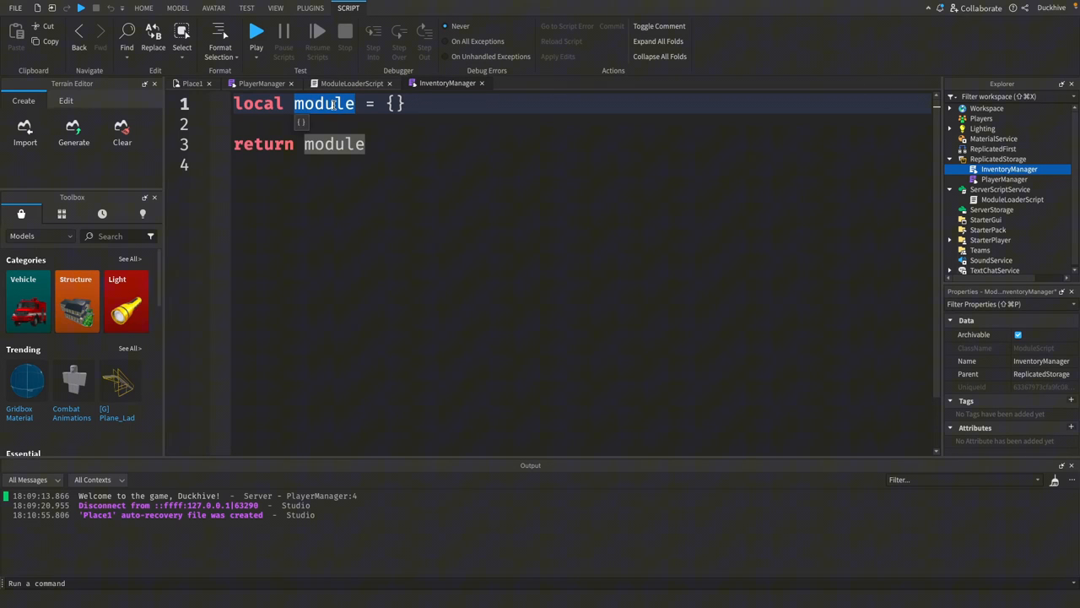
type("InventoryManager")
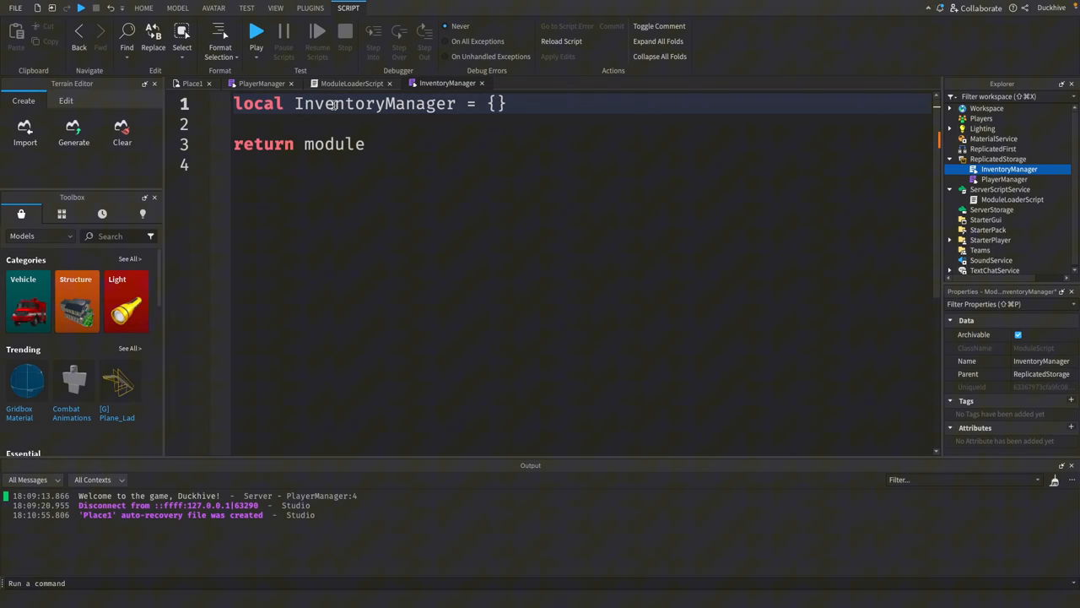
type("Inve")
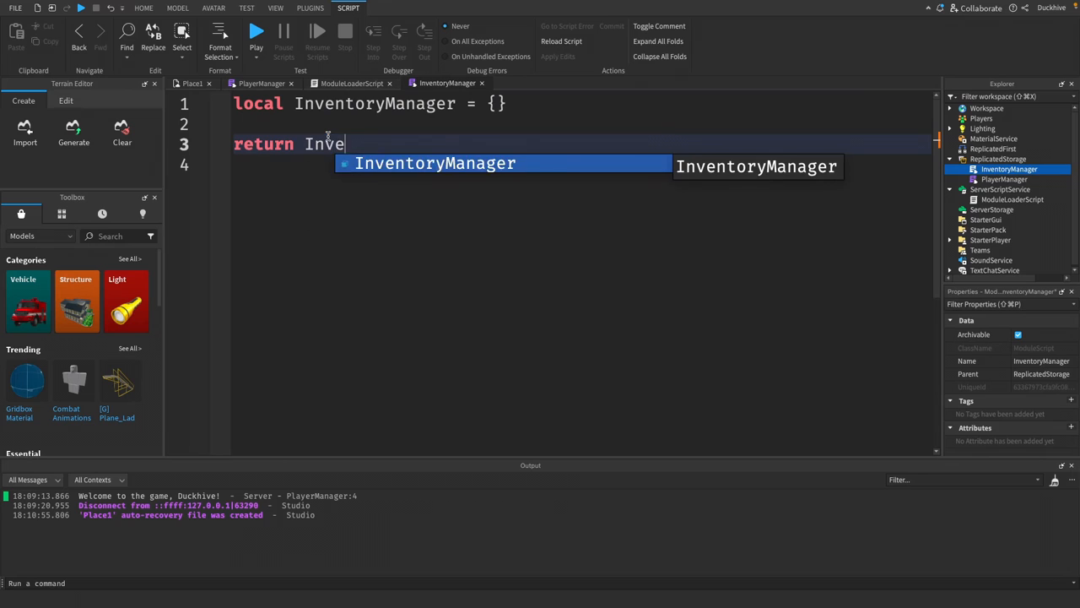
key("Tab")
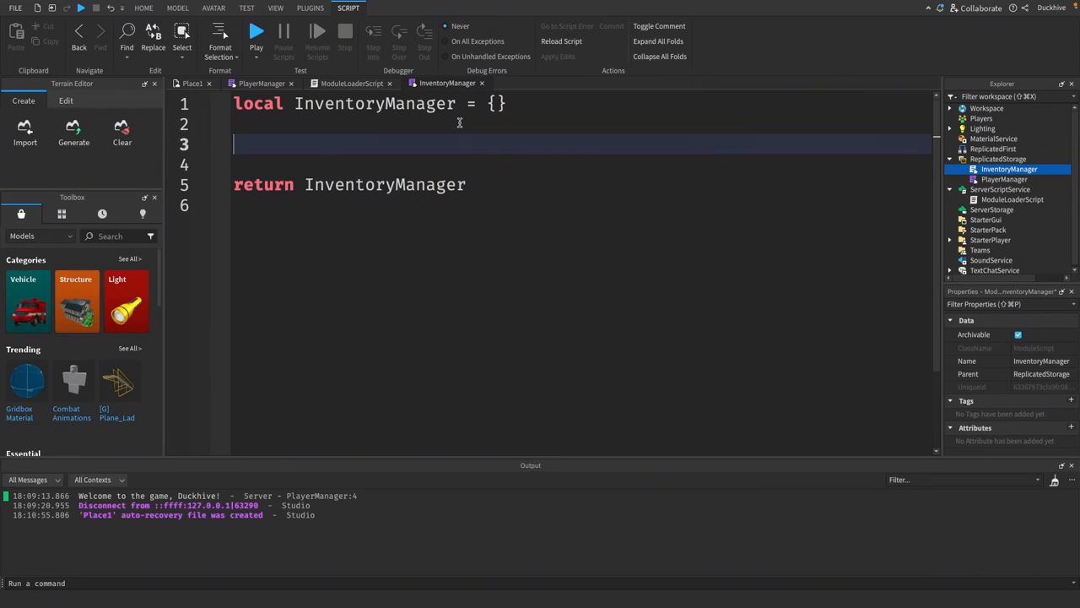
Step: Declare function InventoryManager.AddItem(player, item) and open its body
type("function")
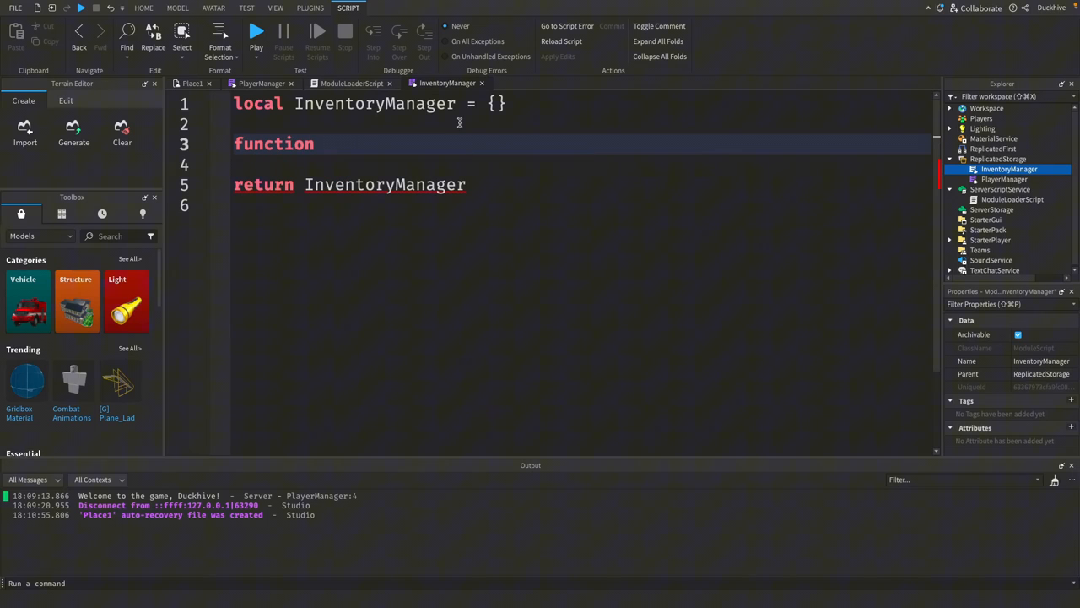
type("InventoryManager.")
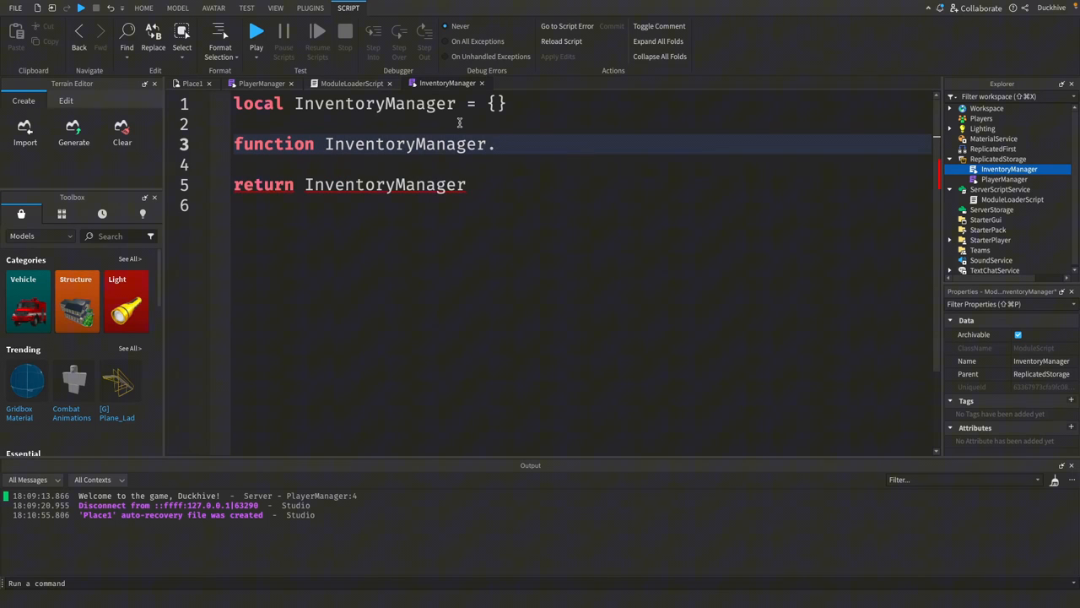
type("AddItem")
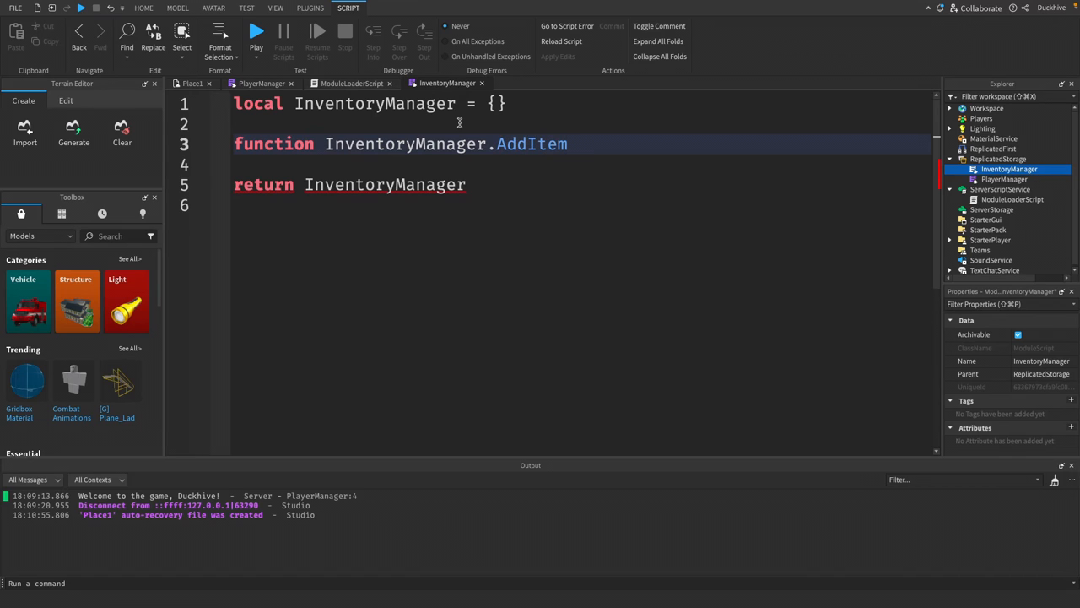
type("(player)")
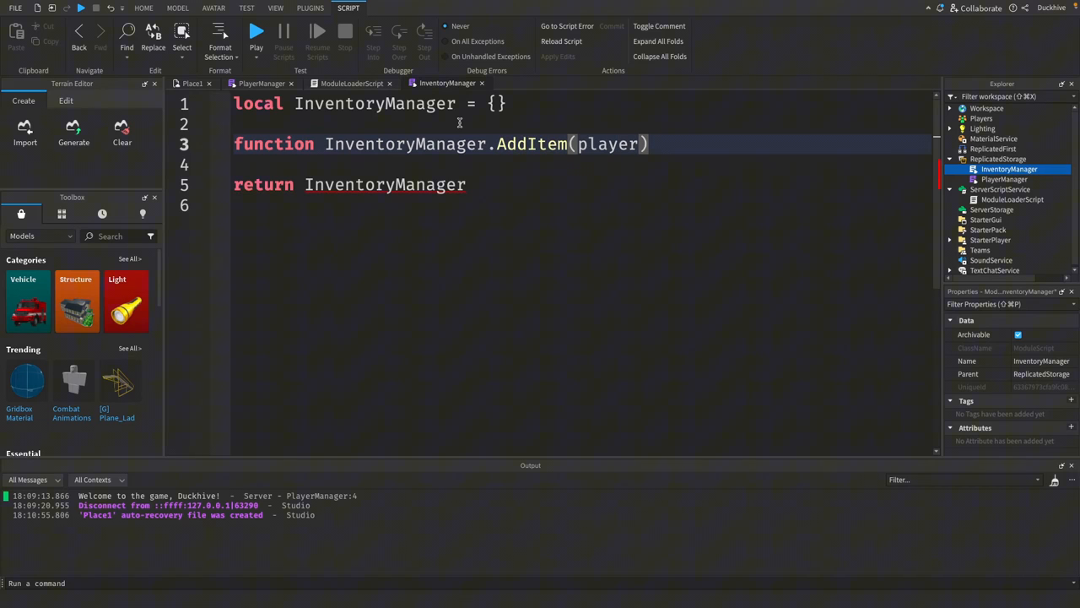
type(", item")
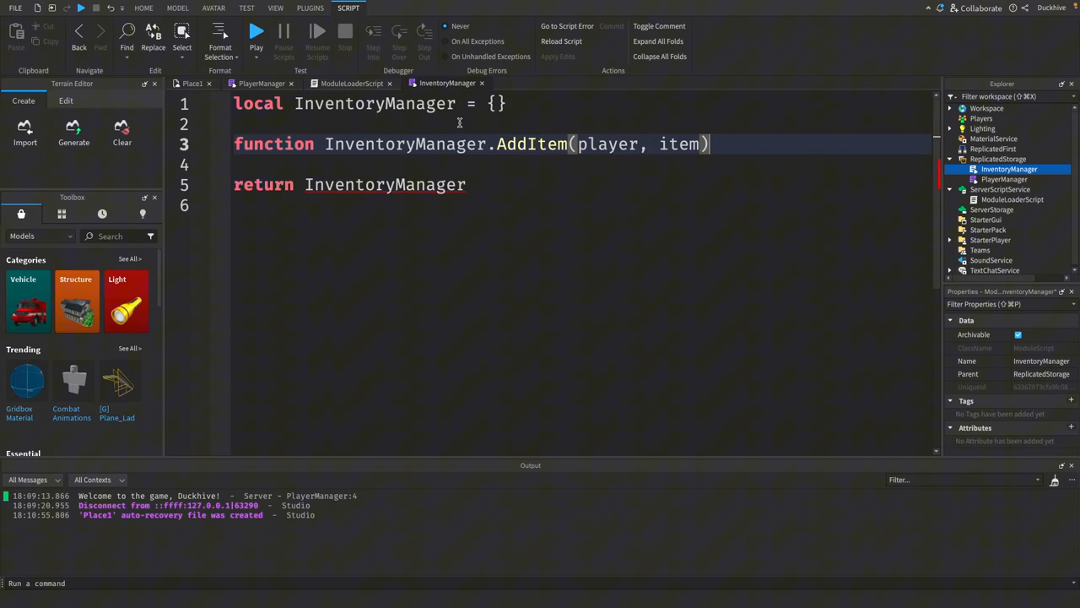
key("enter")
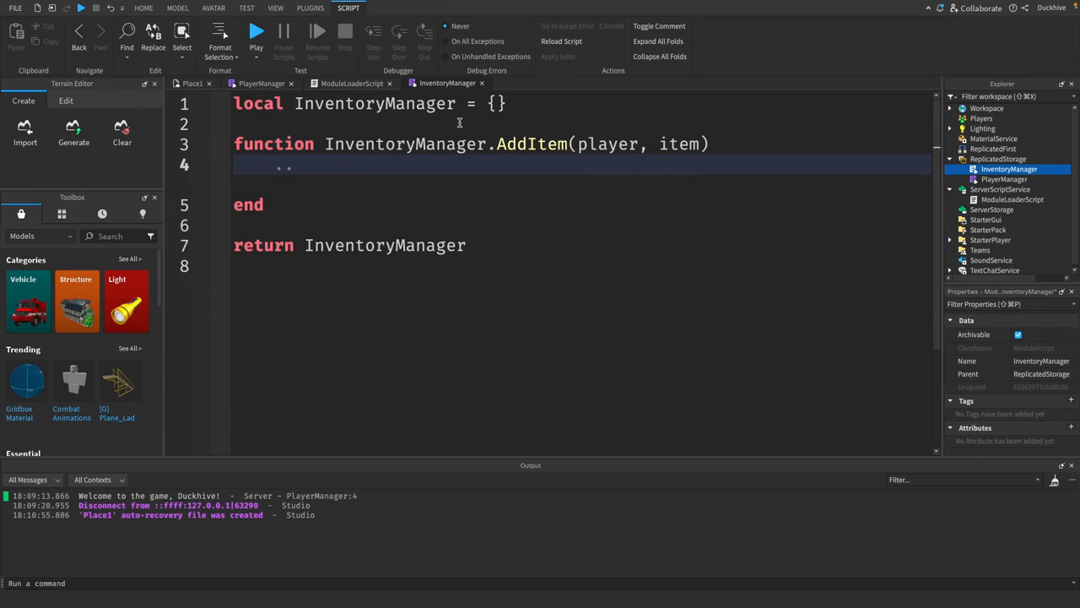
Step: Write a print line announcing the item added to the player's inventory
type("print(\"Added \" .. item .. \" to \" .. player.Name .. \"'s")
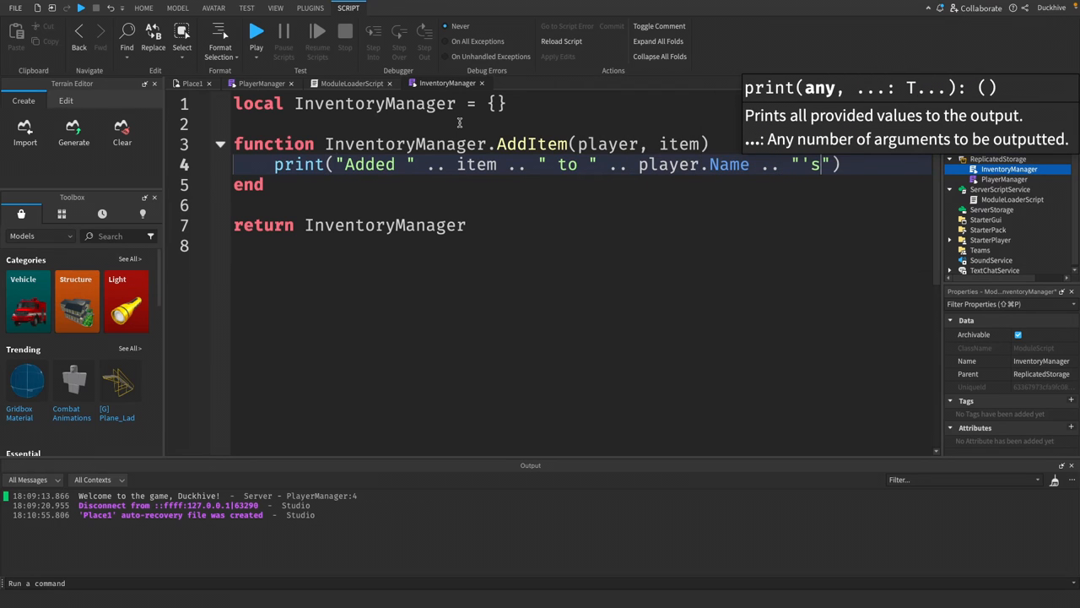
type("inventory.")
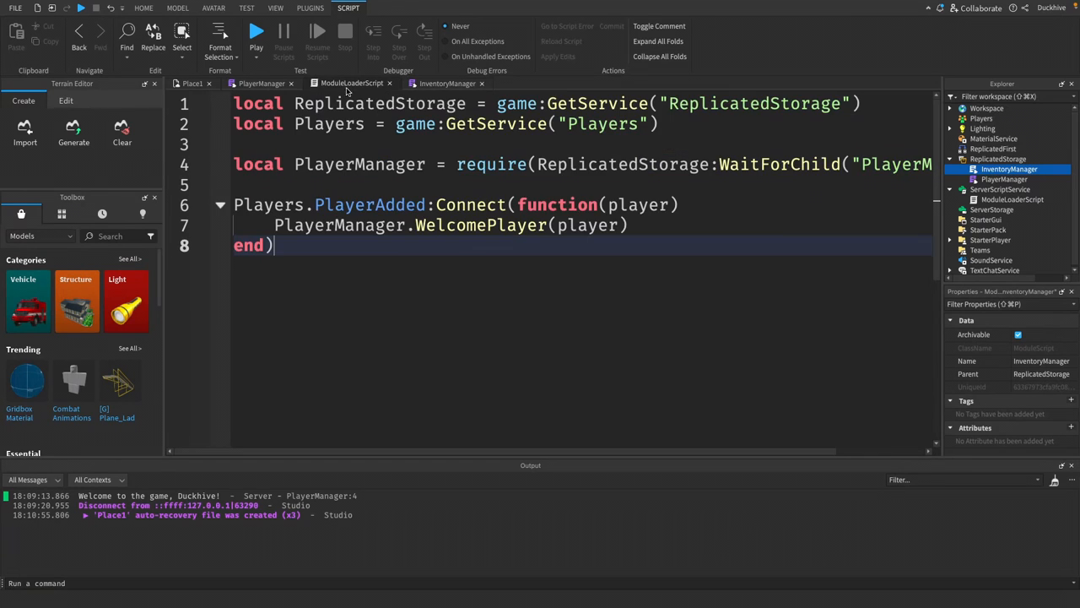
Step: Add a require line loading the InventoryManager module in the server script
type("local")
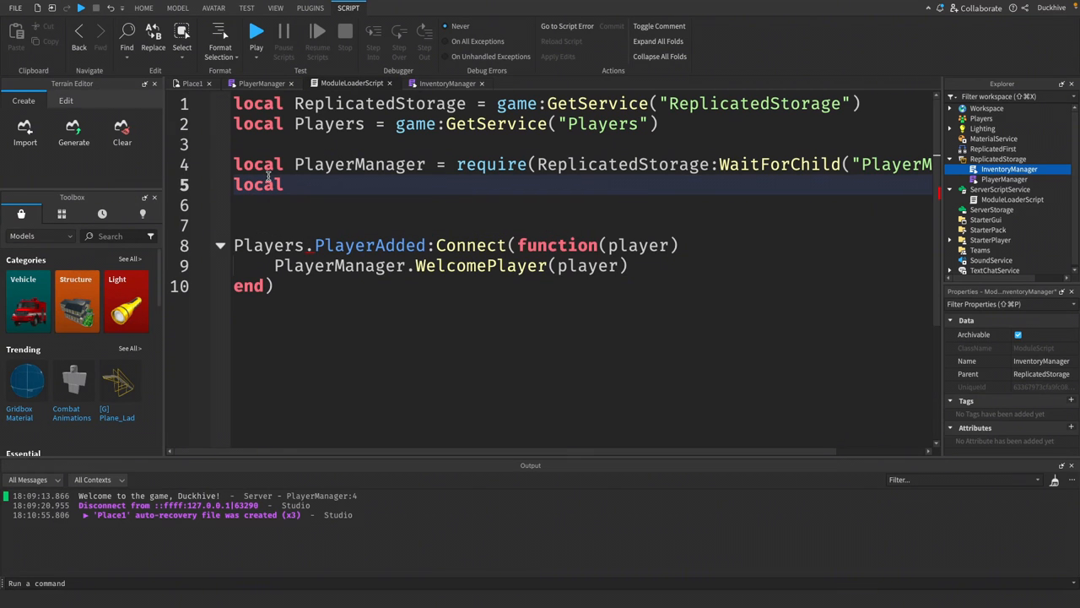
type("InventoryManager = require(ReplicatedStorage:WaitForChild(\"")
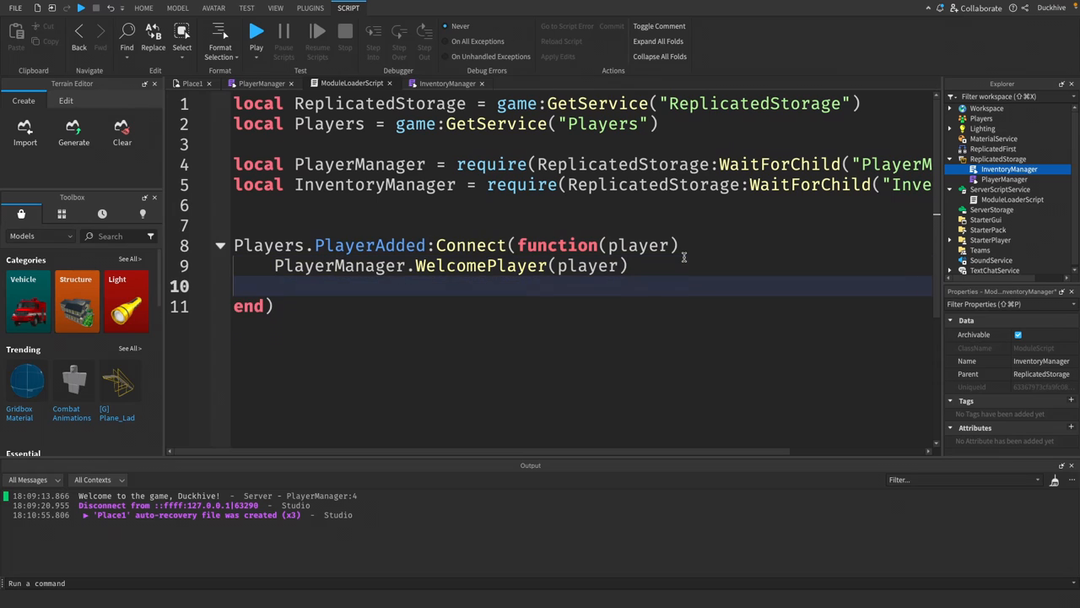
Step: Call InventoryManager.AddItem(player, "Sword") in PlayerAdded and launch a play test
type("In")
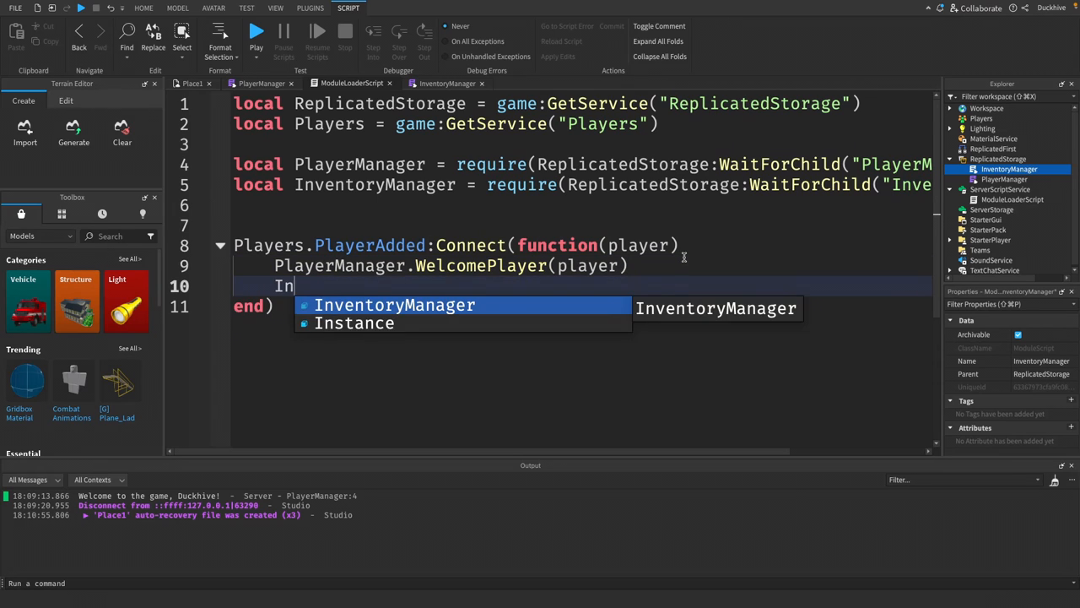
type("ventoryManager.")
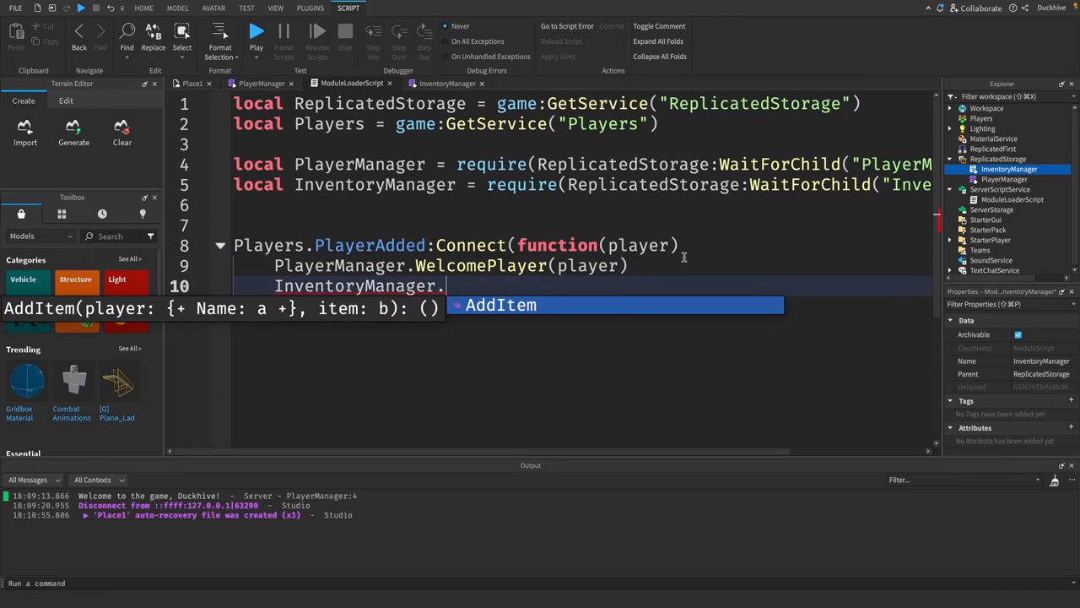
type("AddItem(")
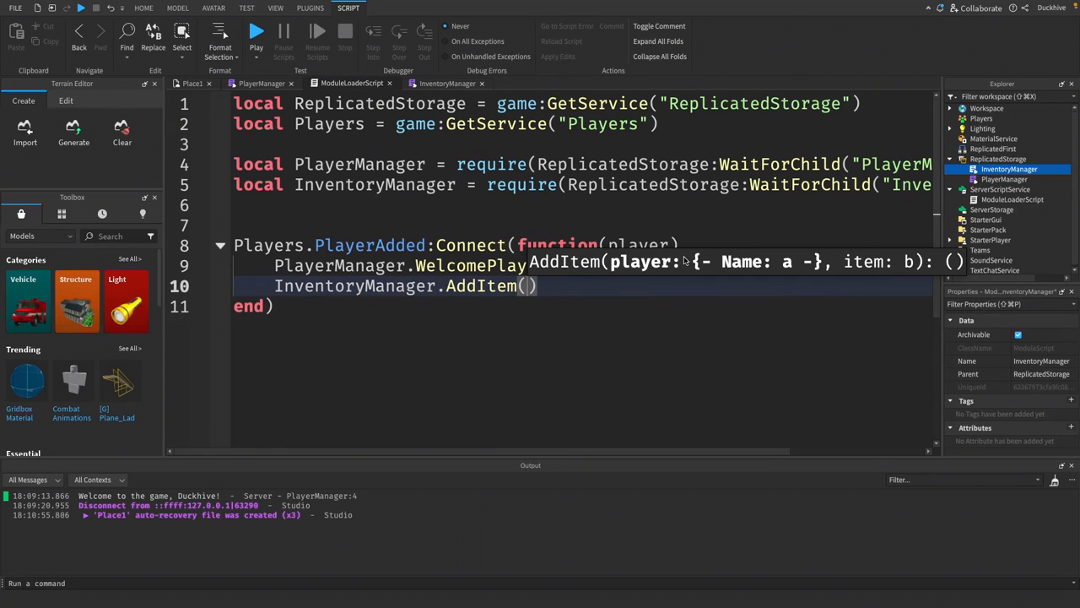
type("player,")
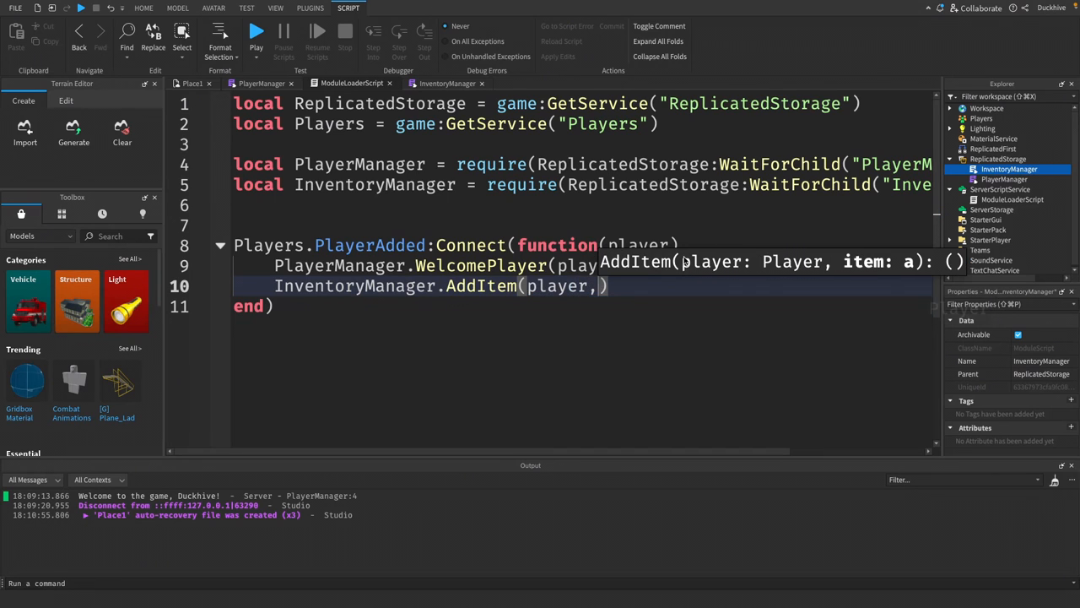
type("Sw\"")
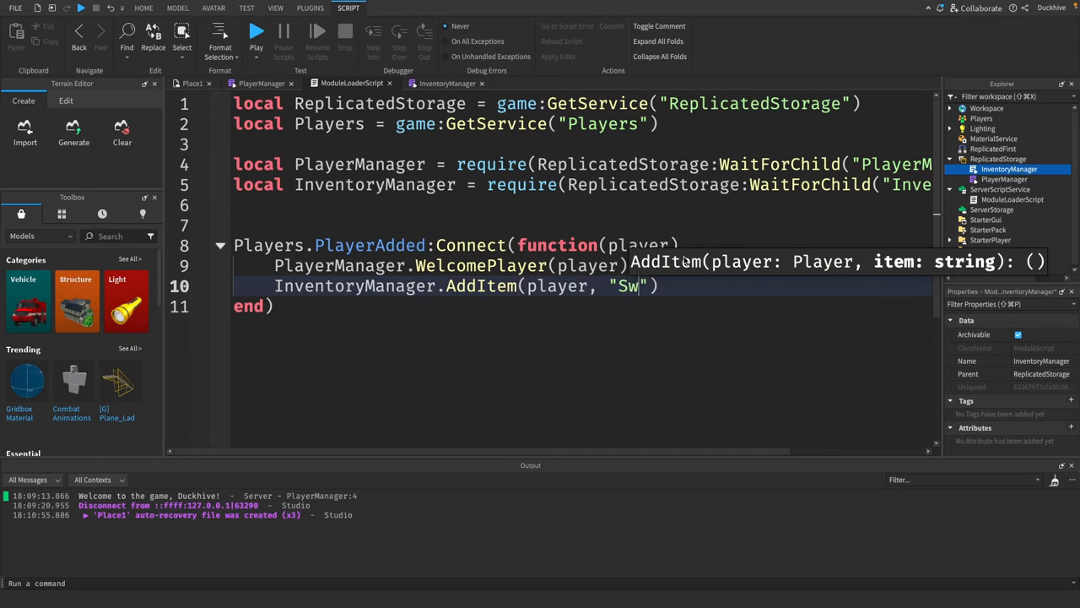
type("ord")
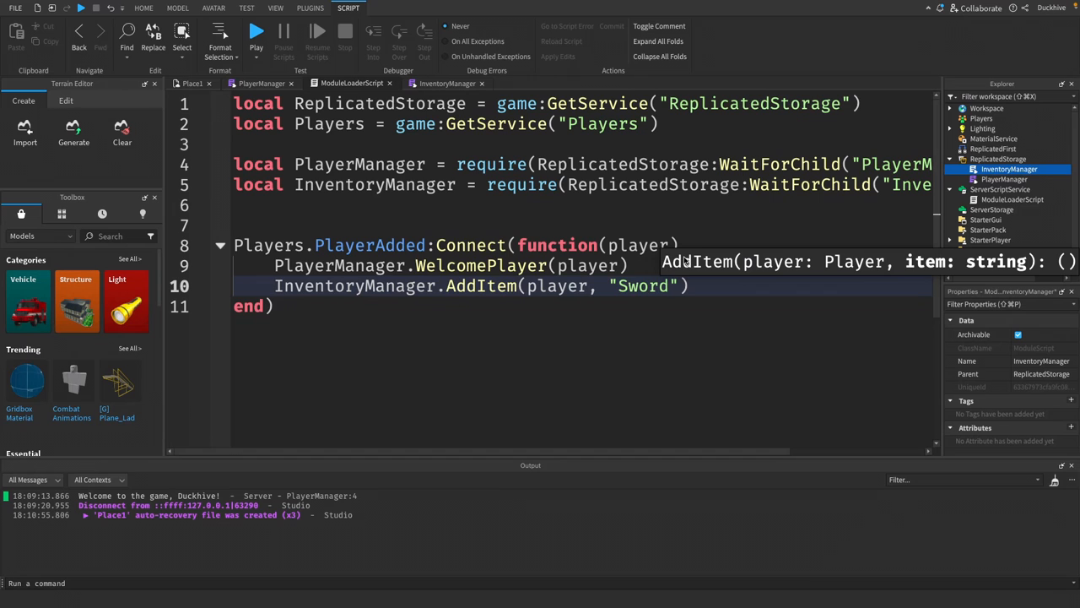
left_click(143, 7)
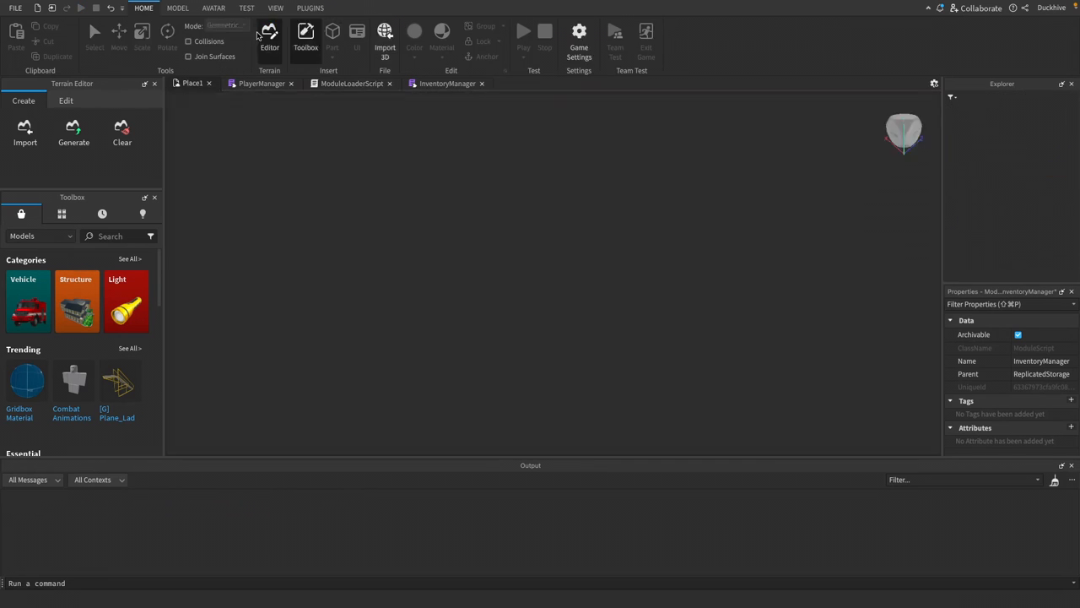
Step: Focus the running play test to check the output for the Added Sword message
left_click(524, 30)
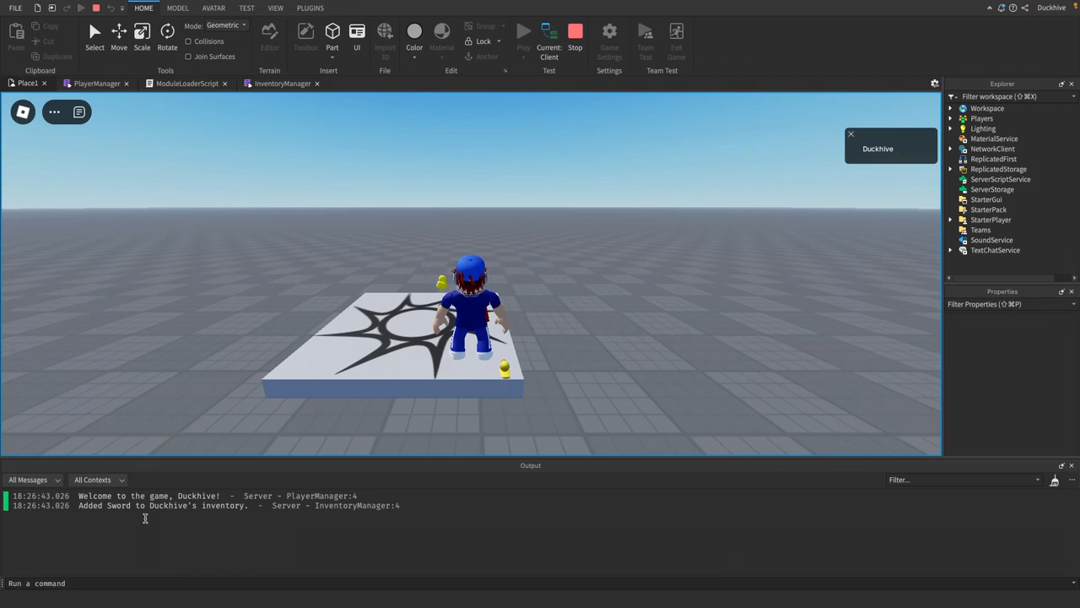
mouse_move(161, 505)
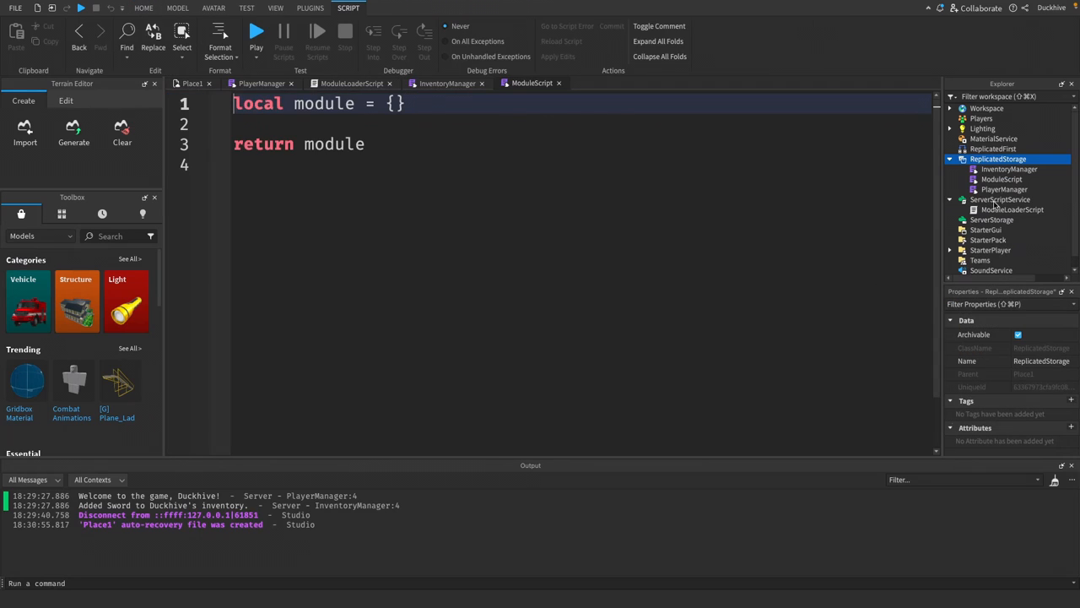
Step: Rename the new ModuleScript to GameManager and its module table to GameManager
left_click(1003, 179)
type("GameManager")
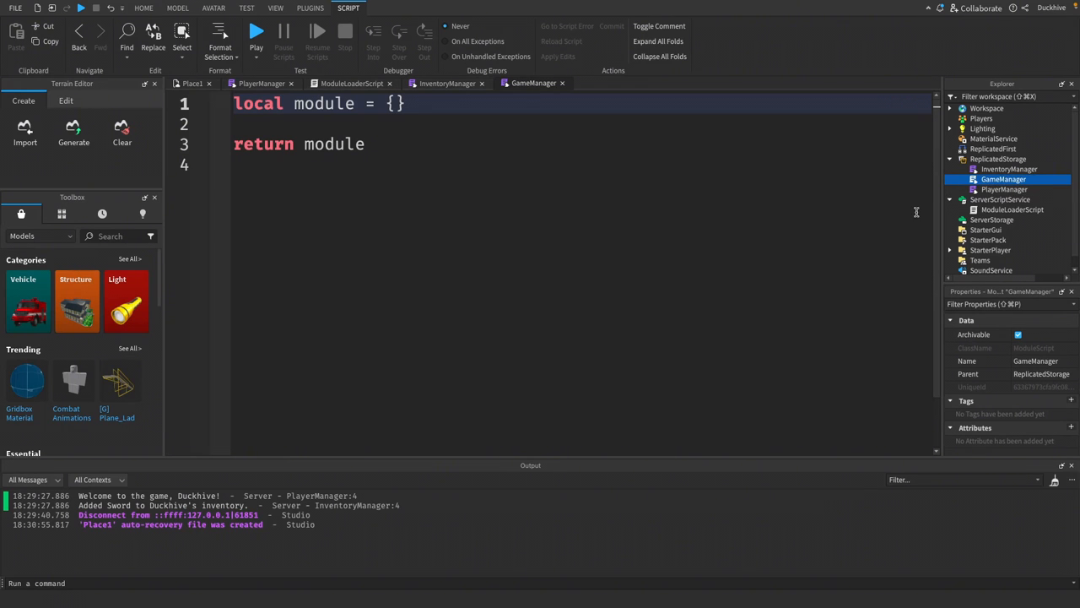
double_click(324, 103)
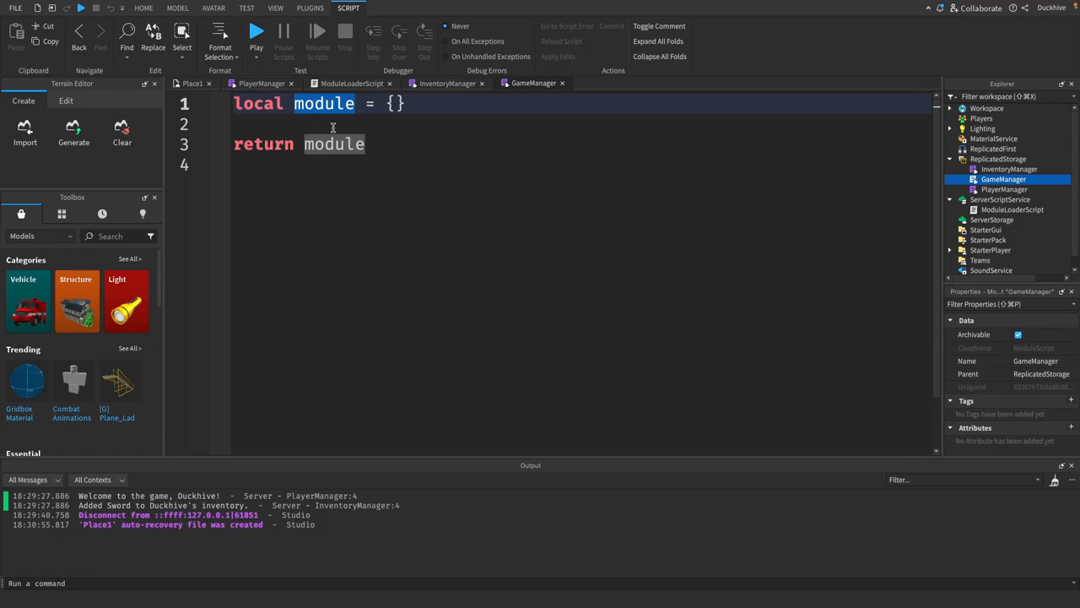
type("GameManager")
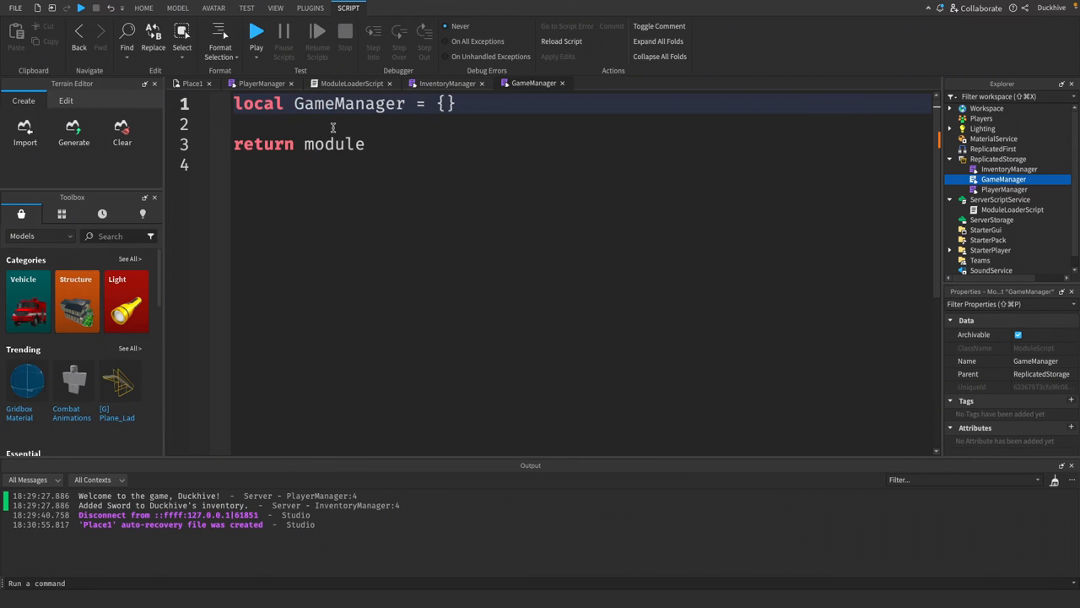
key("Enter")
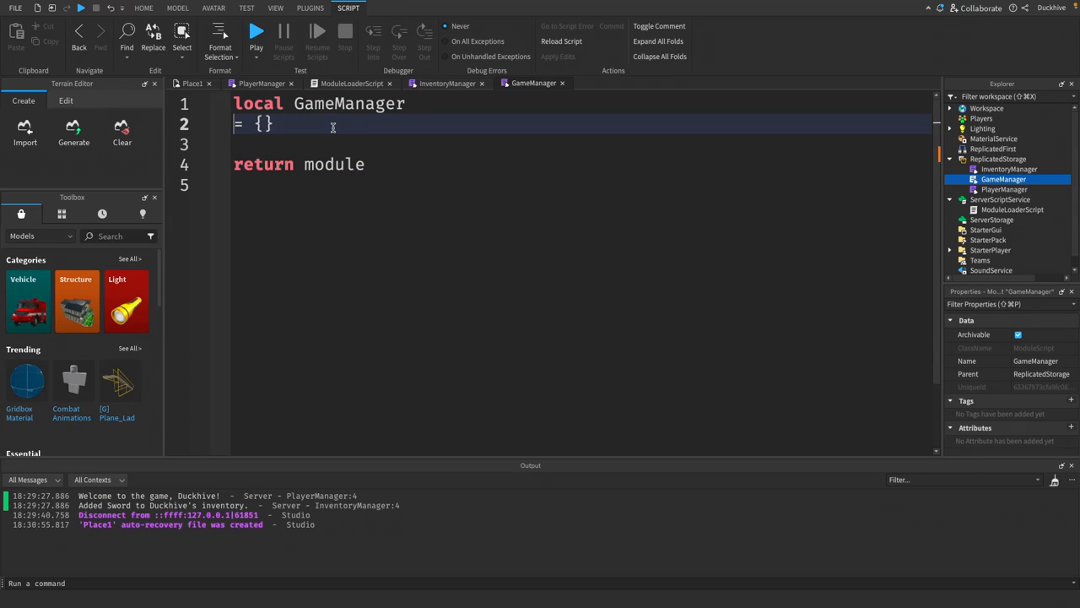
key("Backspace")
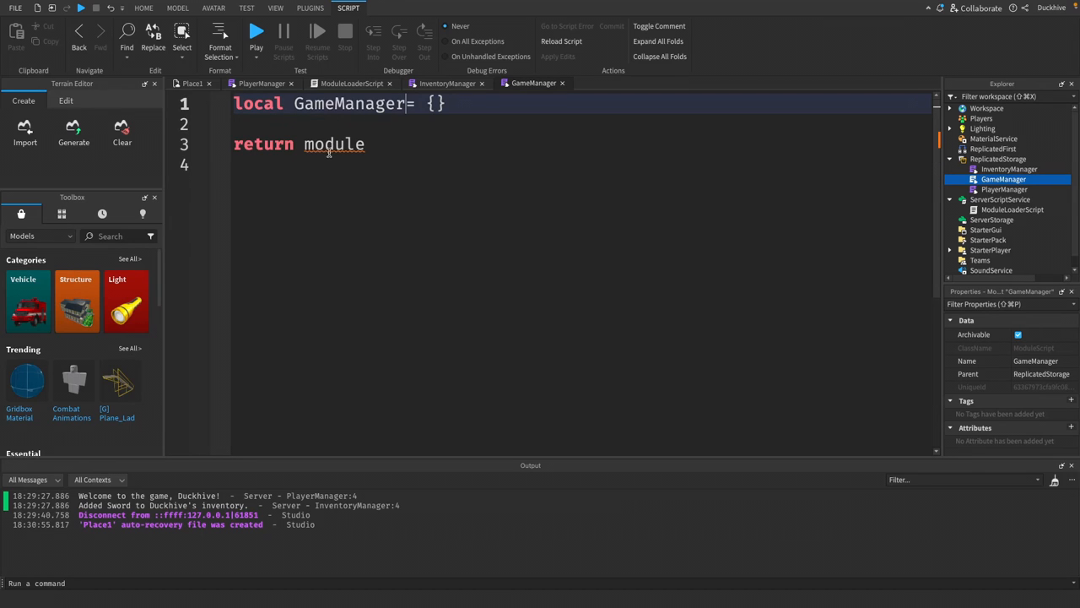
type("GameManager")
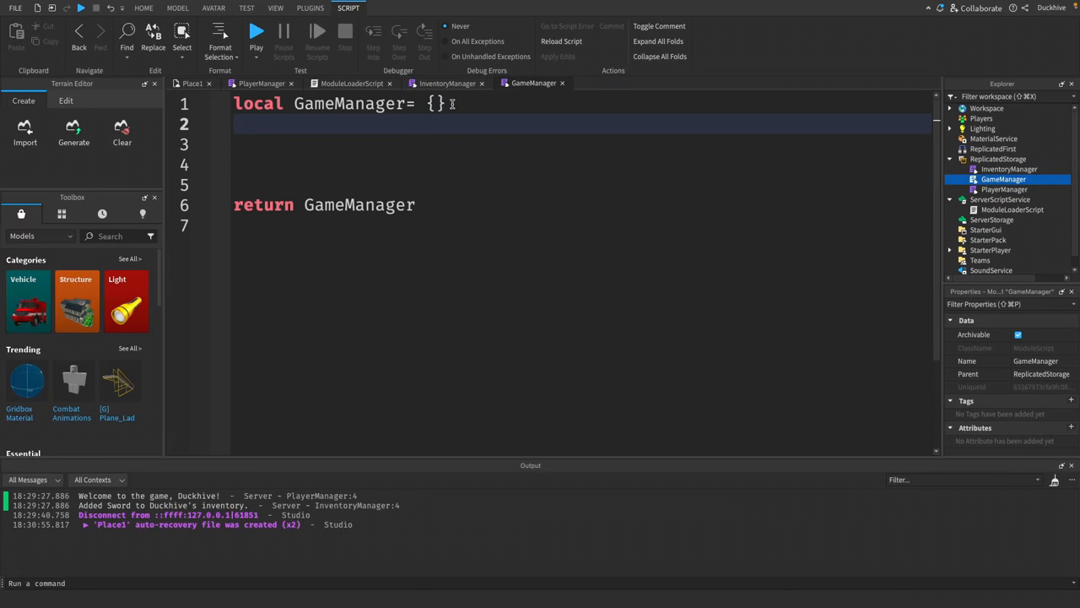
Step: Declare local gameState = "Waiting" and begin a function below it
type("local")
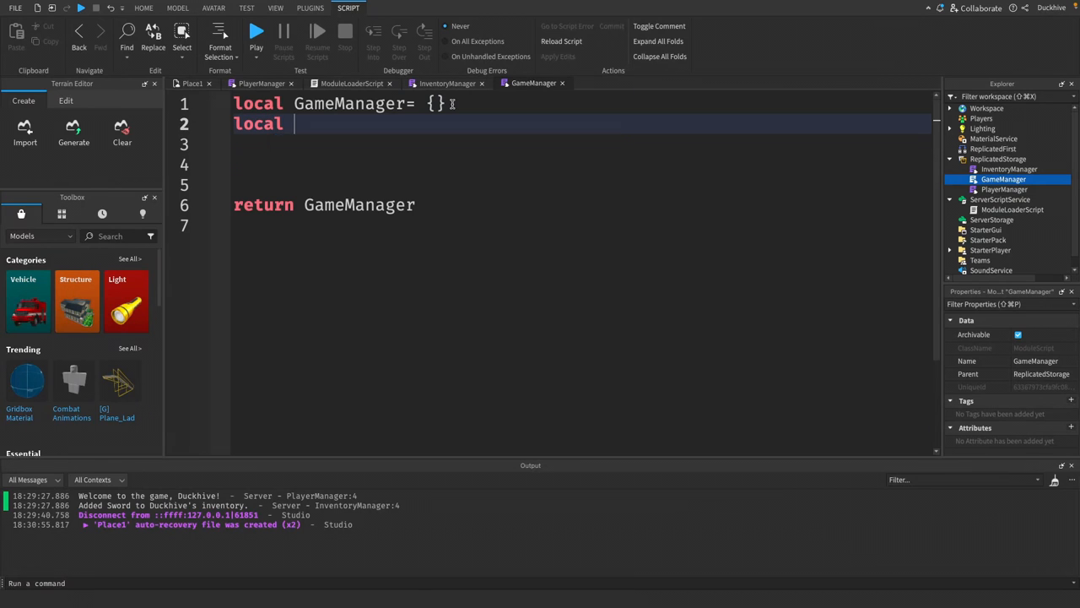
type("gameState")
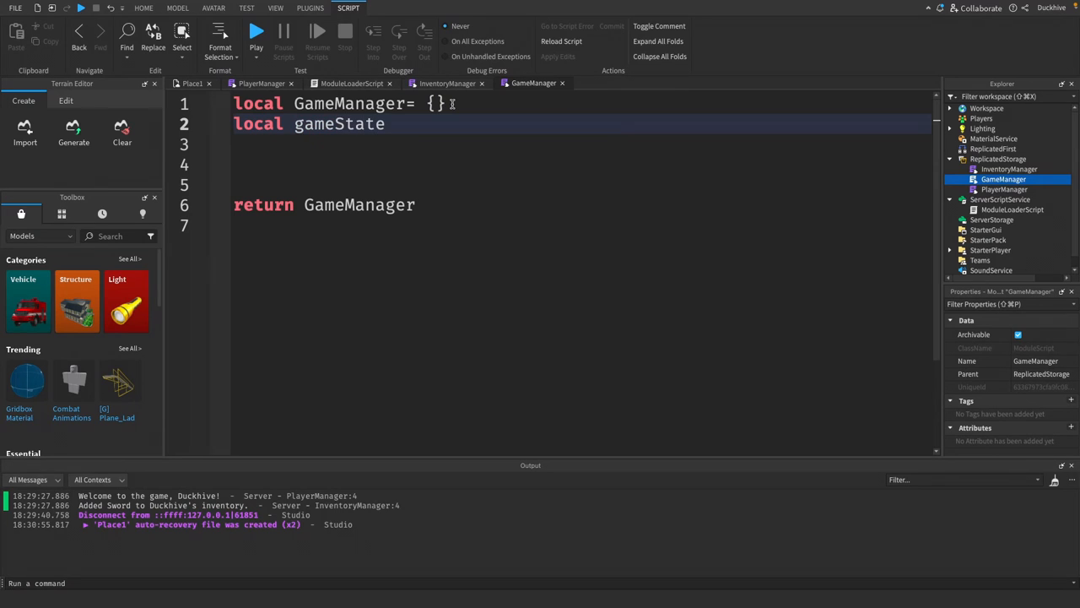
type("= \"W\"")
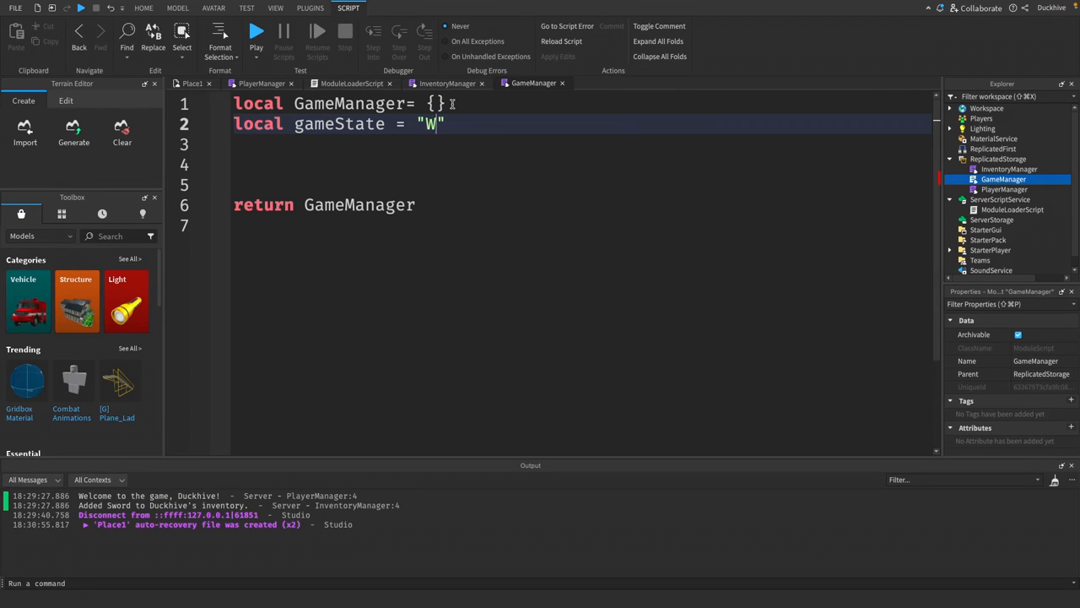
type("aiting")
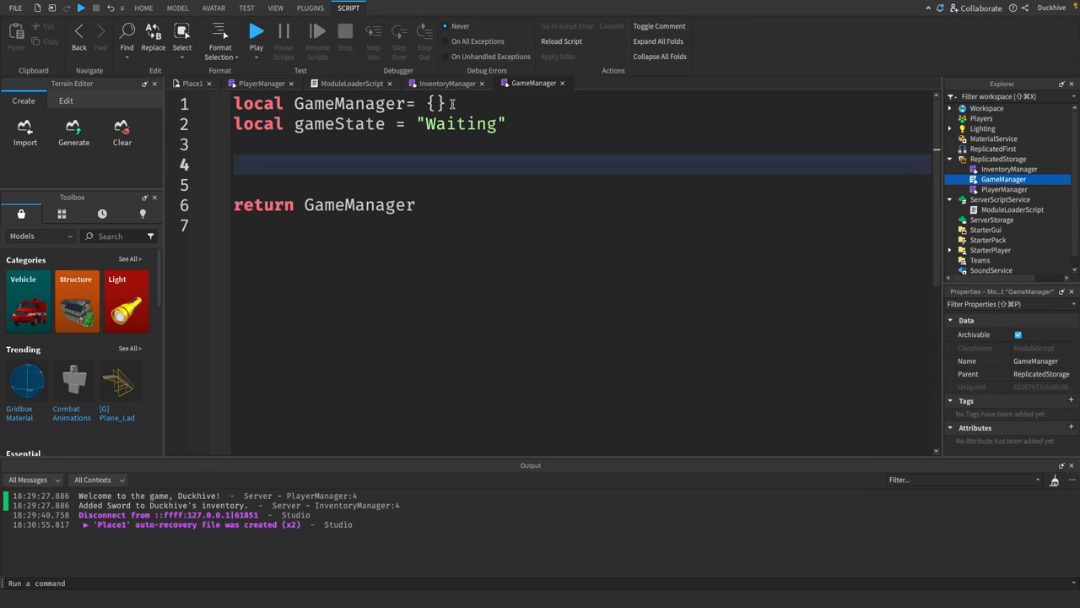
type("function")
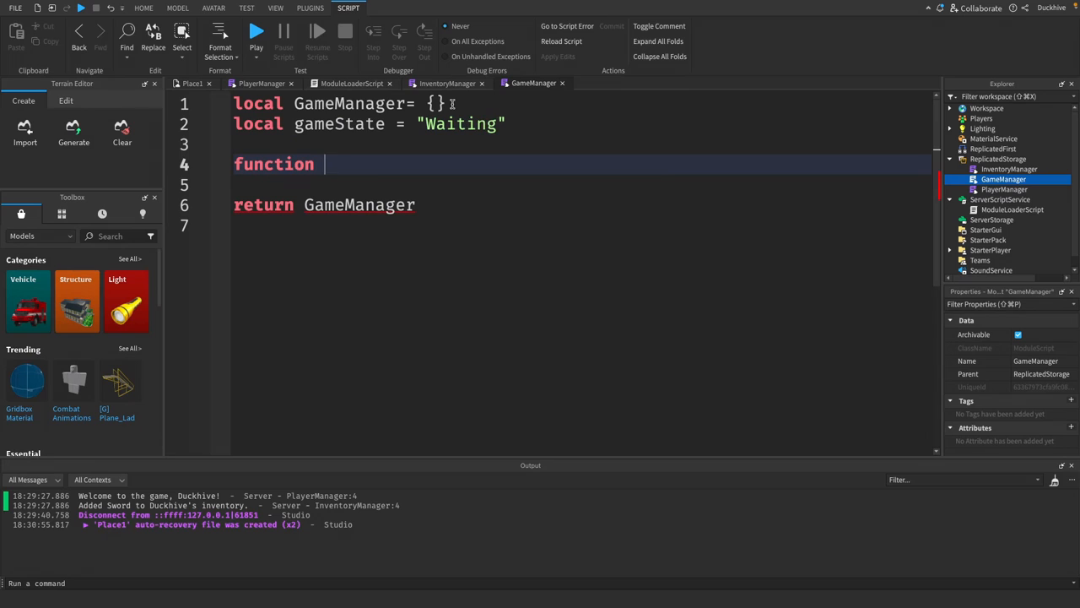
Step: Write GameManager.StartGame() setting gameState = "In Progress"
type("Game")
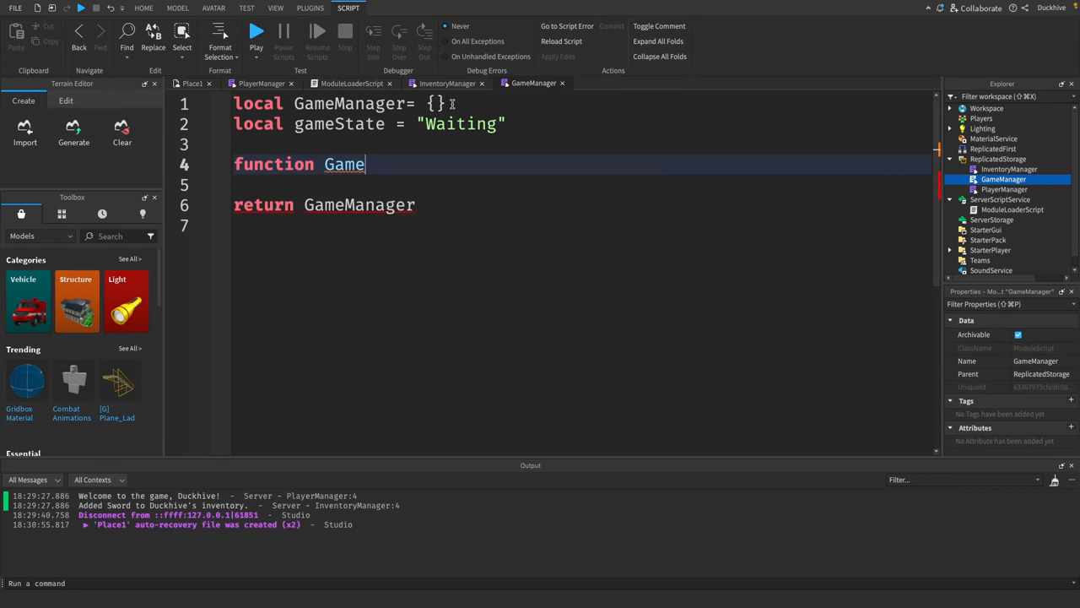
type("Manager.")
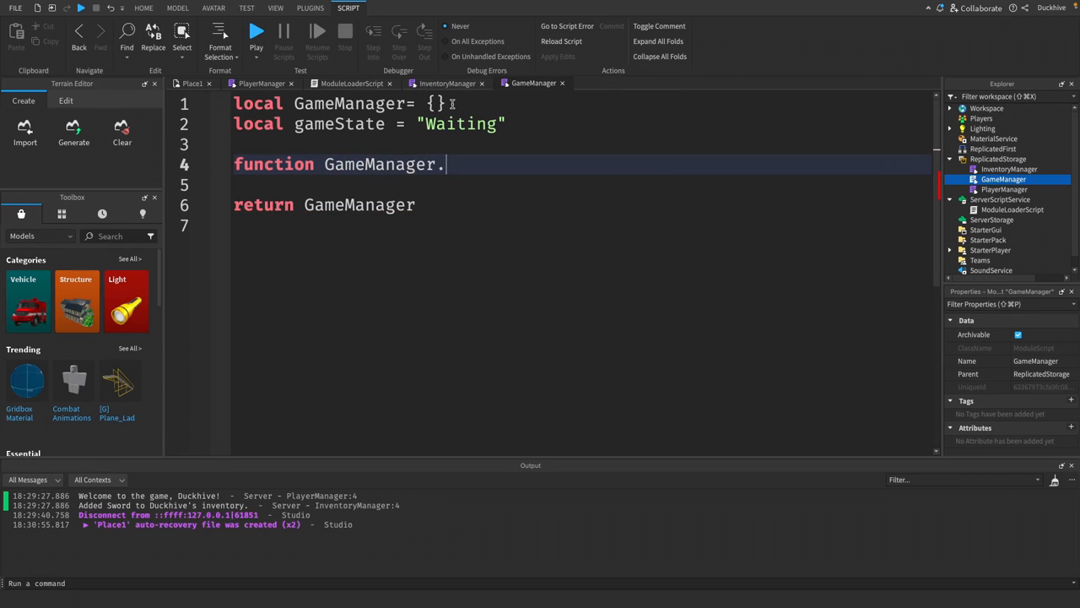
type("StartGame")
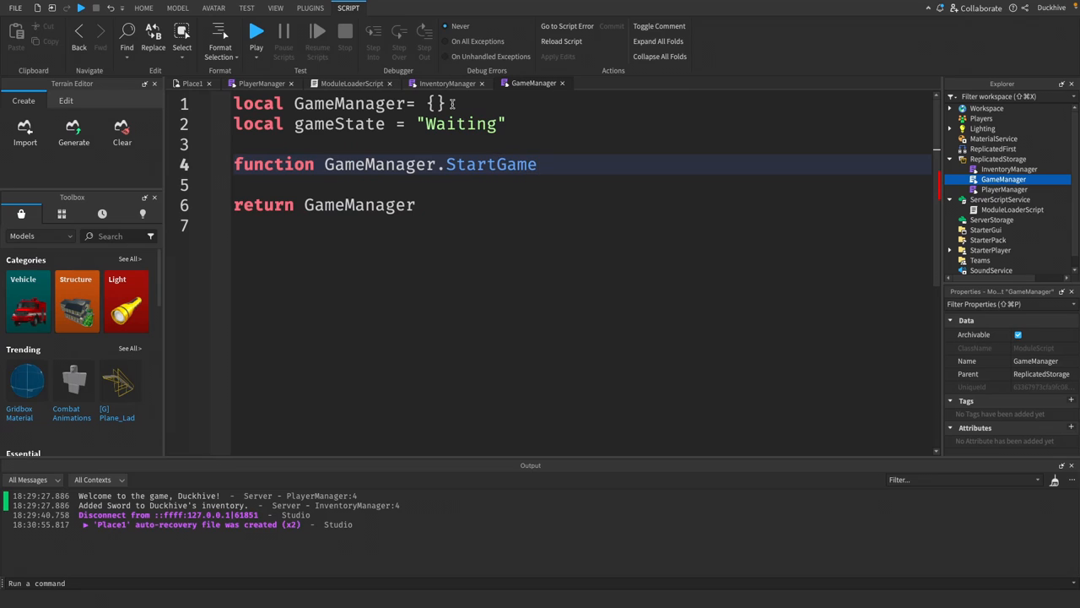
type("()")
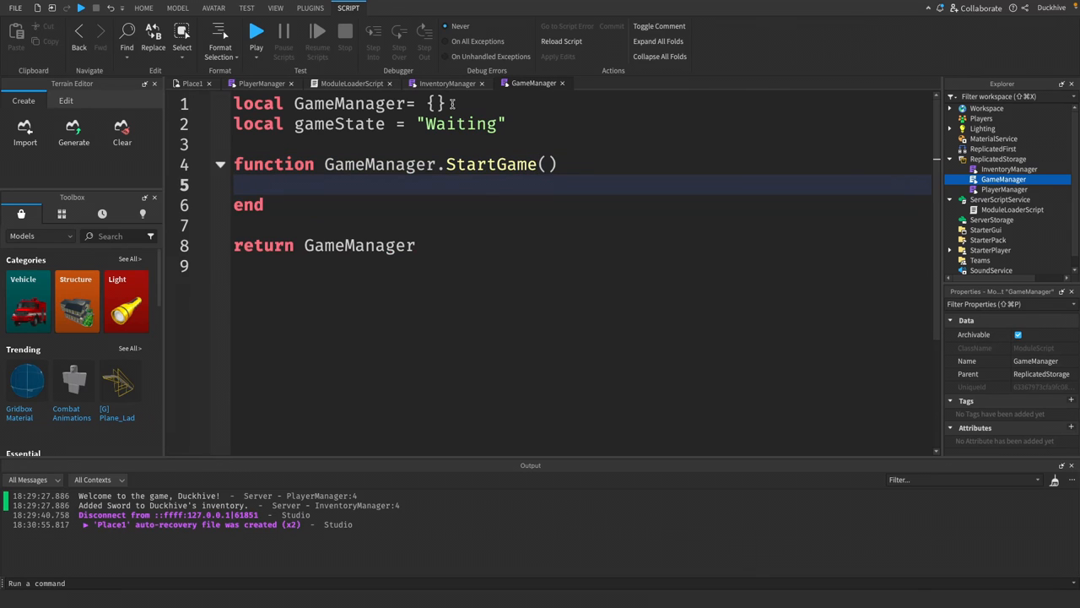
type("gameState")
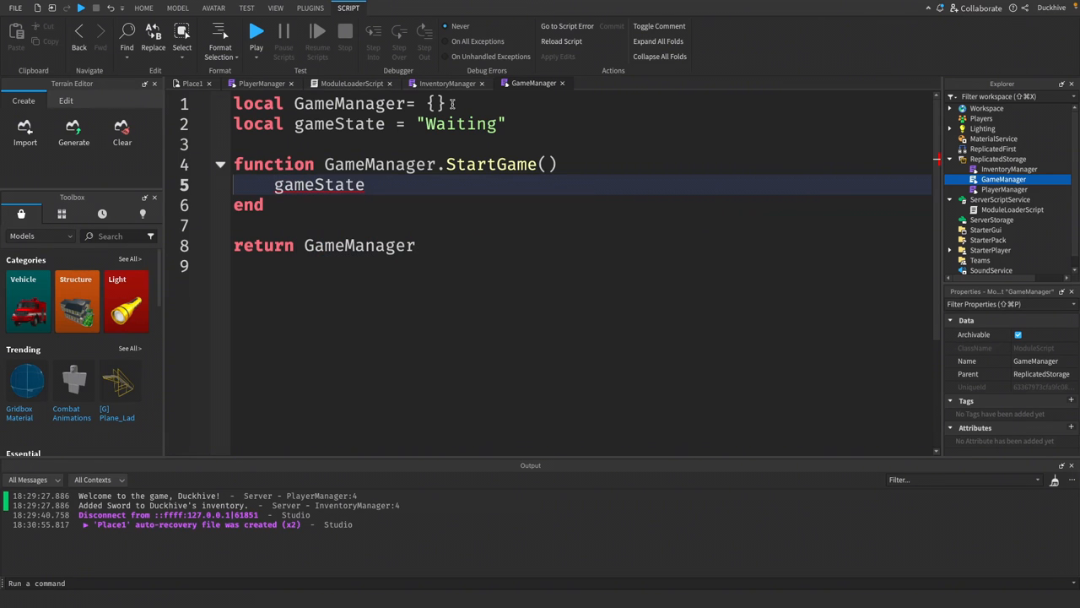
type("= \"In\"")
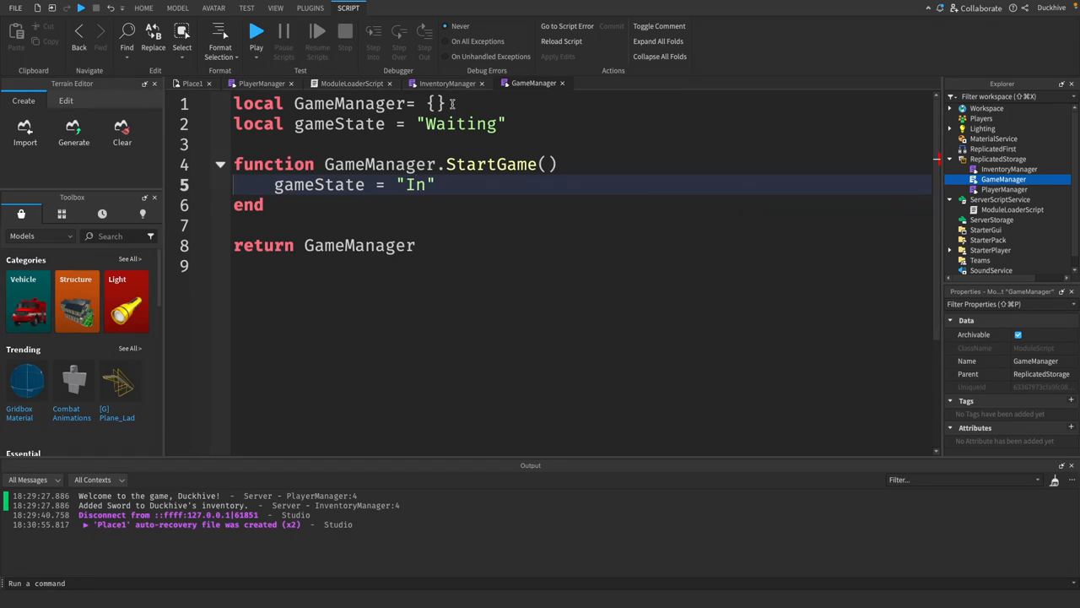
type("Progress")
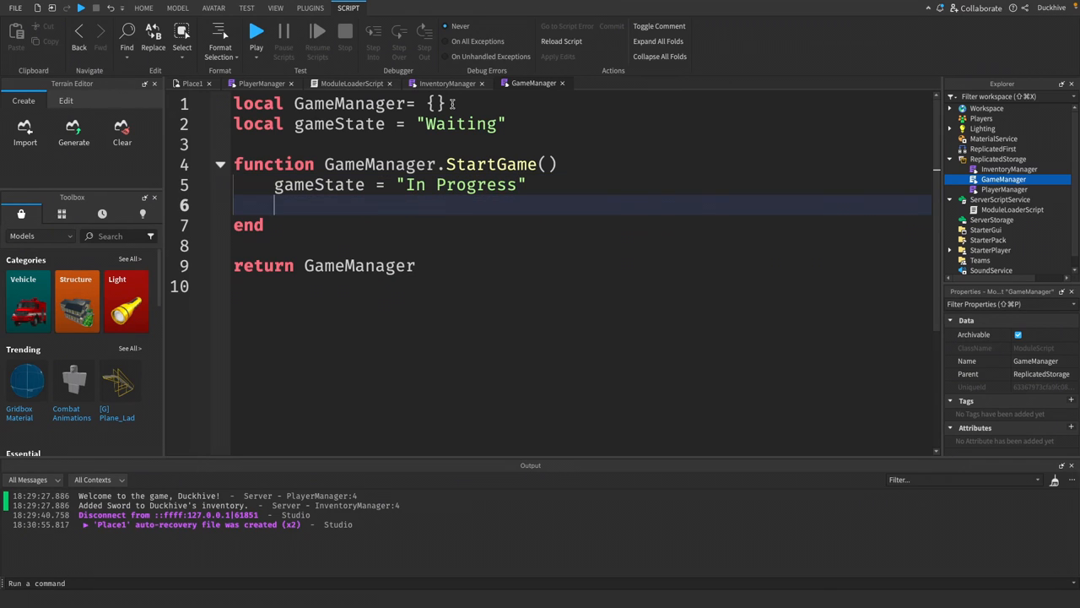
Step: Print the new game state inside StartGame and begin another function
type("print(\"Game state is no")
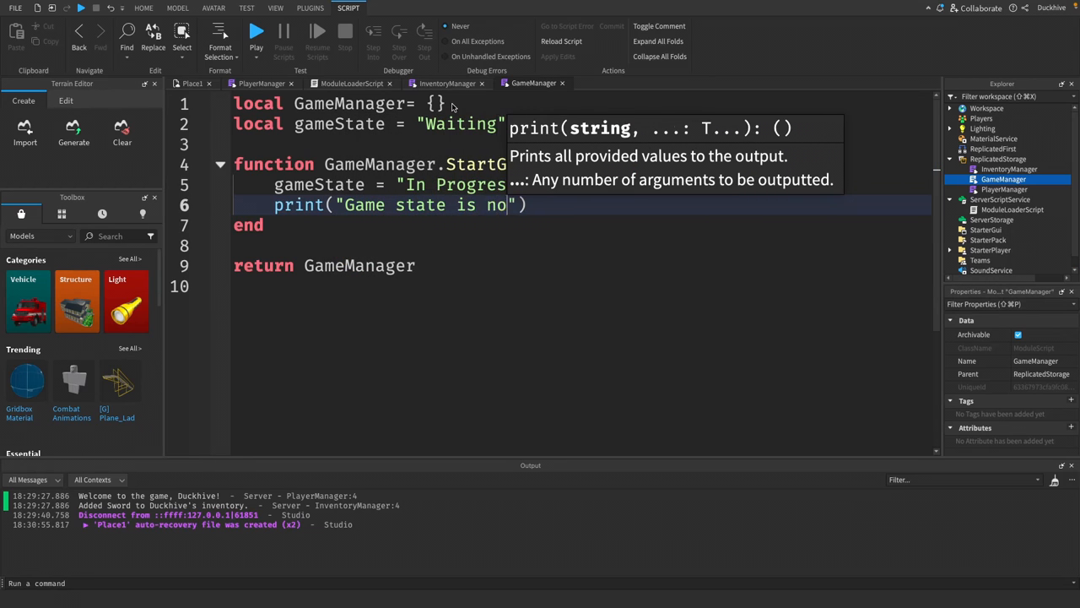
type("w: \"")
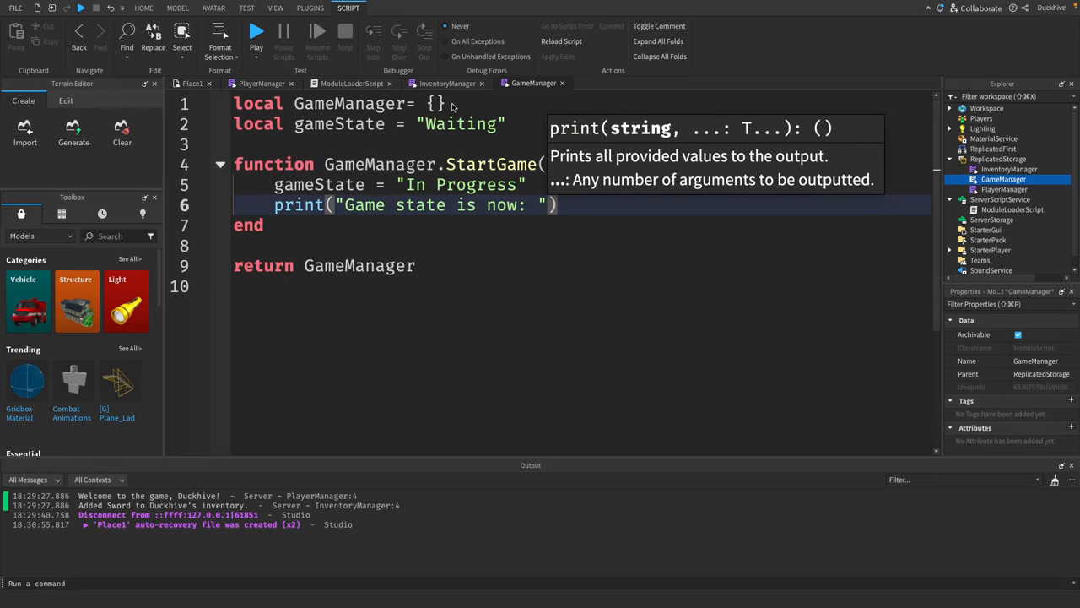
type(".. gameState")
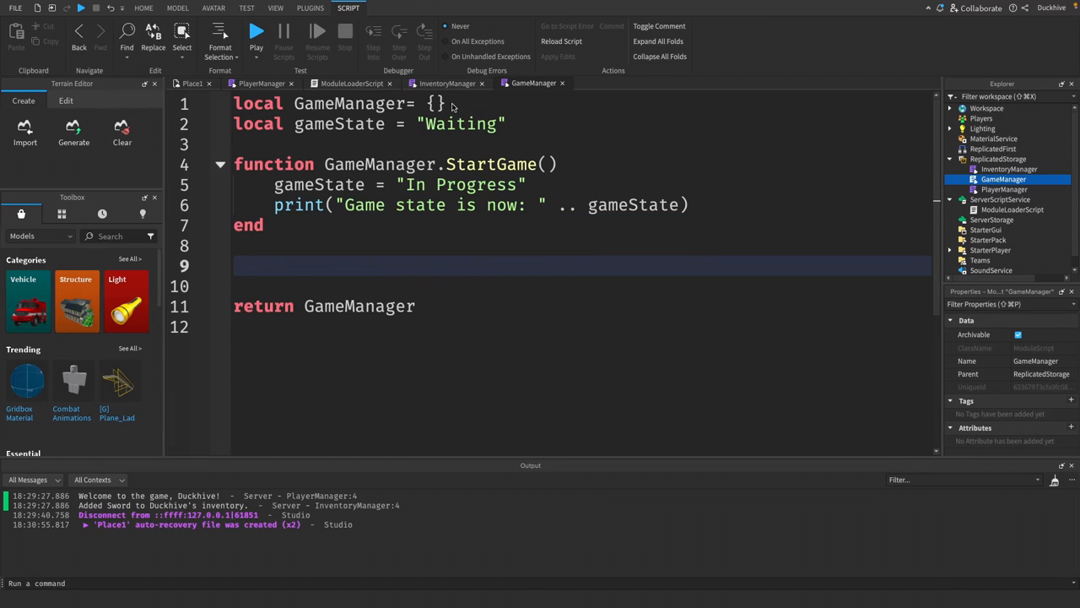
type("function")
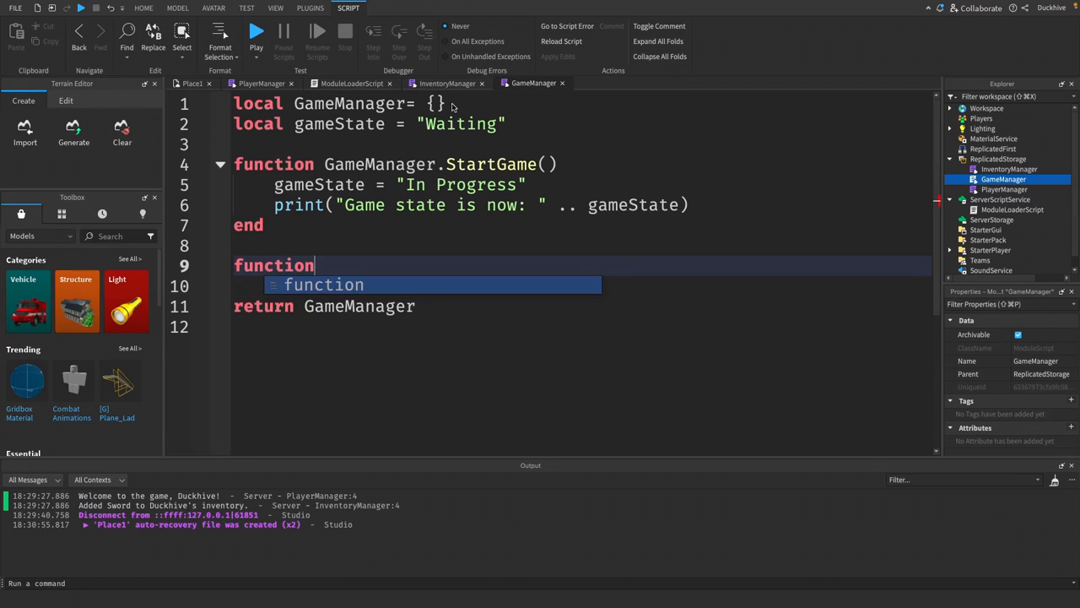
Step: Write GameManager.GetState() returning gameState
type("Gam")
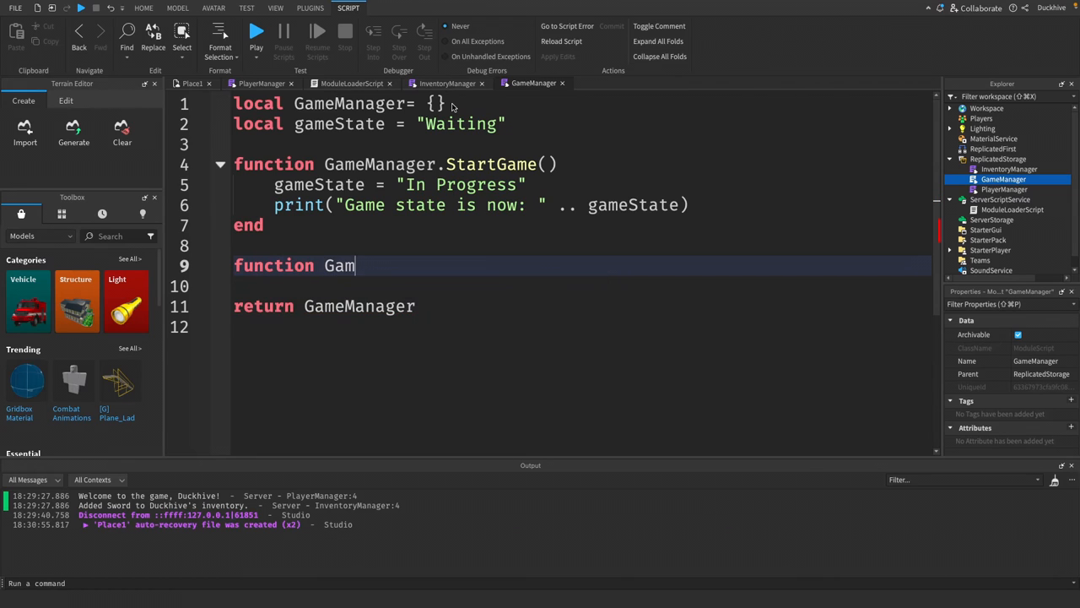
type("eManager.")
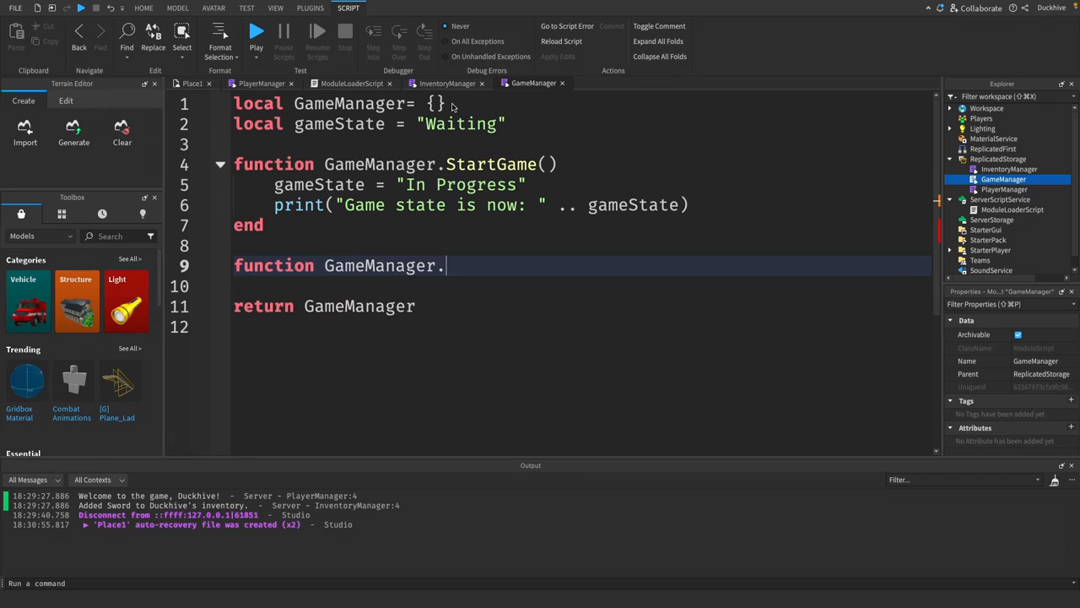
type("GetState()")
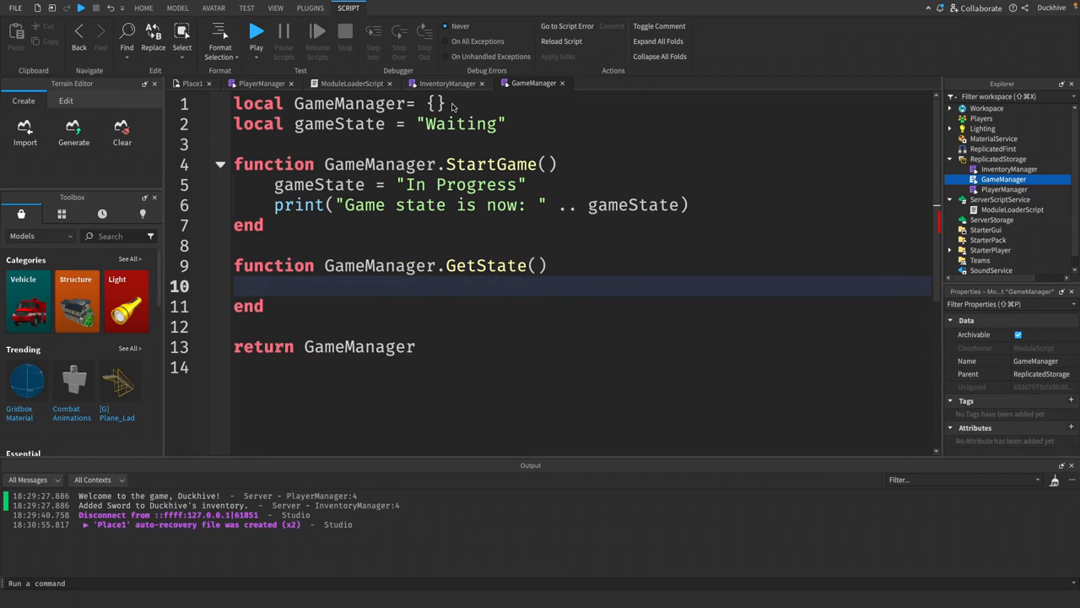
type("return")
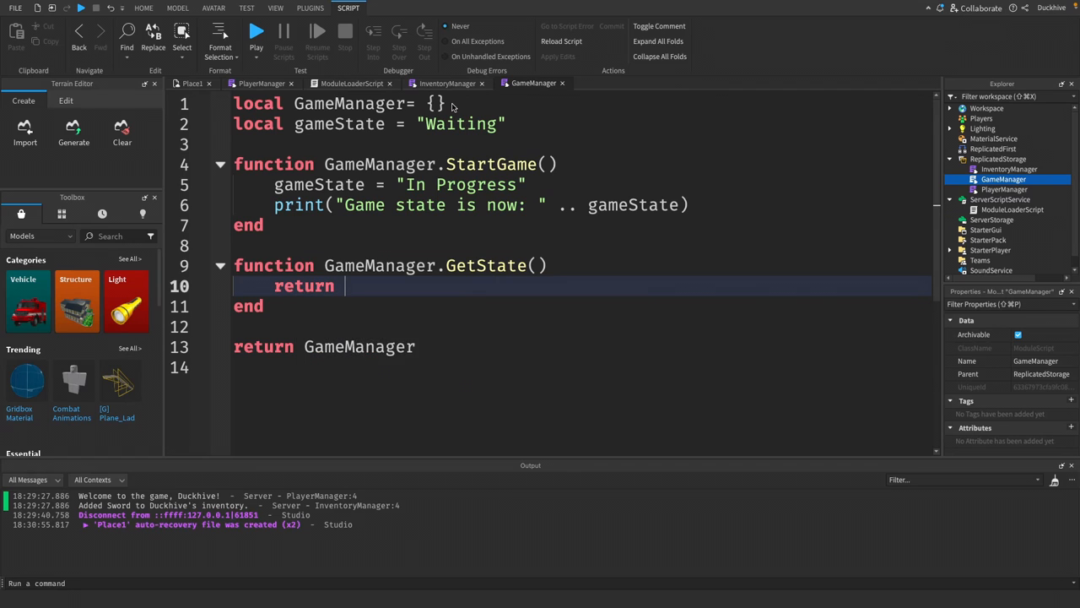
type("gameState")
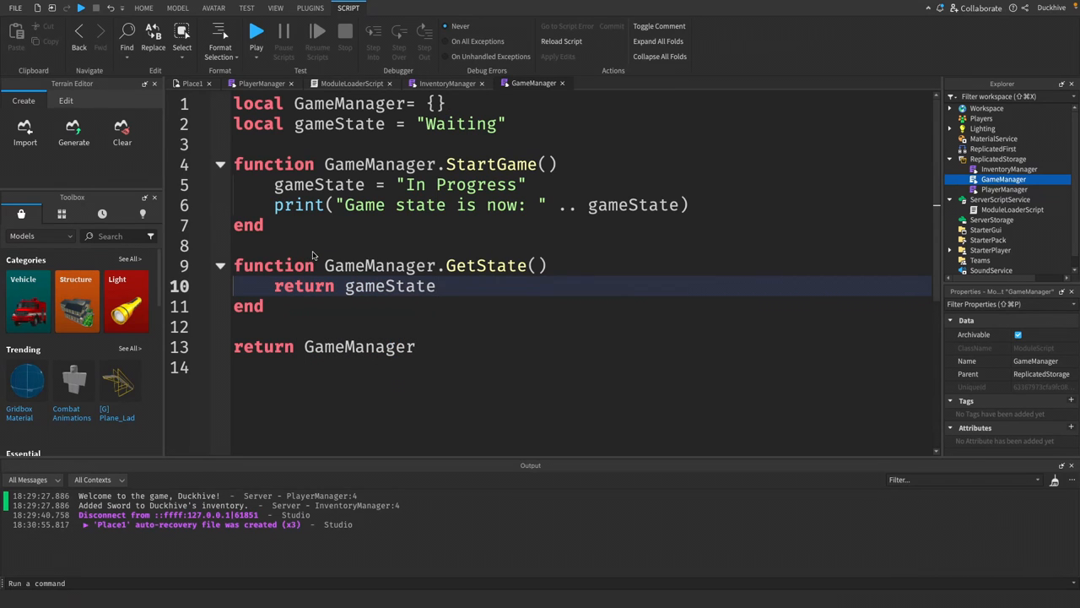
mouse_move(354, 228)
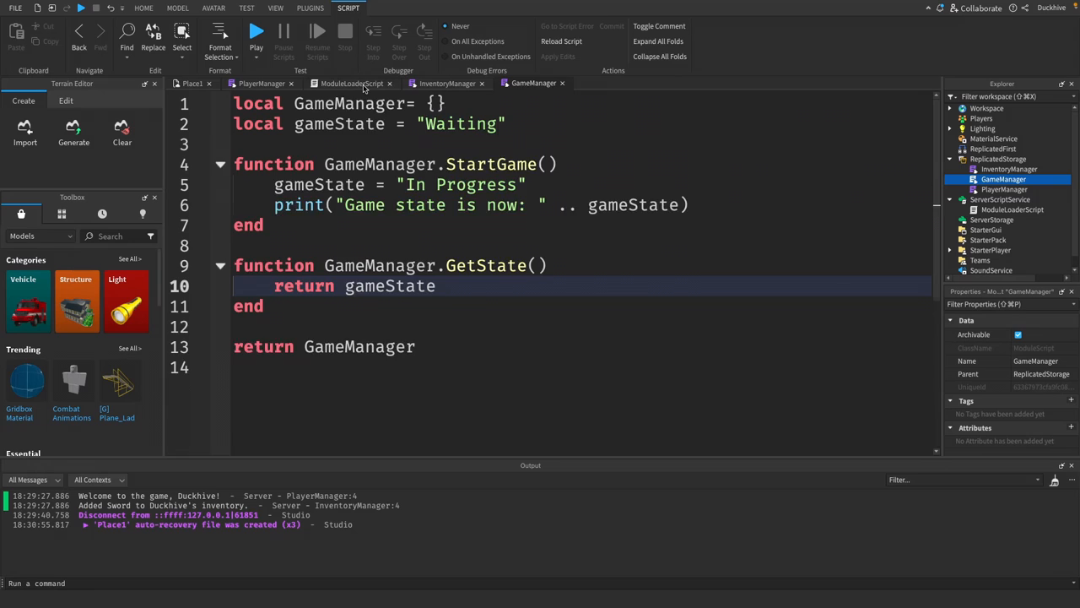
Step: Add local GameManager = require(ReplicatedStorage:WaitForChild("GameManager")) and open a line in PlayerAdded
left_click(351, 83)
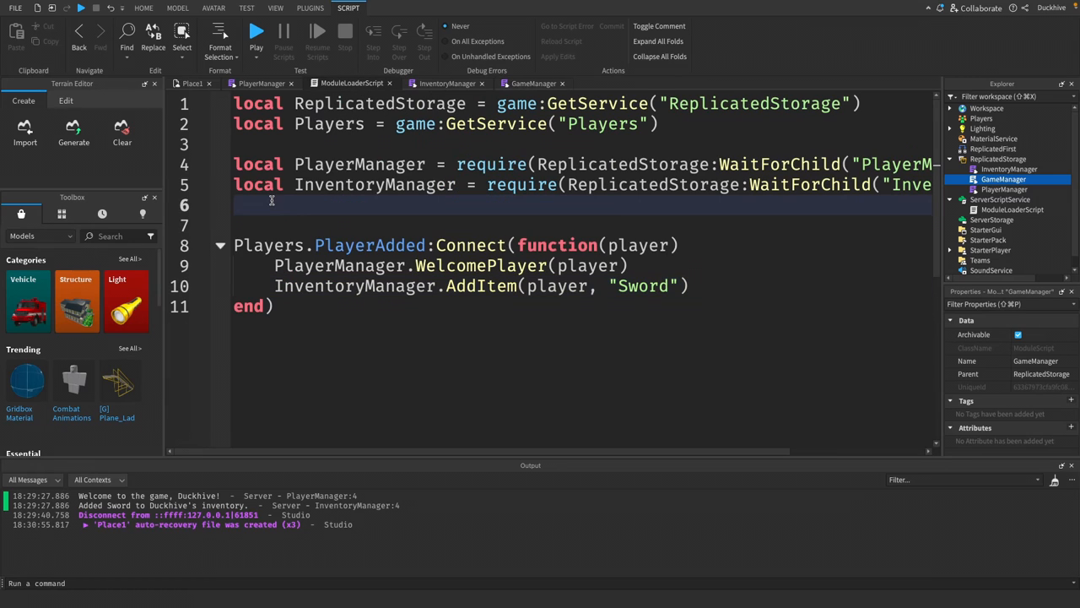
type("local")
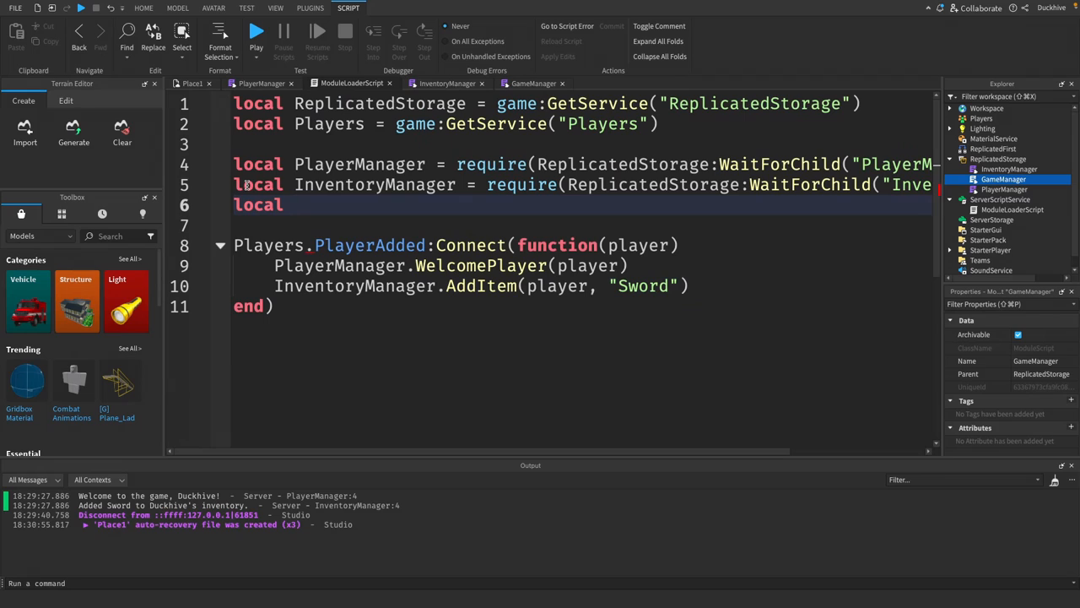
type("Gam")
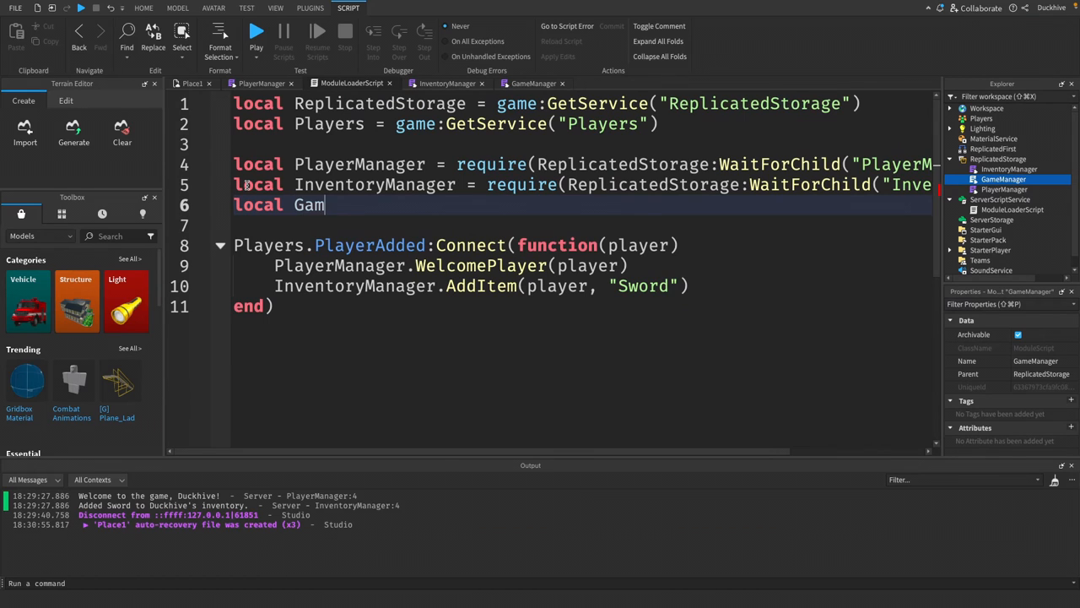
type("eManager = require(")
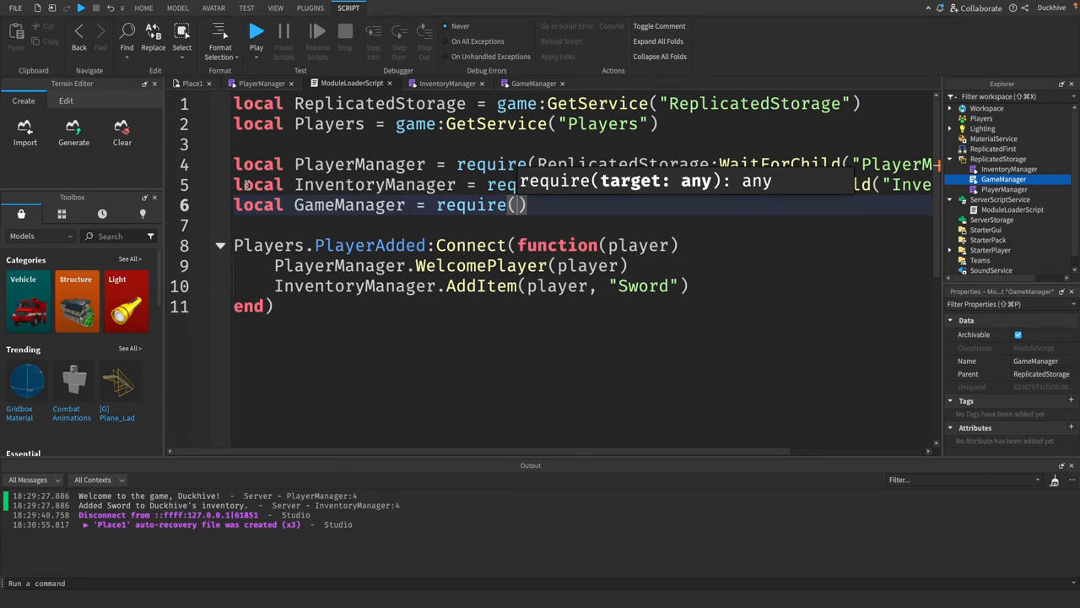
type("ReplicatedStorage:WaitForChild(\"GameManag")
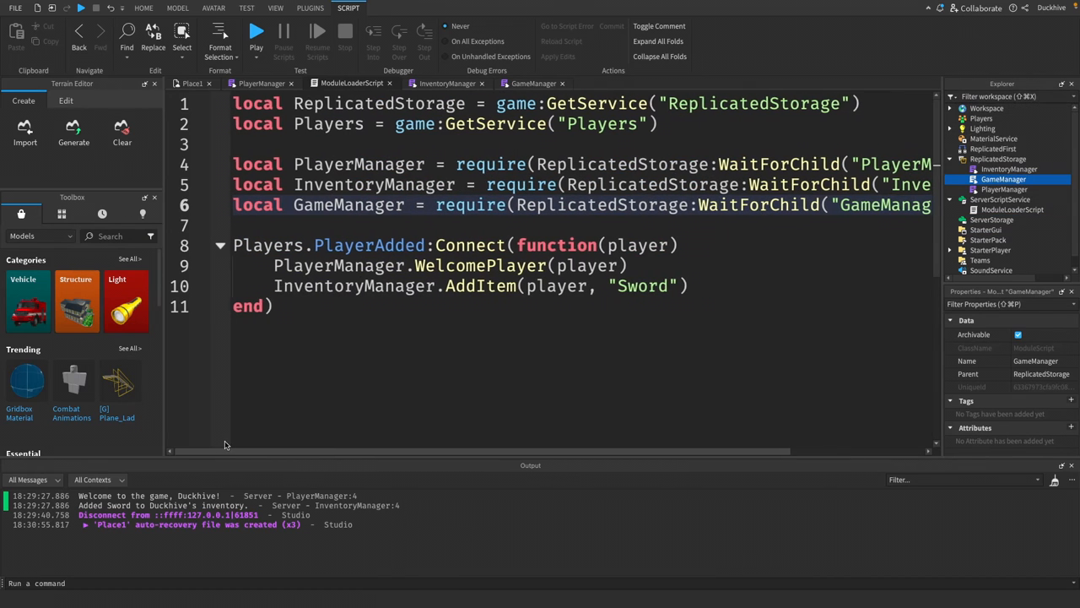
left_click(695, 285)
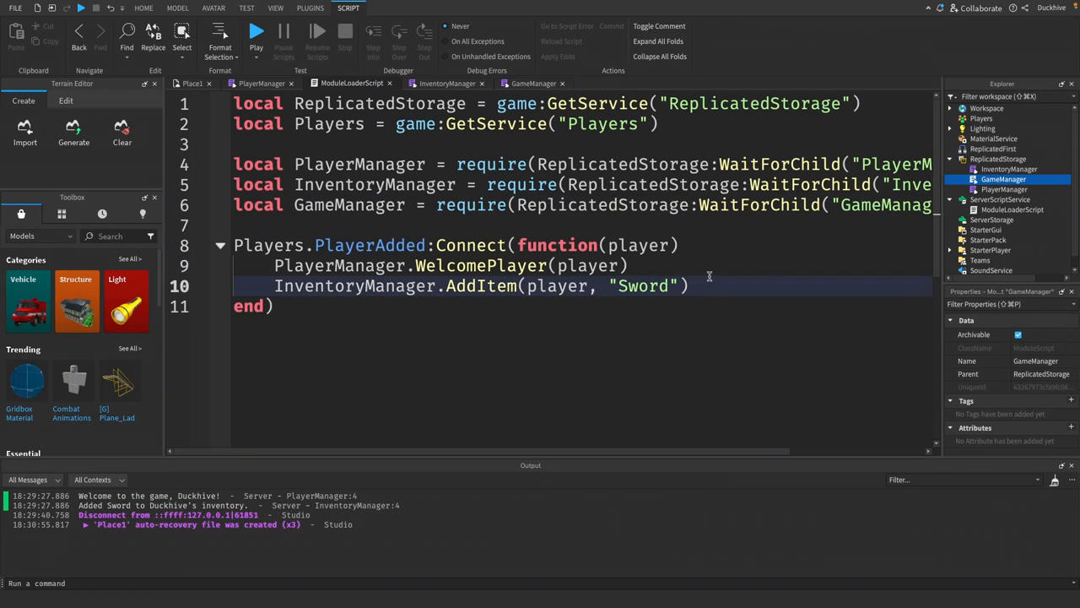
key("enter")
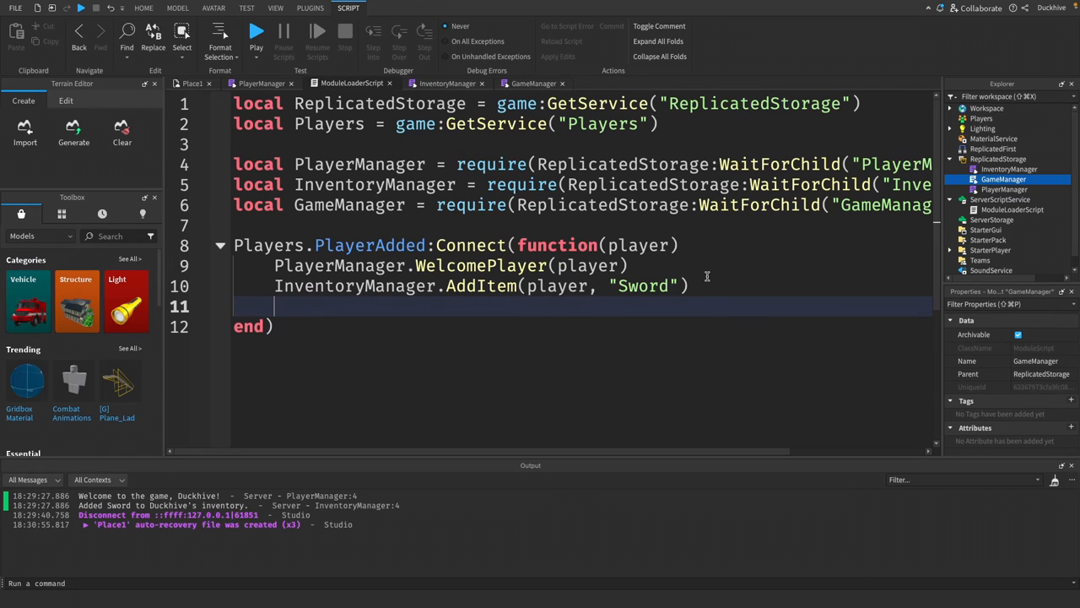
Step: Call GameManager.StartGame() and print "Current game state: " .. GameManager.GetState() in PlayerAdded
type("GameManager.StartGame(")
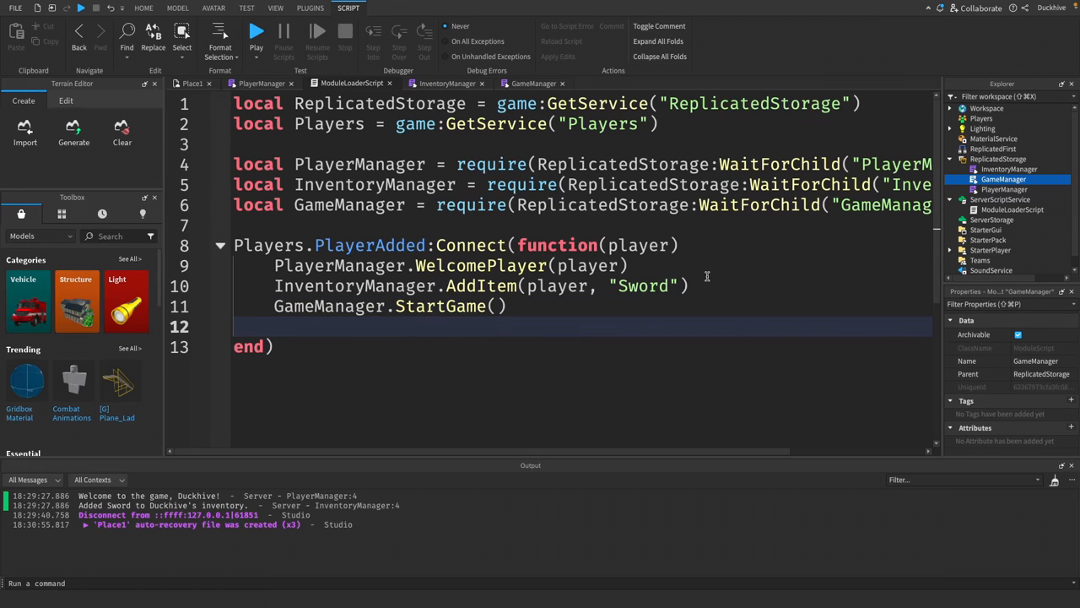
type("print")
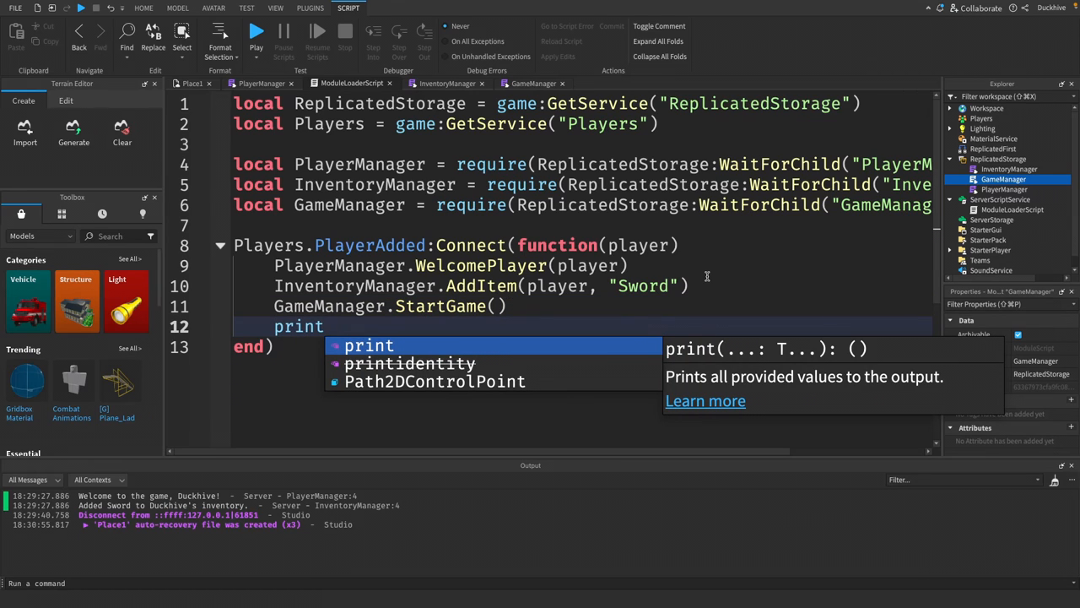
type("(\"Current game")
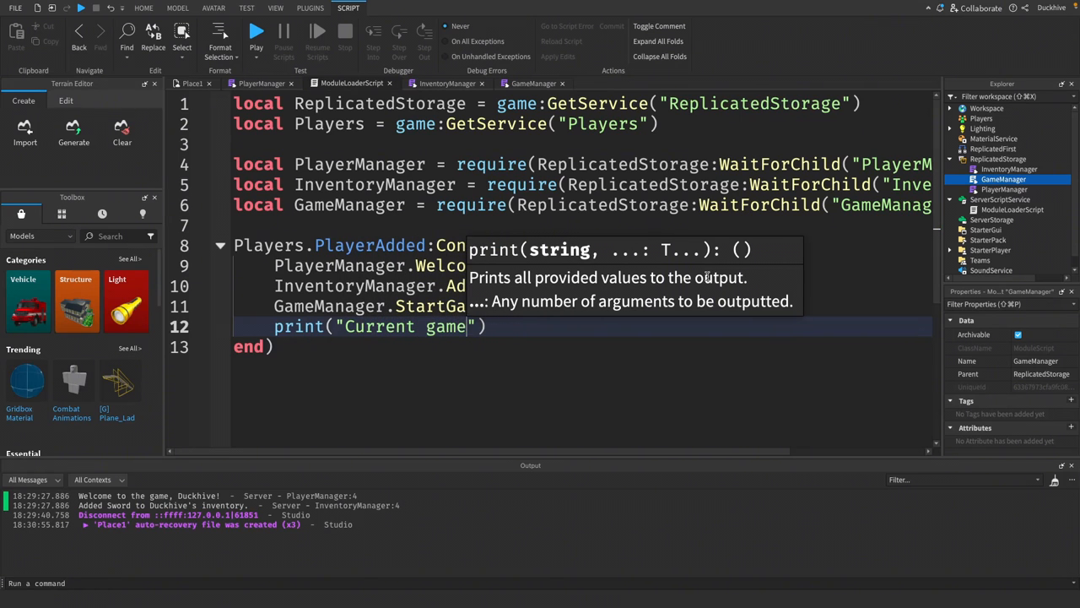
type("state:")
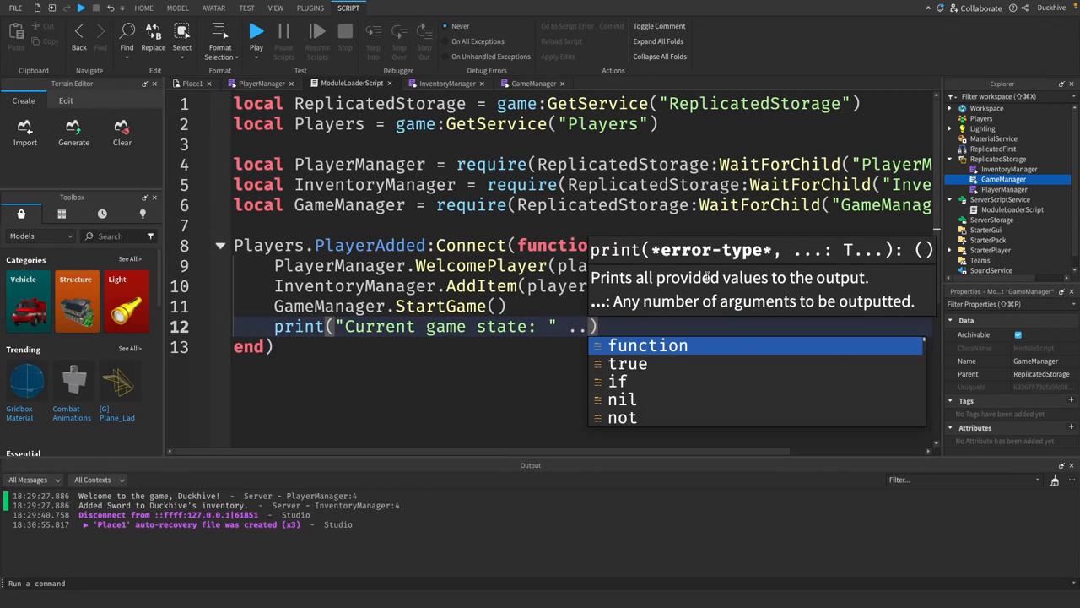
type("GameManager")
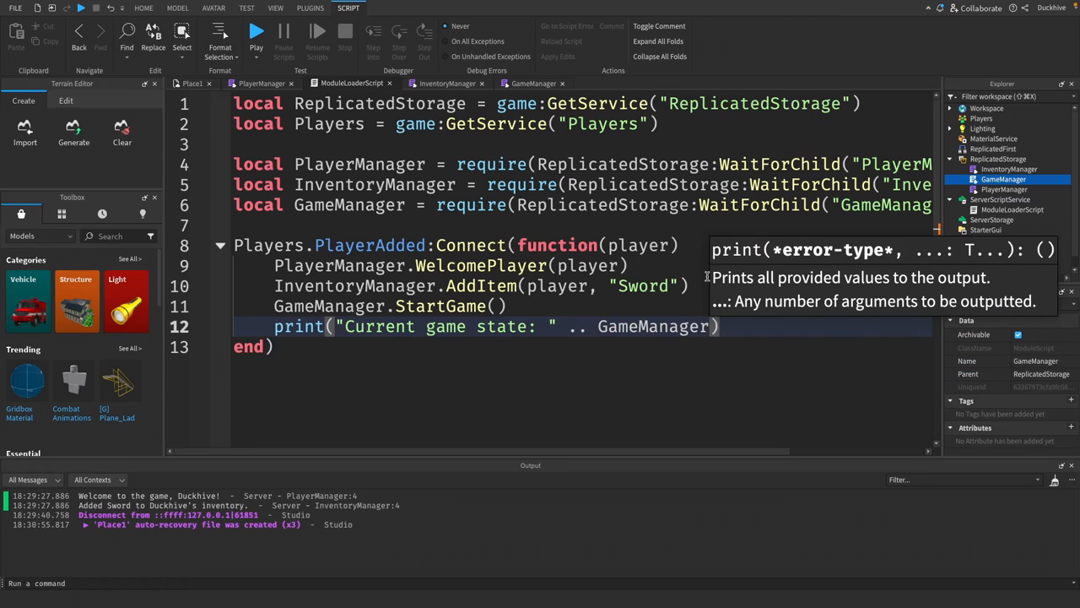
type(".")
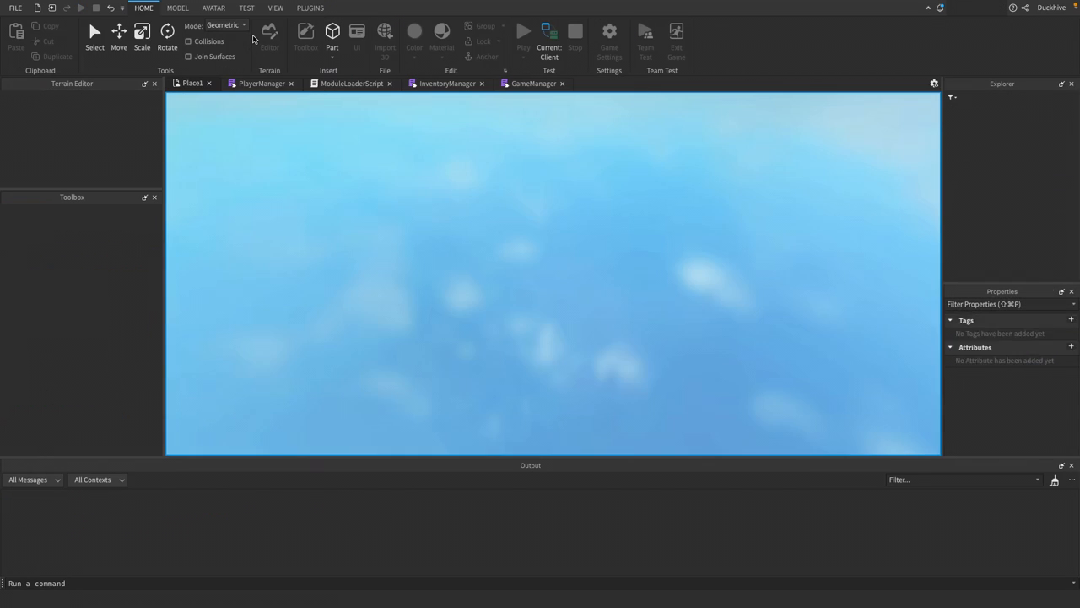
Step: Run the play test so the output shows the game state as In Progress
left_click(523, 30)
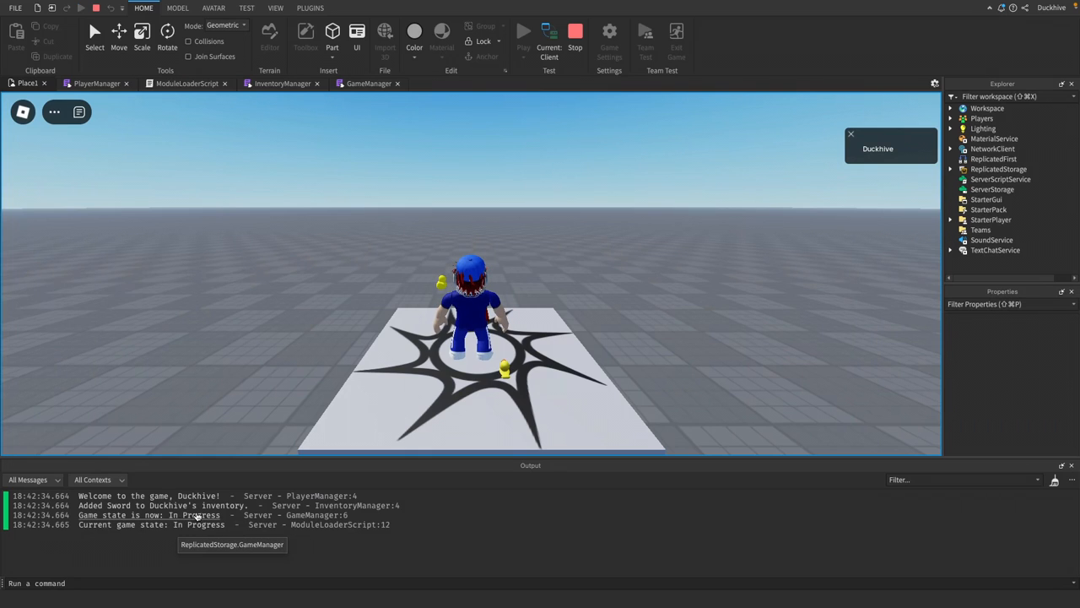
mouse_move(157, 526)
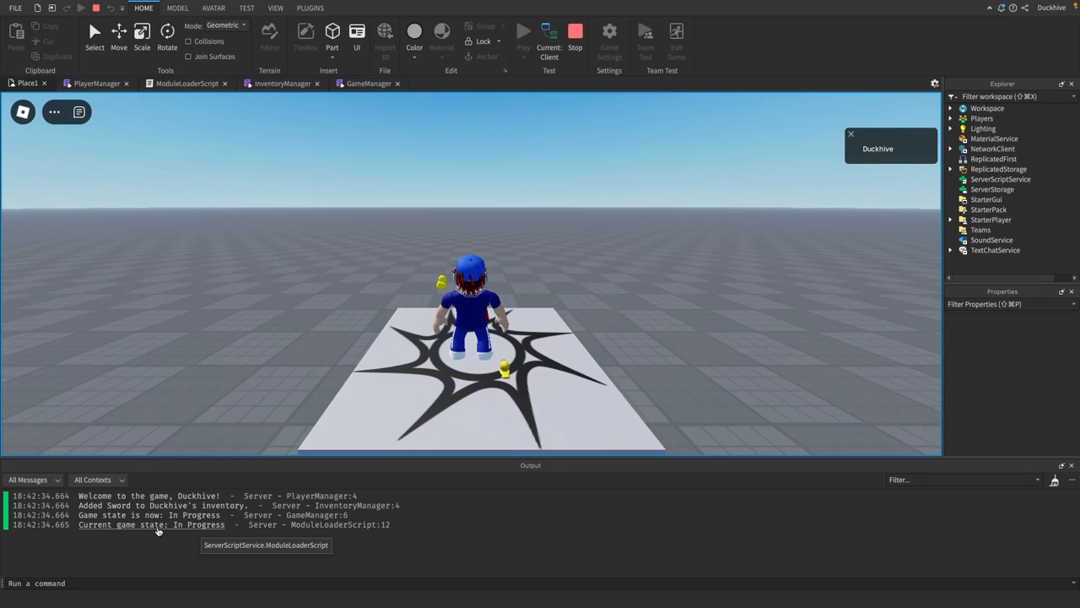